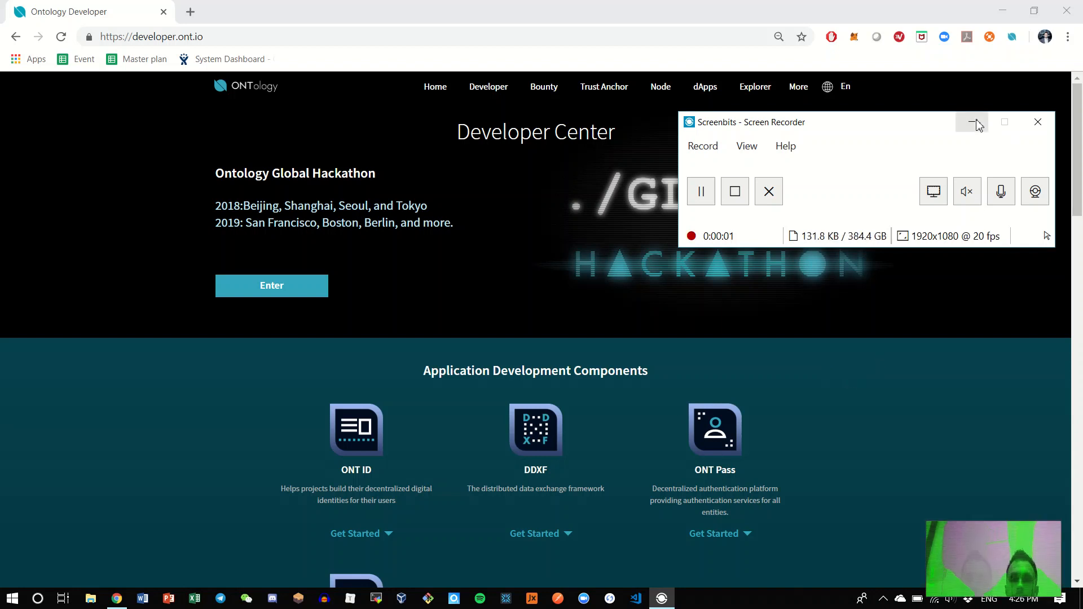
- Reach the Punica Suite website from the Ontology Developer Center's Tools for Developers section
{"action": "left_click", "coordinate": [973, 122]}
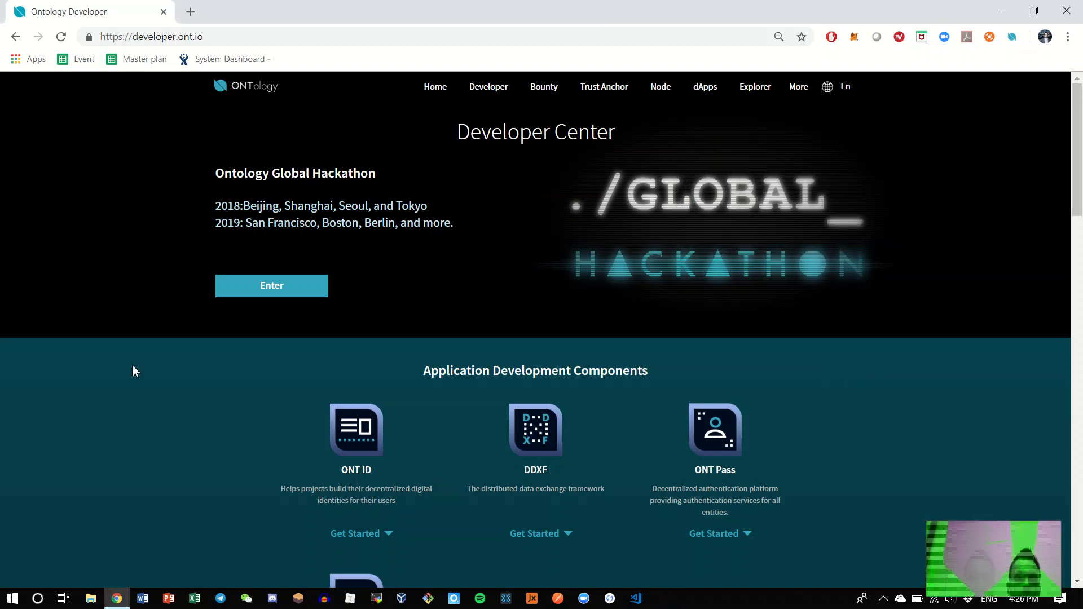
{"action": "mouse_move", "coordinate": [160, 387]}
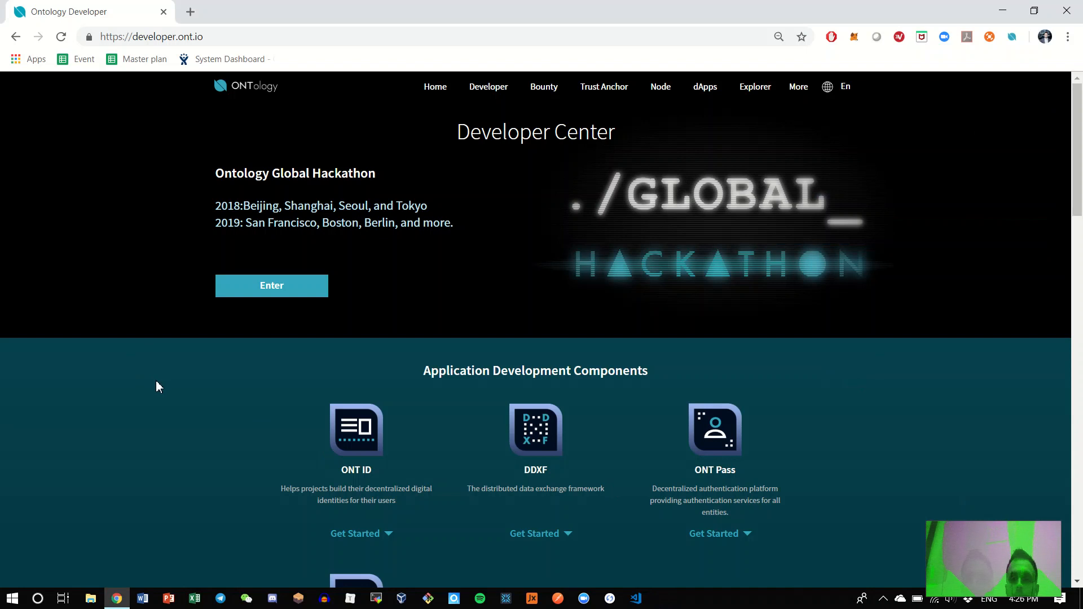
{"action": "mouse_move", "coordinate": [164, 396]}
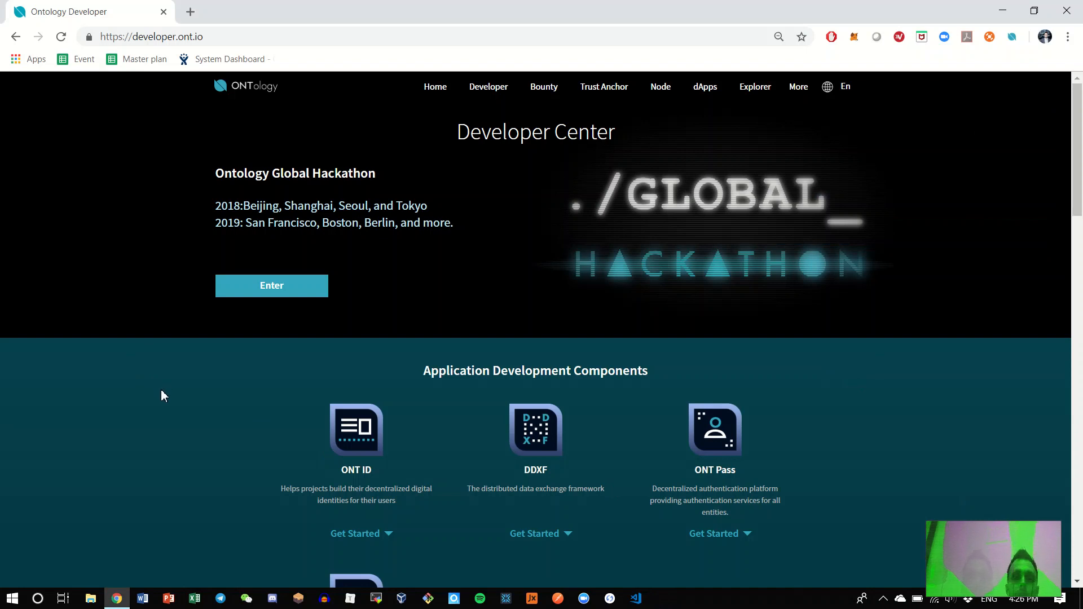
{"action": "scroll", "scroll_direction": "down", "scroll_amount": 3}
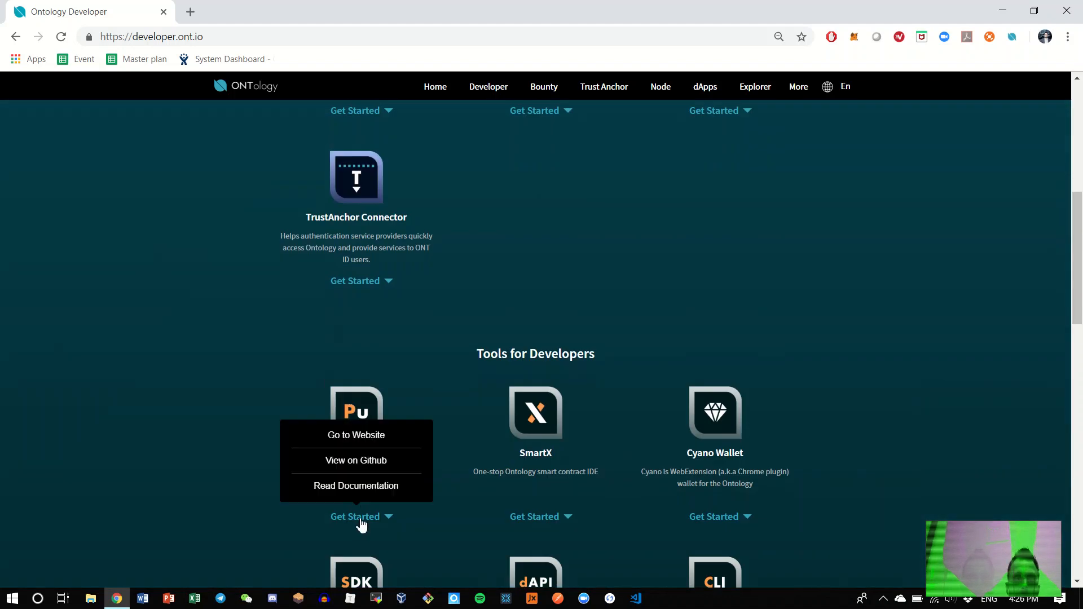
{"action": "left_click", "coordinate": [356, 435]}
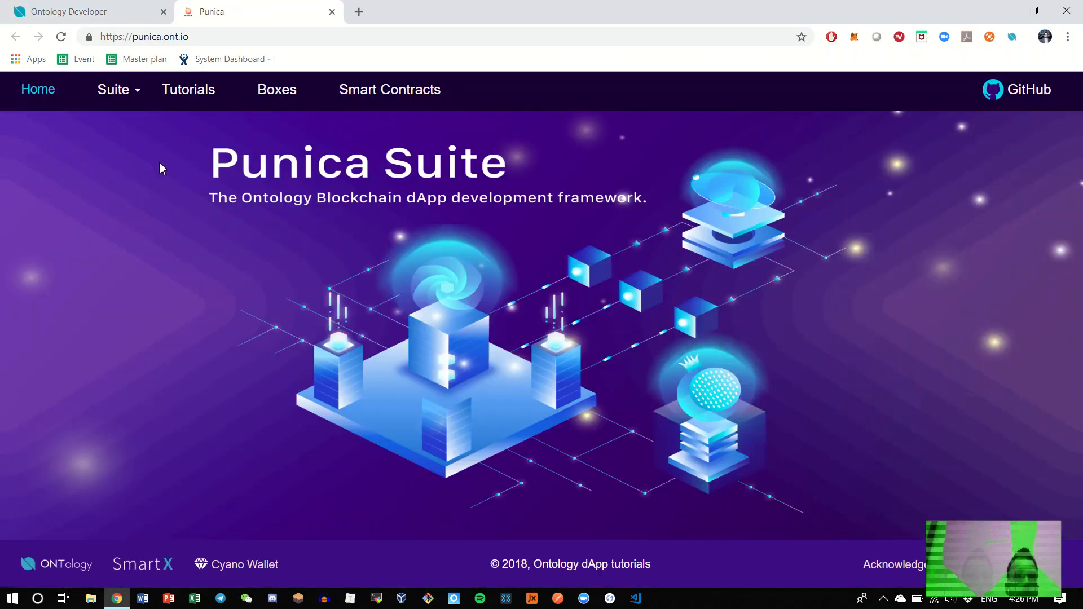
- Read the Course09 Ontology Signature Service tutorial through the Account and Signing headings to the installation section
{"action": "left_click", "coordinate": [187, 91]}
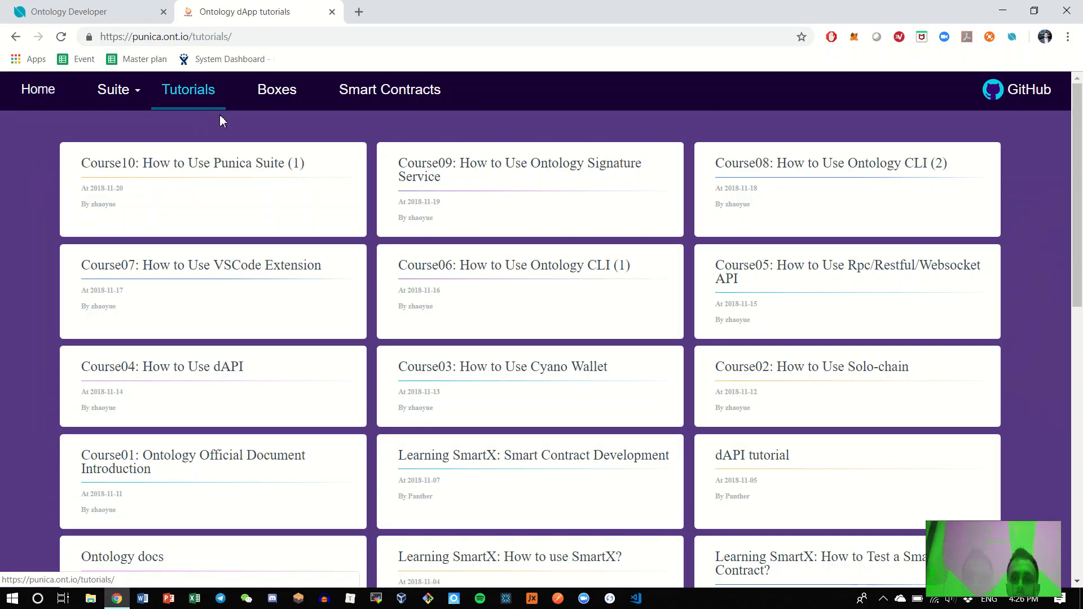
{"action": "mouse_move", "coordinate": [483, 179]}
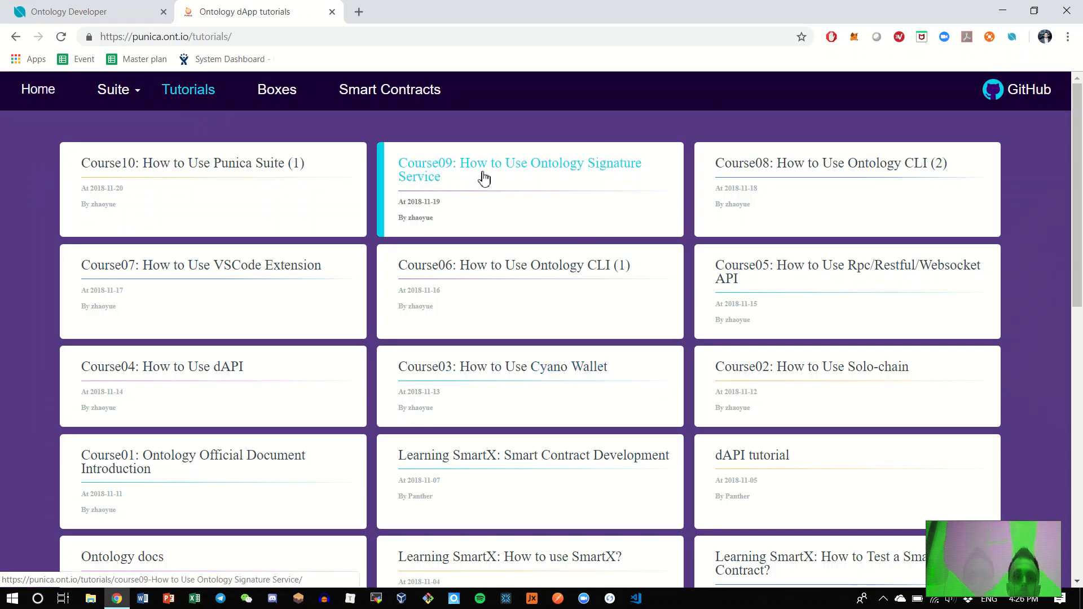
{"action": "mouse_move", "coordinate": [553, 170]}
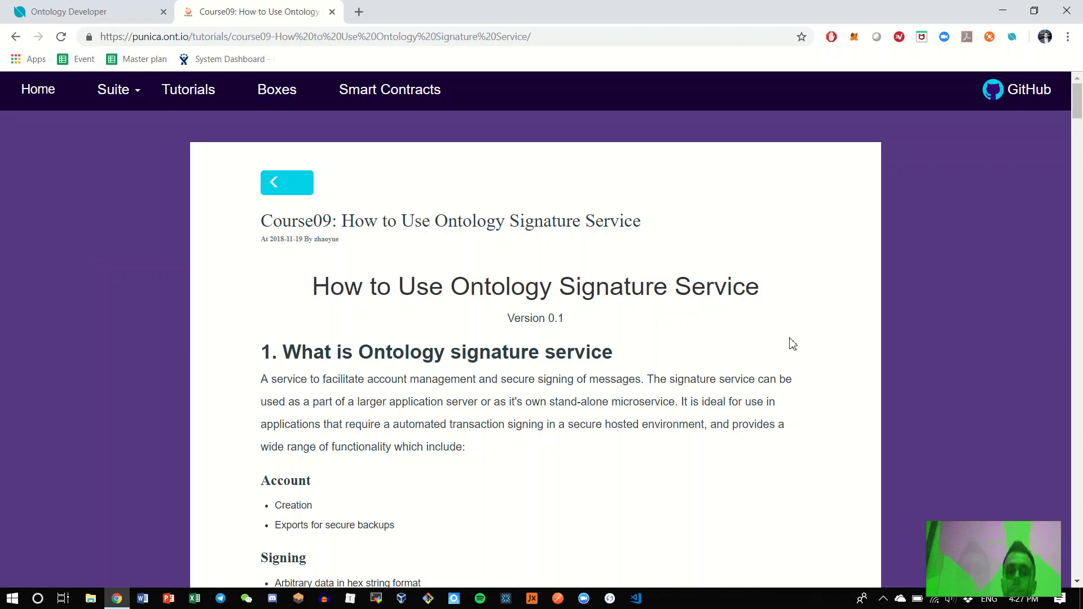
{"action": "mouse_move", "coordinate": [752, 230]}
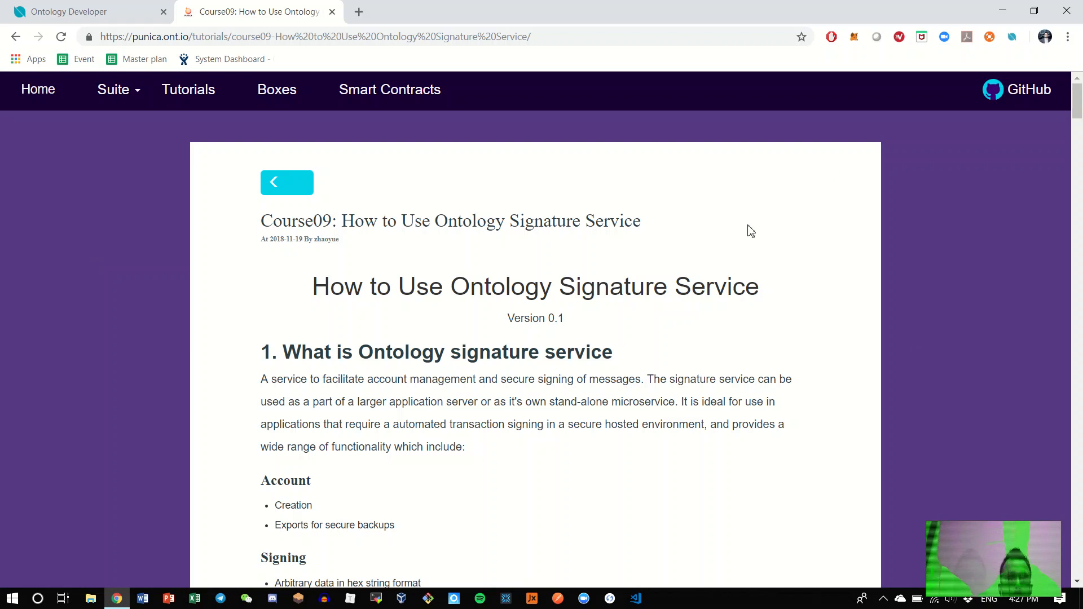
{"action": "scroll", "scroll_direction": "down", "scroll_amount": 3}
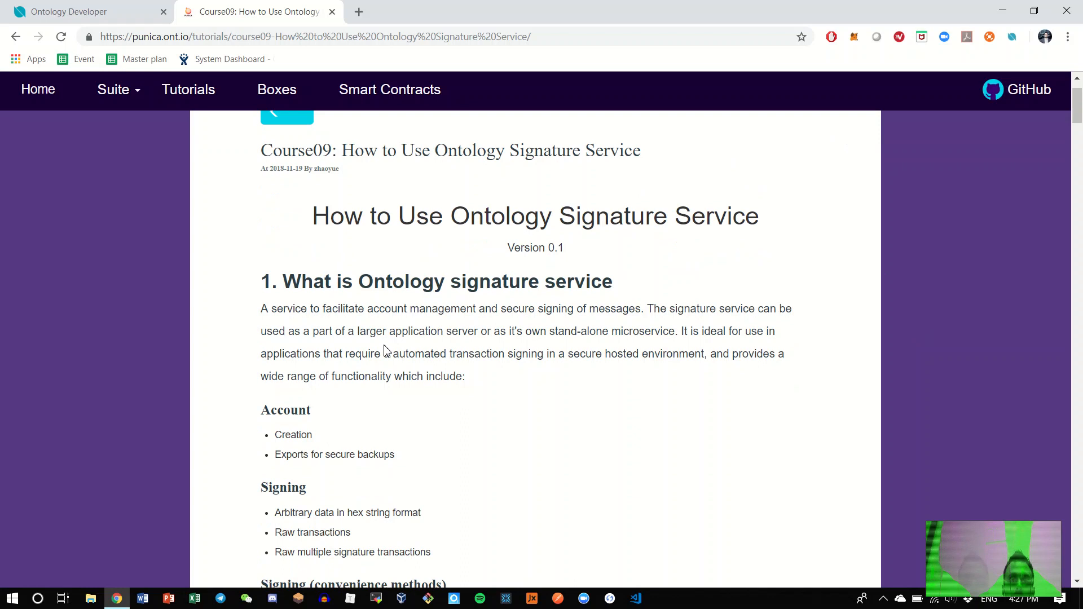
{"action": "double_click", "coordinate": [285, 340]}
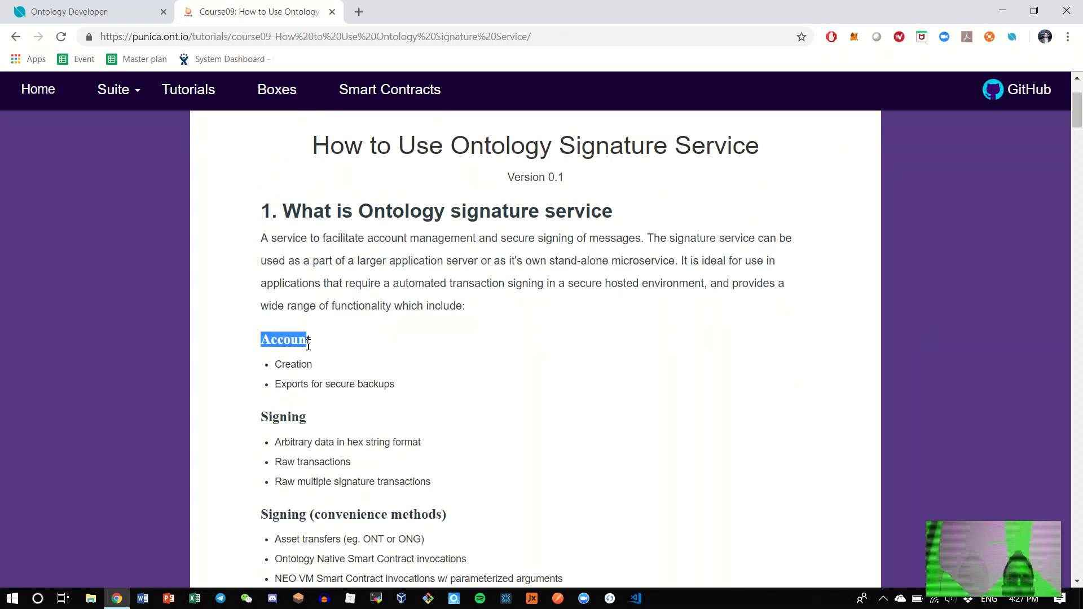
{"action": "left_click", "coordinate": [476, 389]}
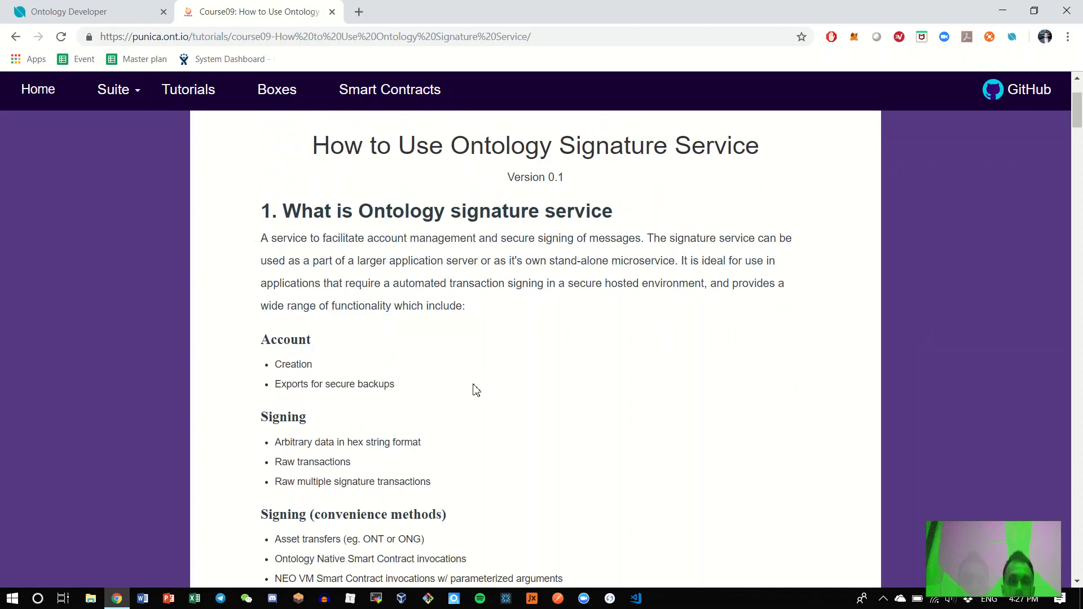
{"action": "mouse_move", "coordinate": [586, 423]}
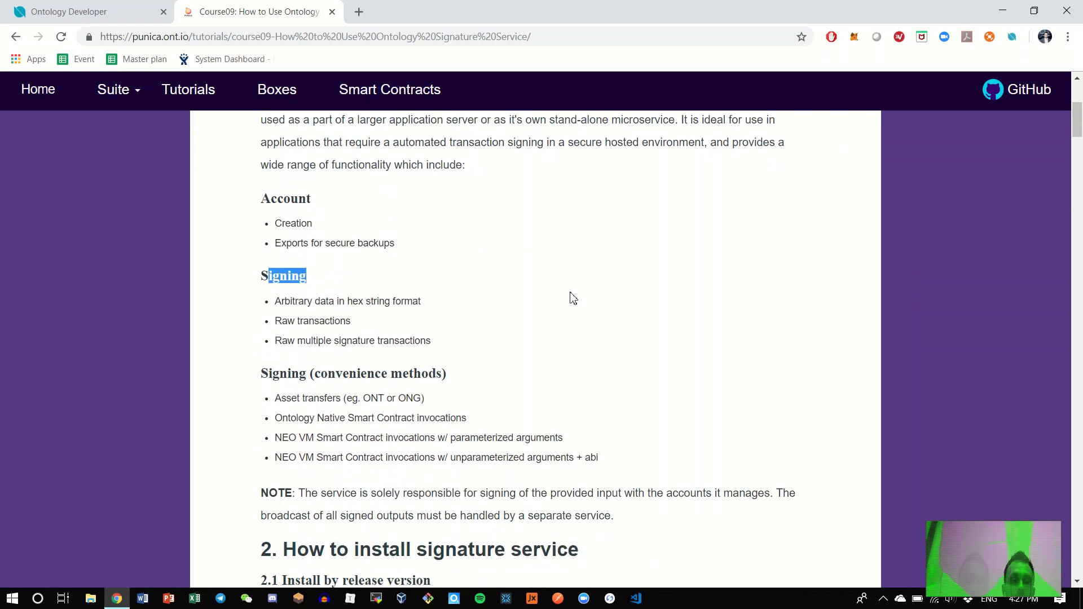
{"action": "left_click", "coordinate": [603, 307]}
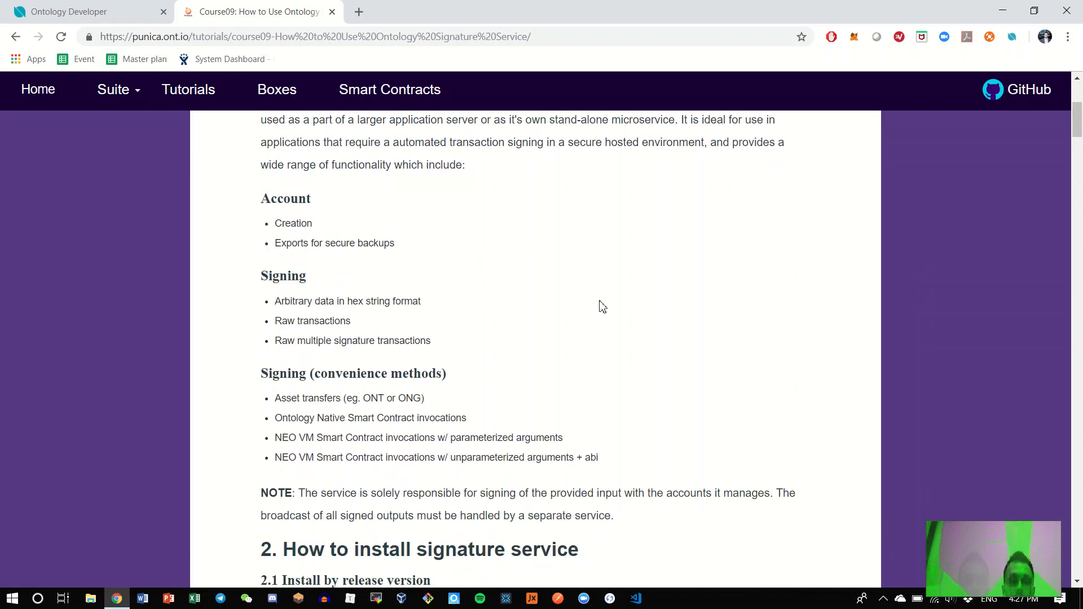
{"action": "scroll", "scroll_direction": "down", "scroll_amount": 3}
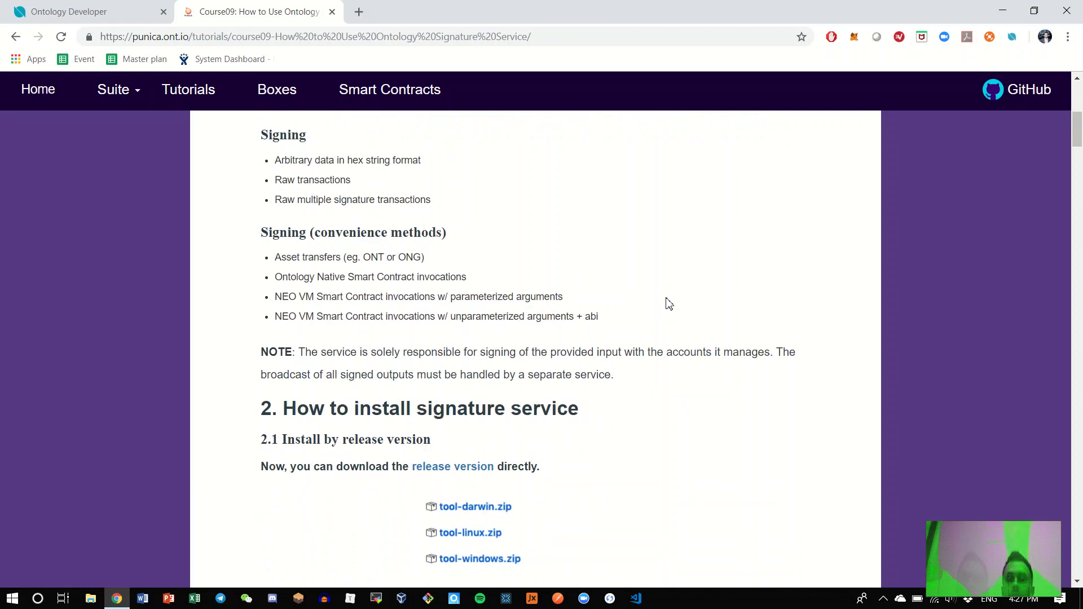
{"action": "scroll", "scroll_direction": "down", "scroll_amount": 3}
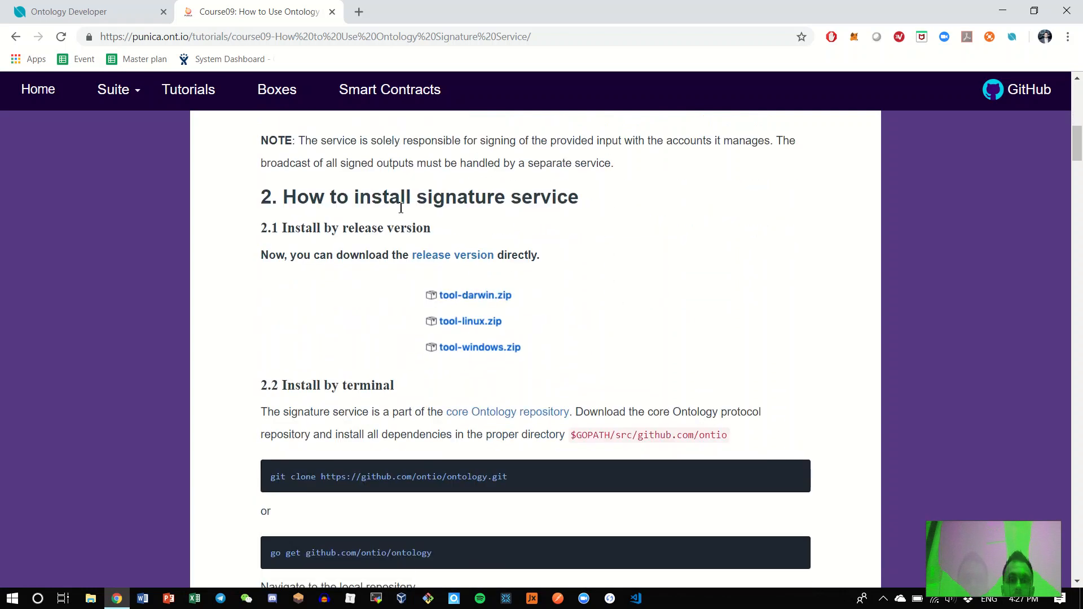
{"action": "mouse_move", "coordinate": [521, 342]}
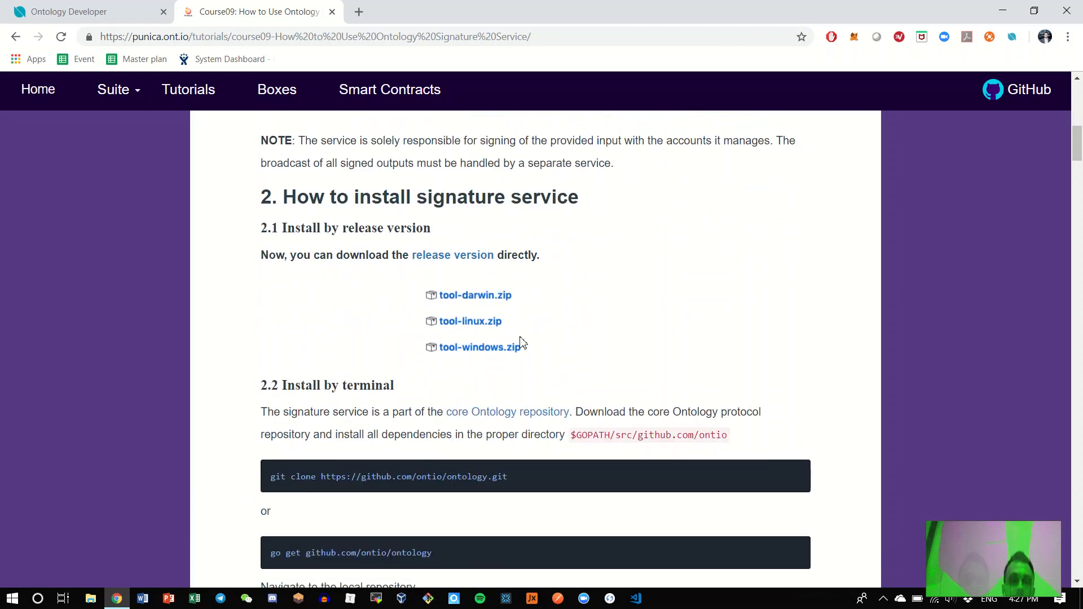
{"action": "mouse_move", "coordinate": [713, 313]}
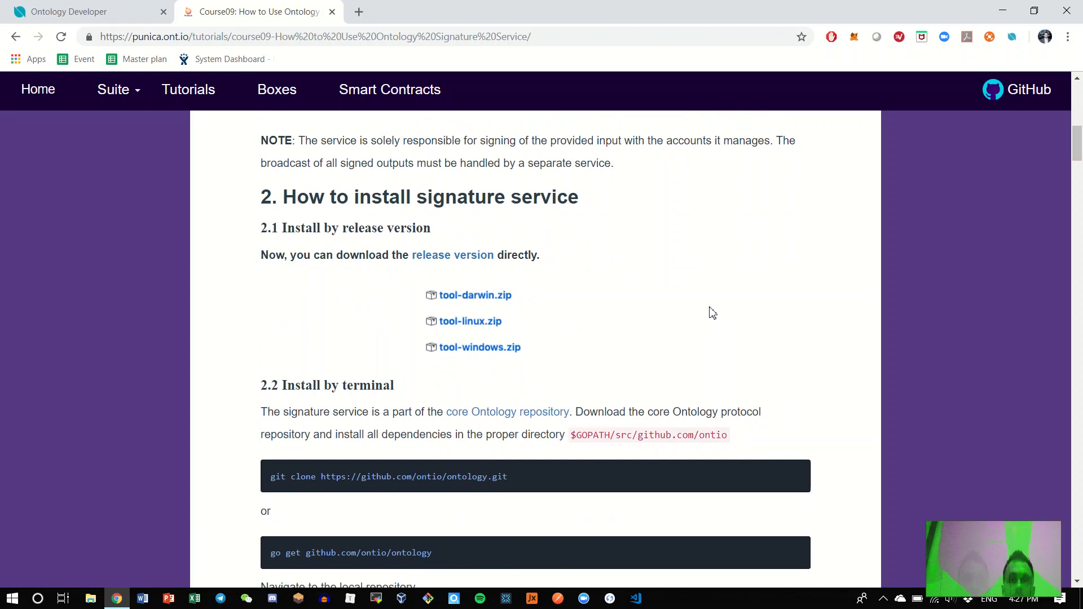
{"action": "mouse_move", "coordinate": [556, 274]}
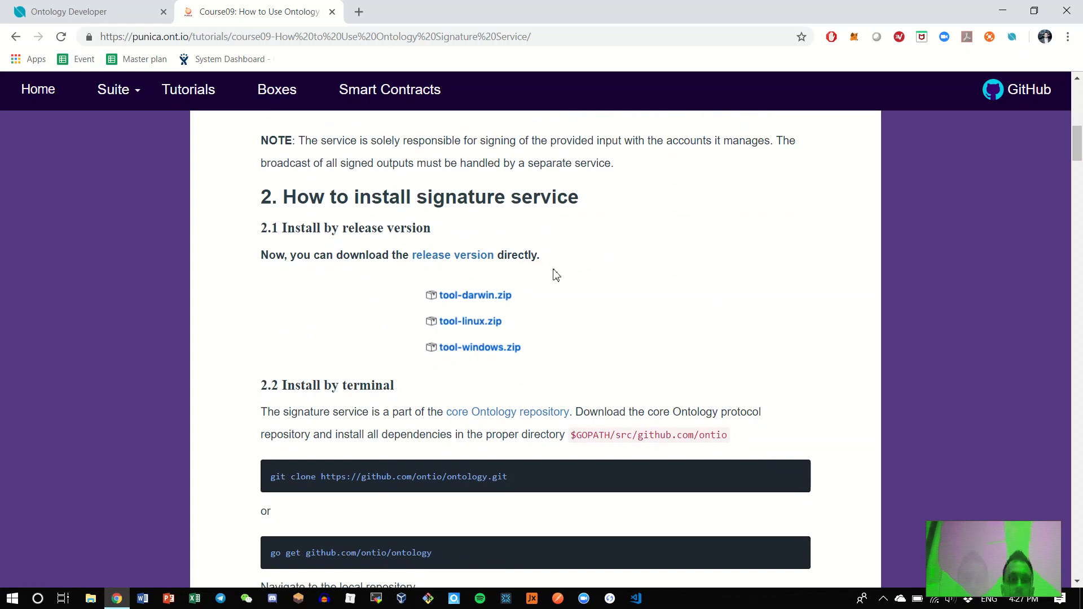
{"action": "mouse_move", "coordinate": [532, 401]}
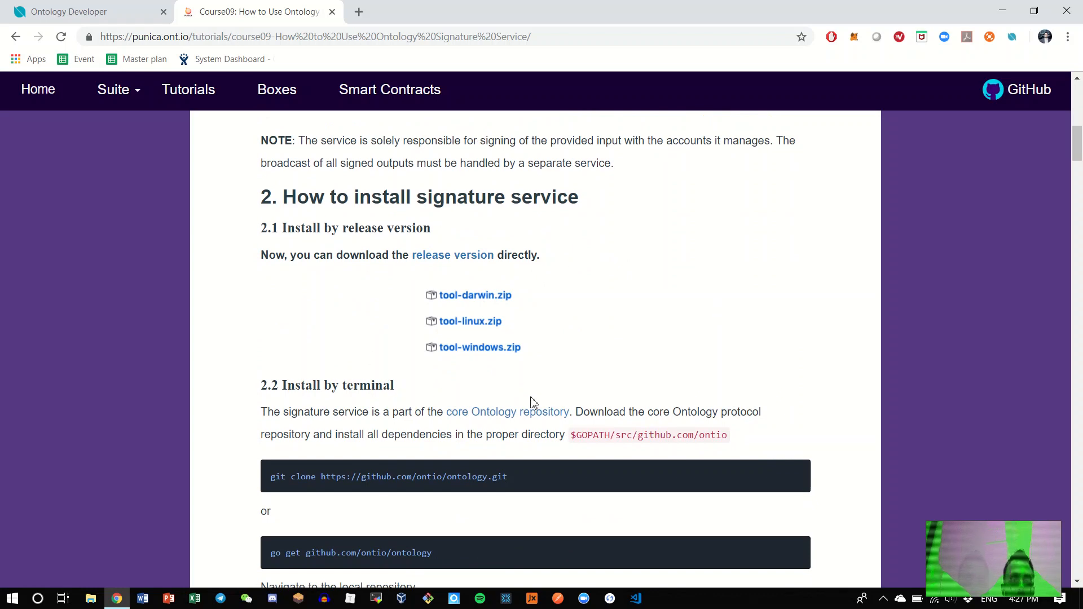
{"action": "mouse_move", "coordinate": [463, 266]}
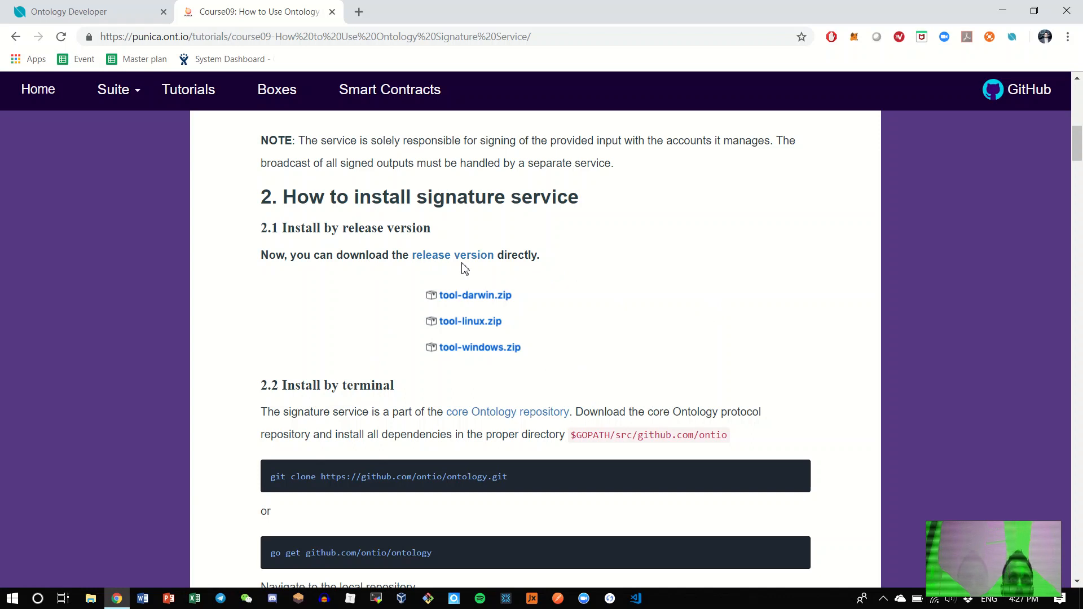
- Download tool-windows.zip from the ontio/ontology v1.5.2 release page on GitHub
{"action": "right_click", "coordinate": [453, 254]}
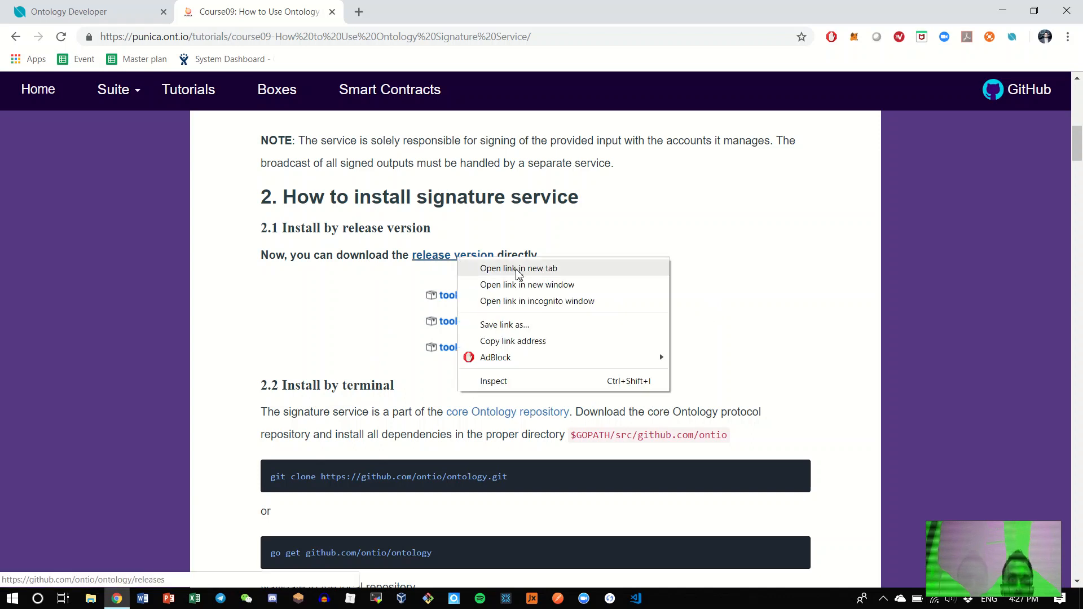
{"action": "left_click", "coordinate": [519, 269]}
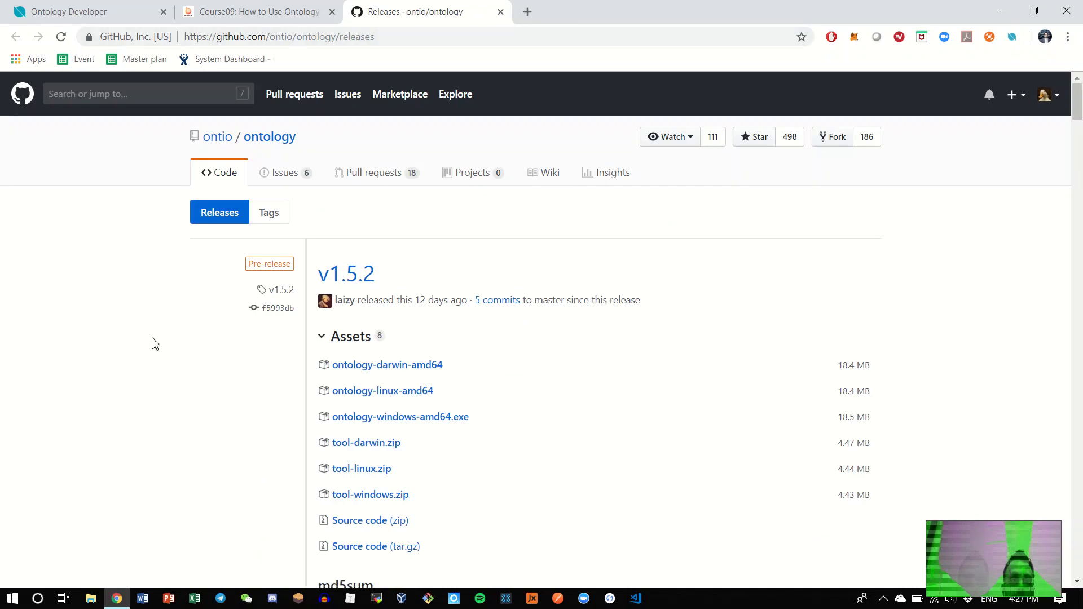
{"action": "scroll", "scroll_direction": "down", "scroll_amount": 3}
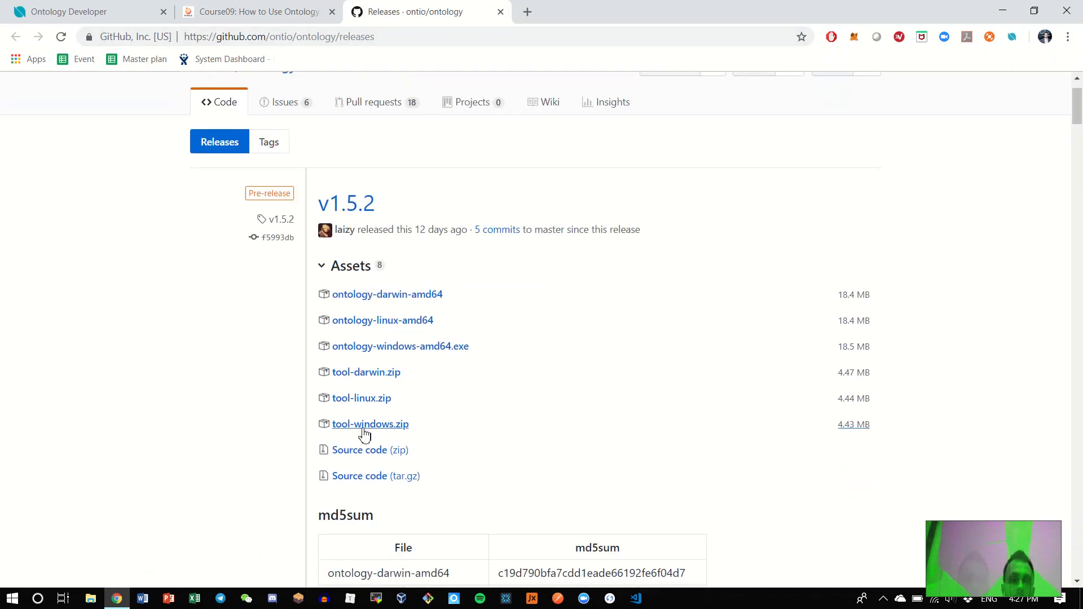
{"action": "mouse_move", "coordinate": [379, 433]}
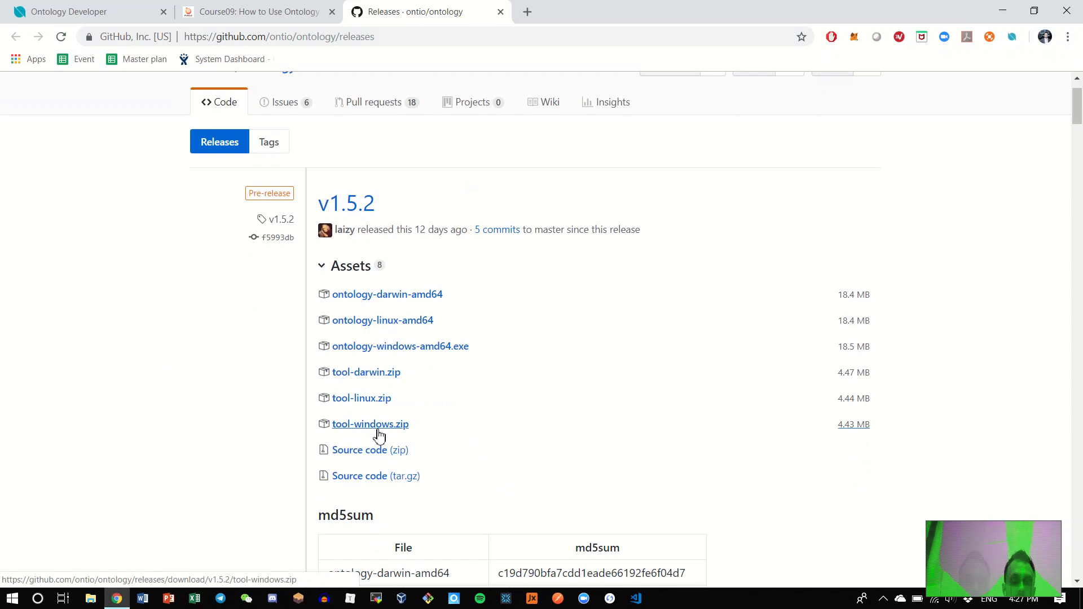
{"action": "mouse_move", "coordinate": [390, 434]}
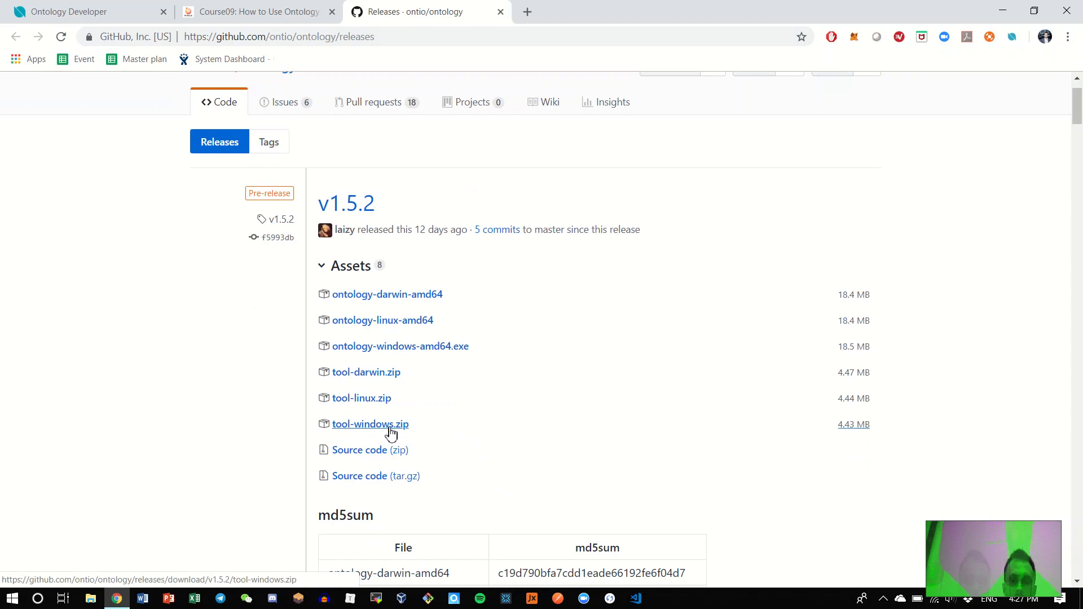
{"action": "left_click", "coordinate": [371, 425]}
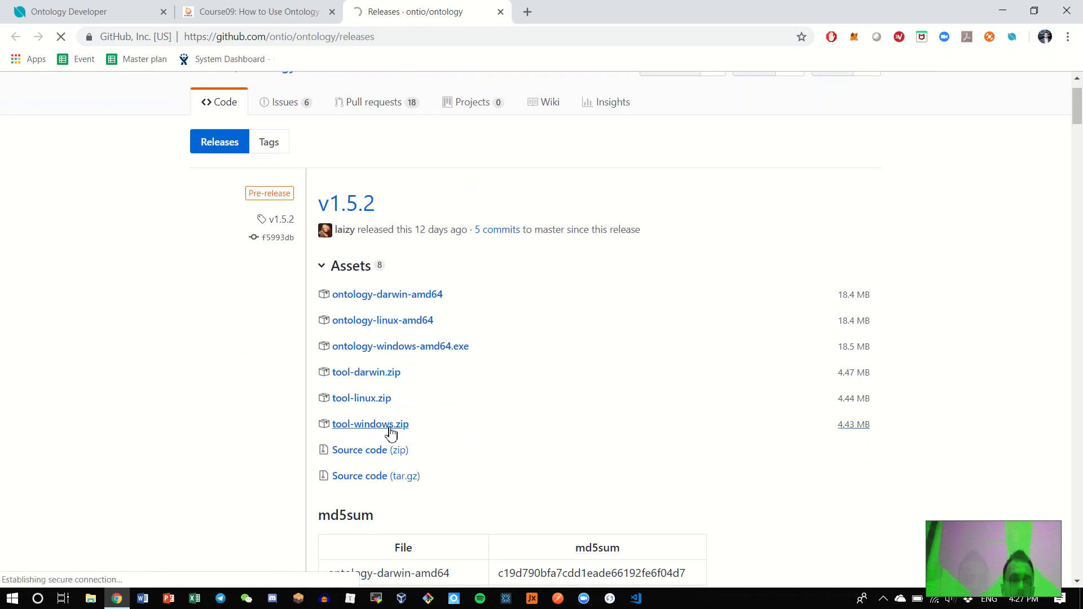
{"action": "left_click", "coordinate": [370, 423]}
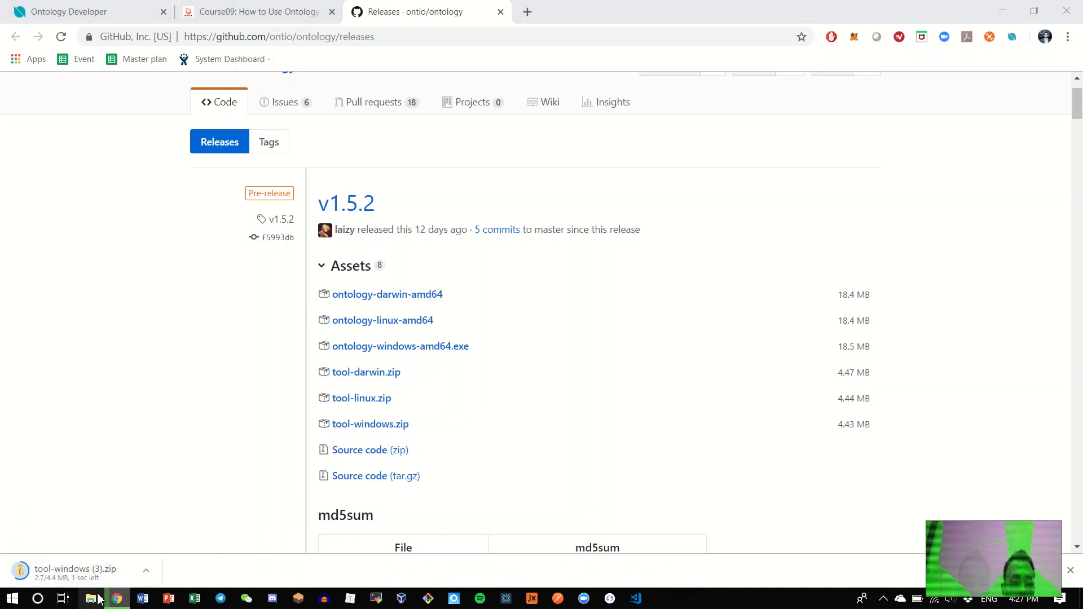
- View the downloaded tool-windows archive and the Documents folder in File Explorer
{"action": "left_click", "coordinate": [90, 598]}
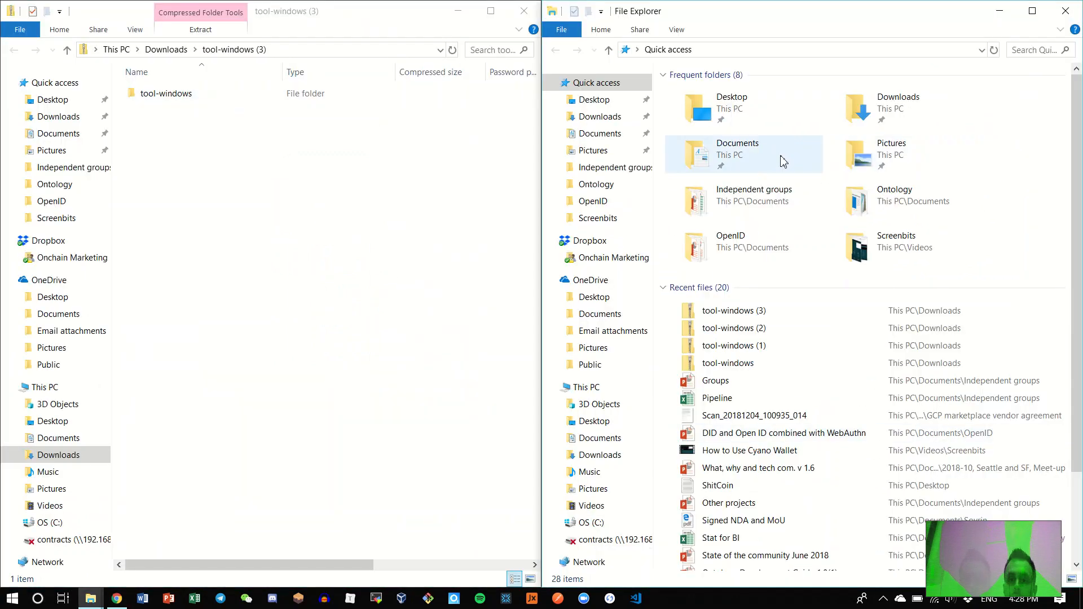
{"action": "mouse_move", "coordinate": [756, 149]}
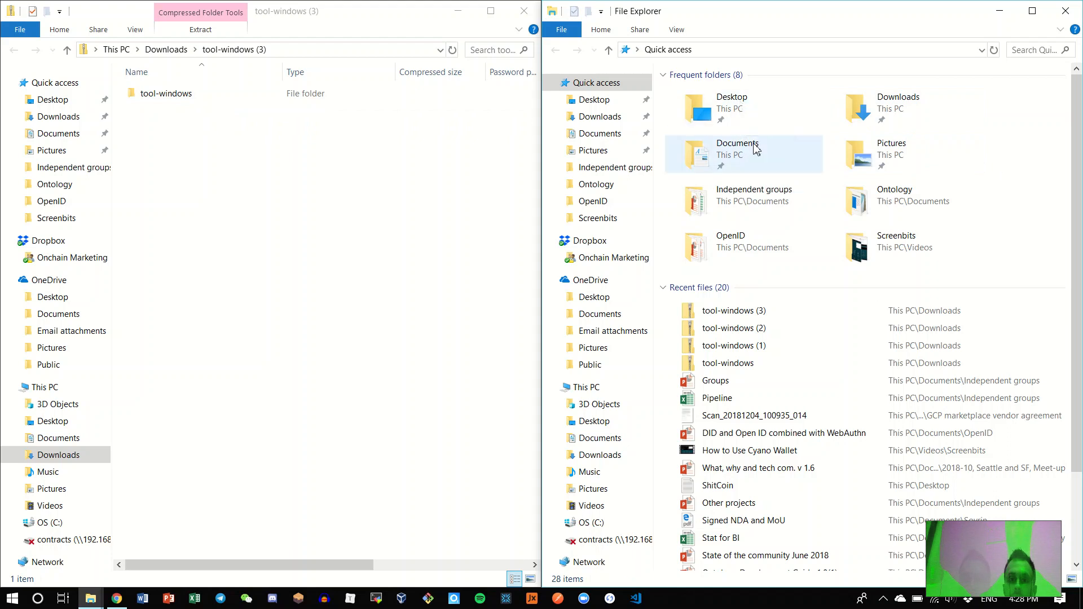
{"action": "double_click", "coordinate": [737, 149]}
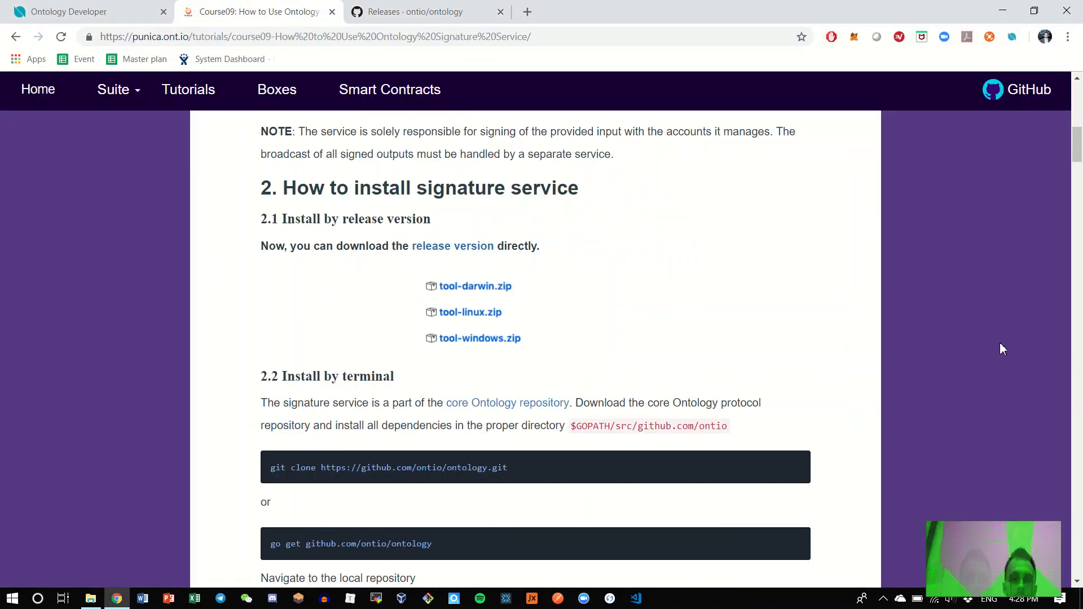
- Read the tutorial's Get started, logging and wallet import sections, then return to File Explorer
{"action": "scroll", "scroll_direction": "down", "scroll_amount": 3}
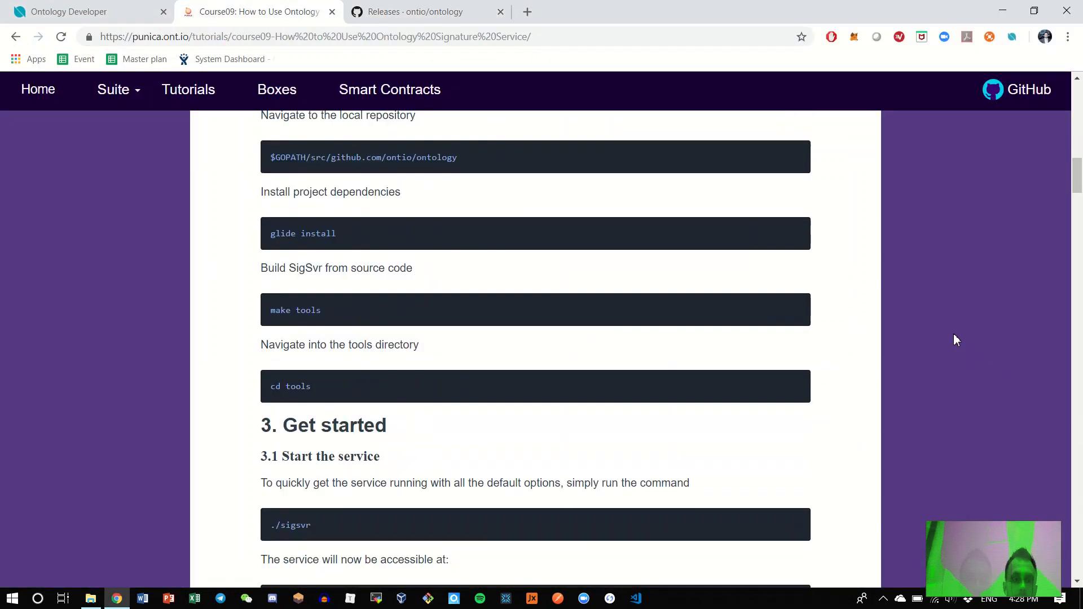
{"action": "scroll", "scroll_direction": "down", "scroll_amount": 3}
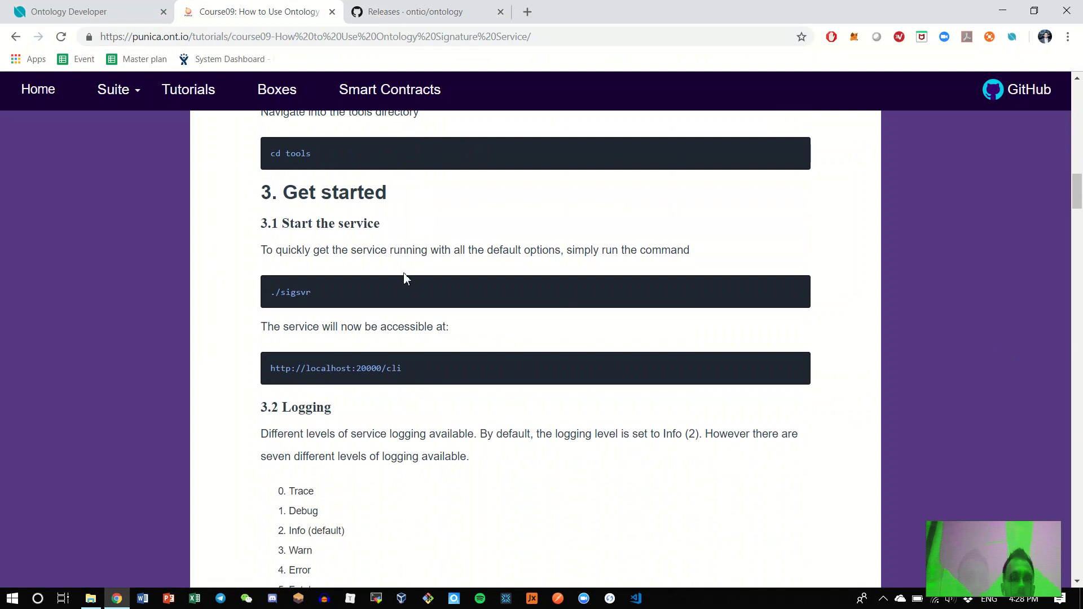
{"action": "mouse_move", "coordinate": [162, 566]}
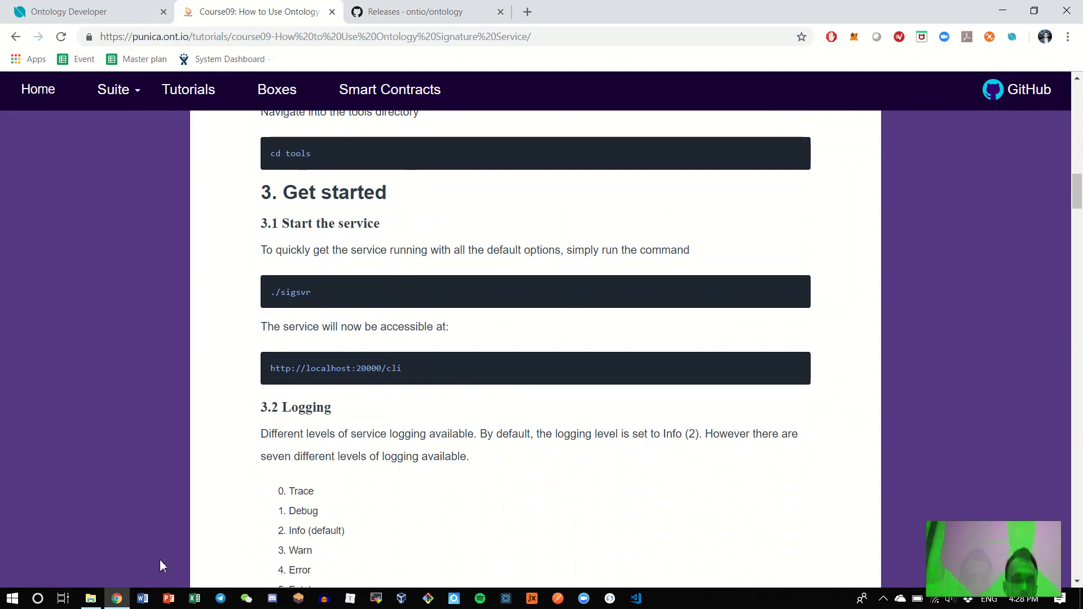
{"action": "mouse_move", "coordinate": [308, 358]}
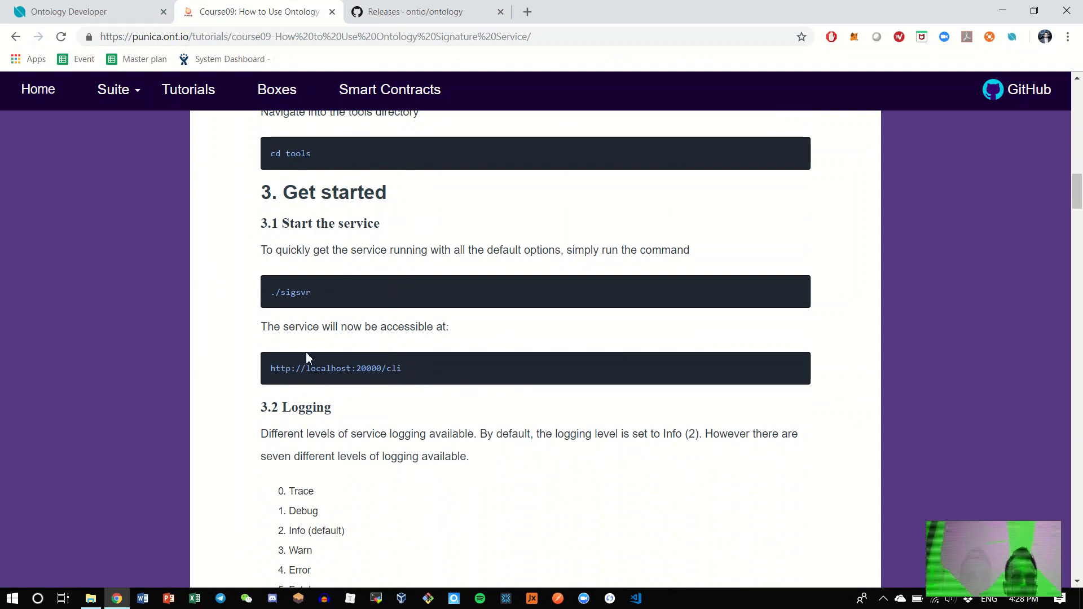
{"action": "left_click_drag", "start_coordinate": [293, 223], "coordinate": [380, 224]}
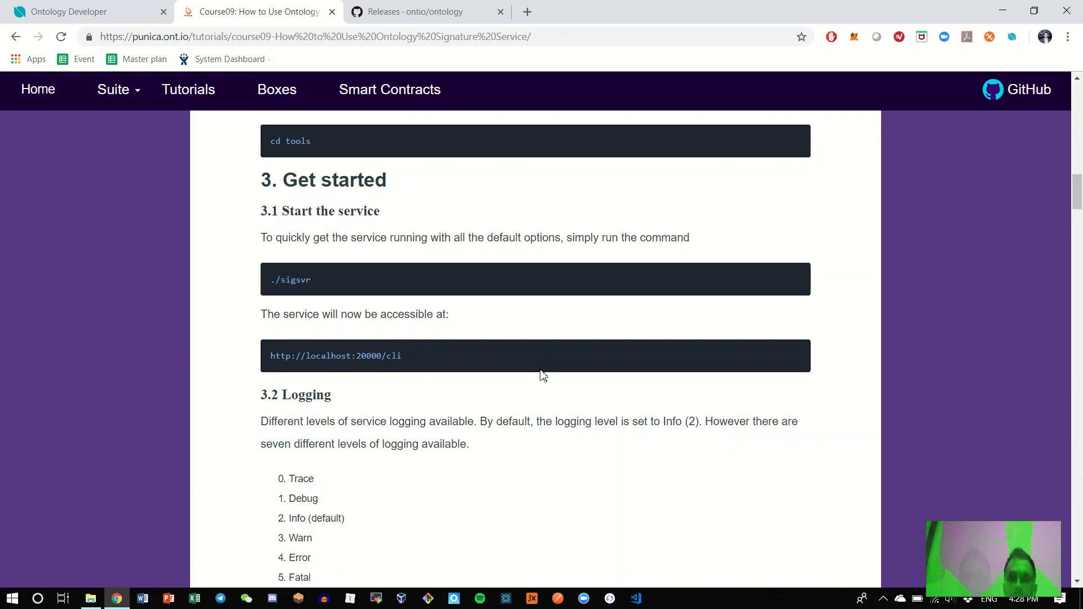
{"action": "scroll", "scroll_direction": "down", "scroll_amount": 3}
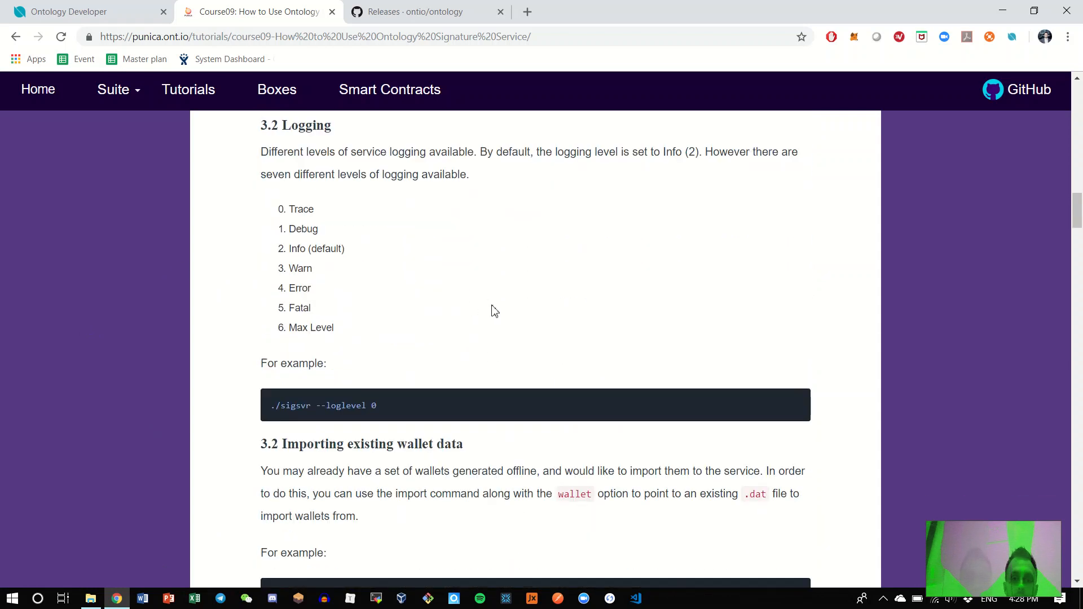
{"action": "scroll", "scroll_direction": "down", "scroll_amount": 3}
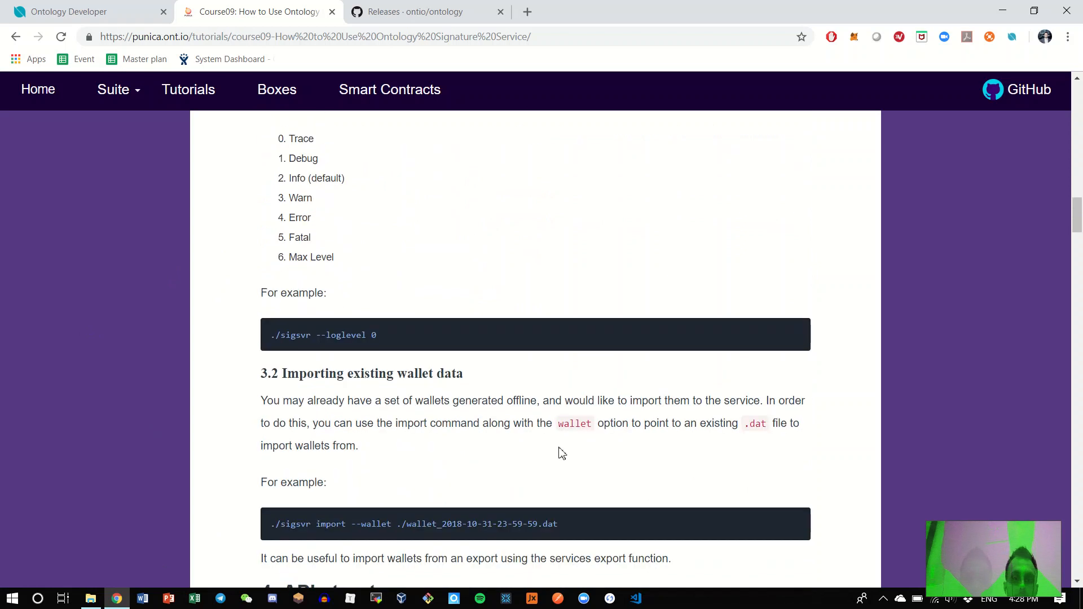
{"action": "scroll", "scroll_direction": "down", "scroll_amount": 3}
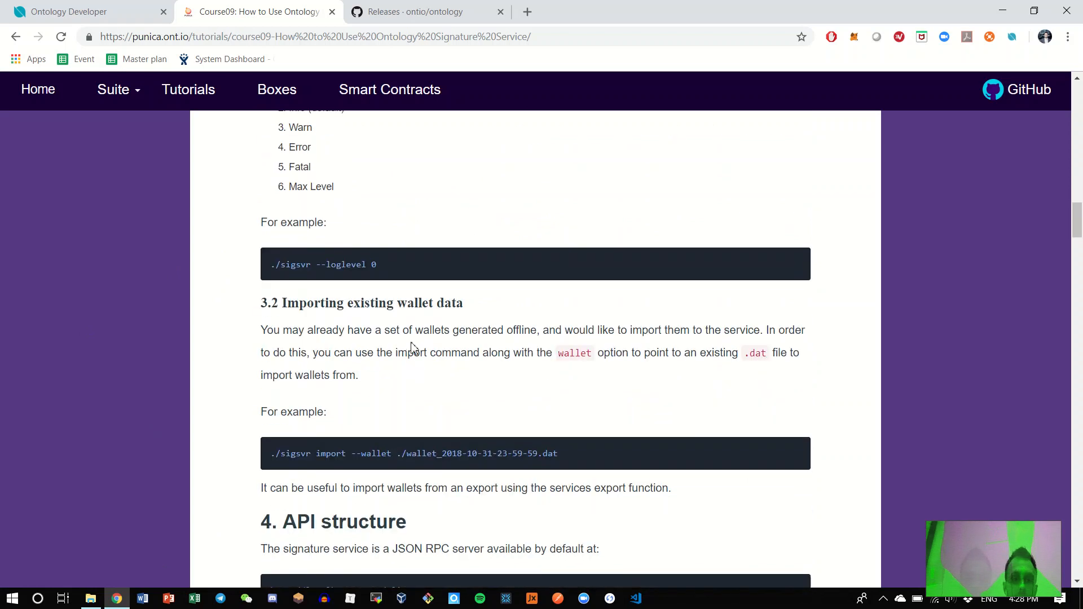
{"action": "left_click", "coordinate": [90, 598]}
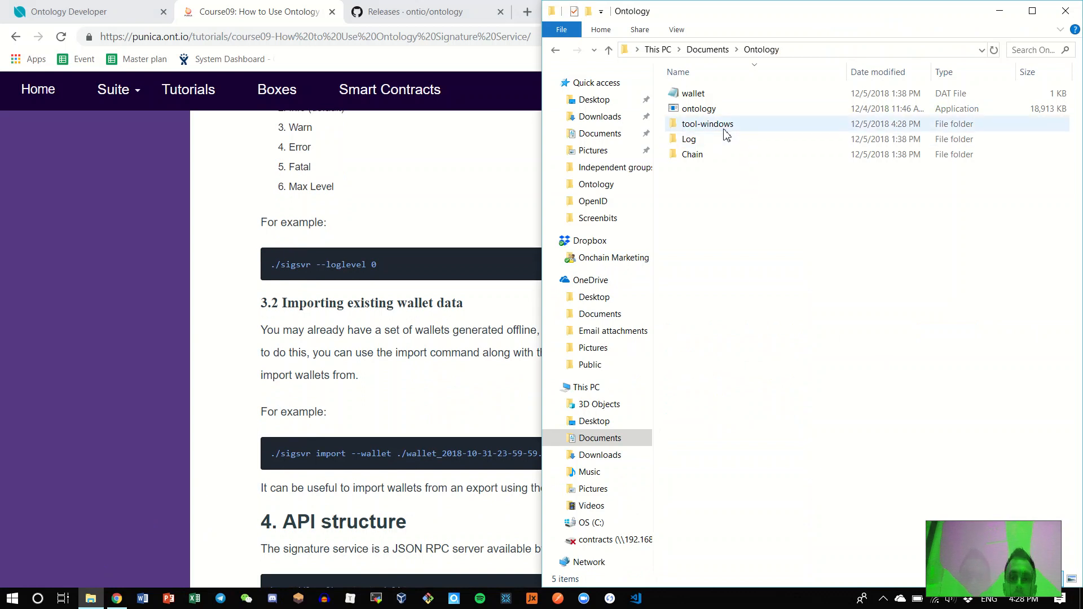
{"action": "mouse_move", "coordinate": [721, 133]}
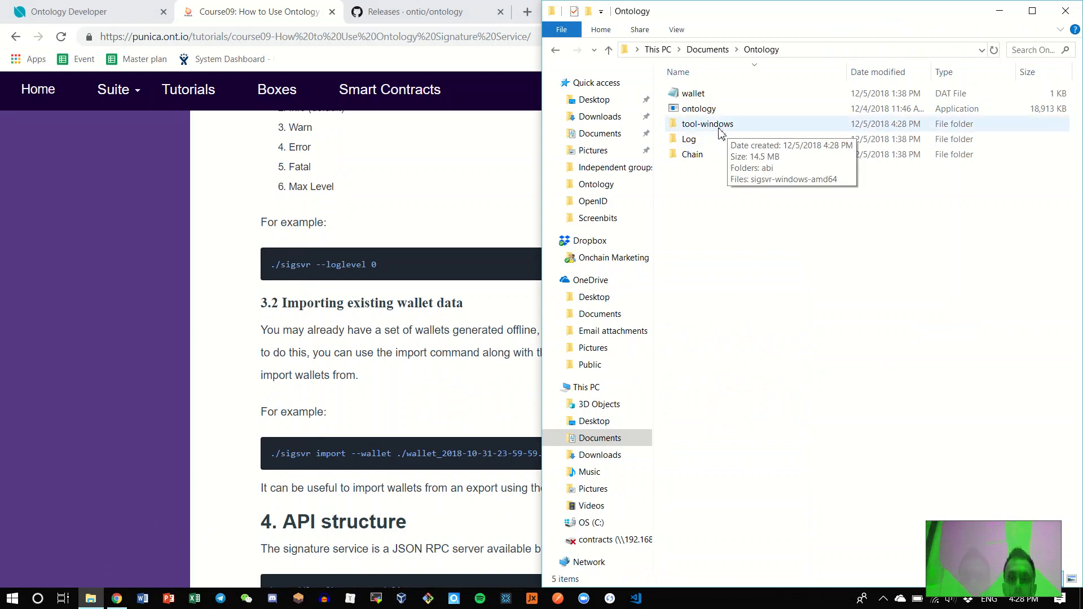
- Launch sigsvr-windows-amd64 from Documents\Ontology\tool-windows so the signature server listens on 127.0.0.1:20000
{"action": "double_click", "coordinate": [709, 124]}
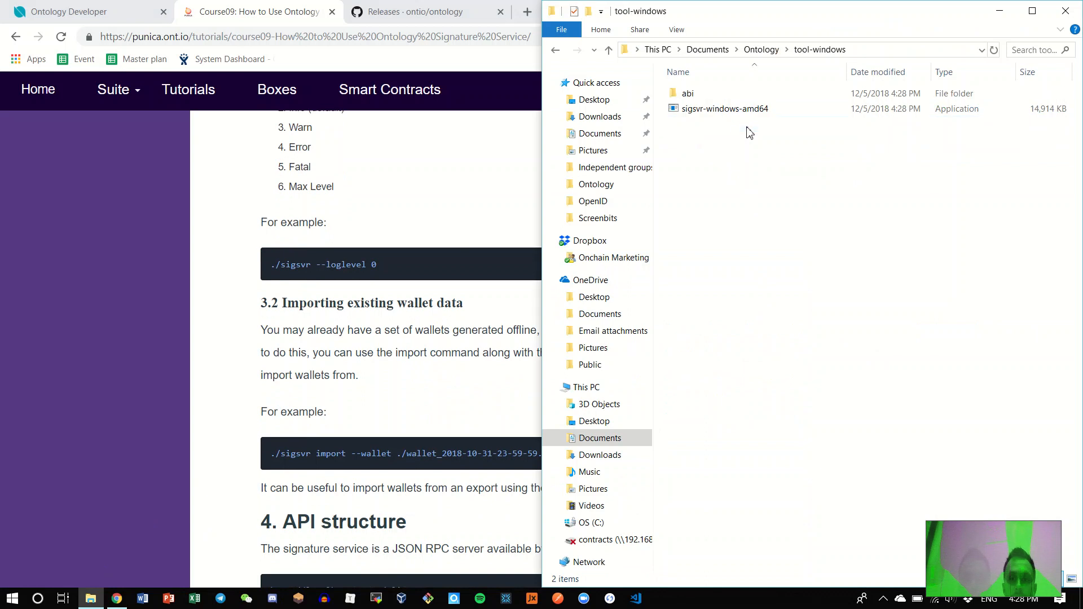
{"action": "left_click", "coordinate": [729, 109]}
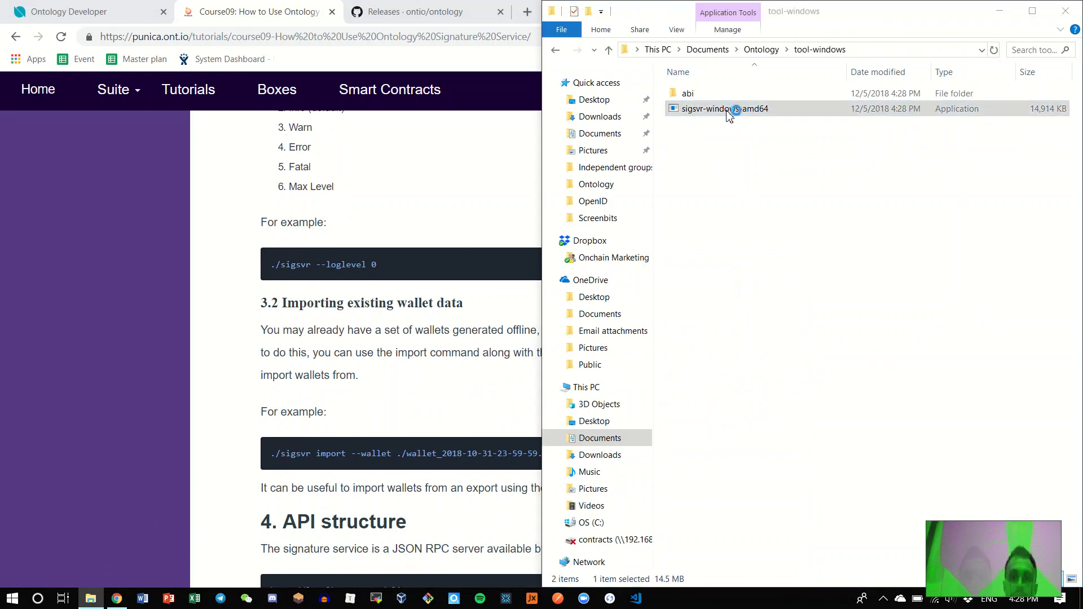
{"action": "double_click", "coordinate": [731, 108]}
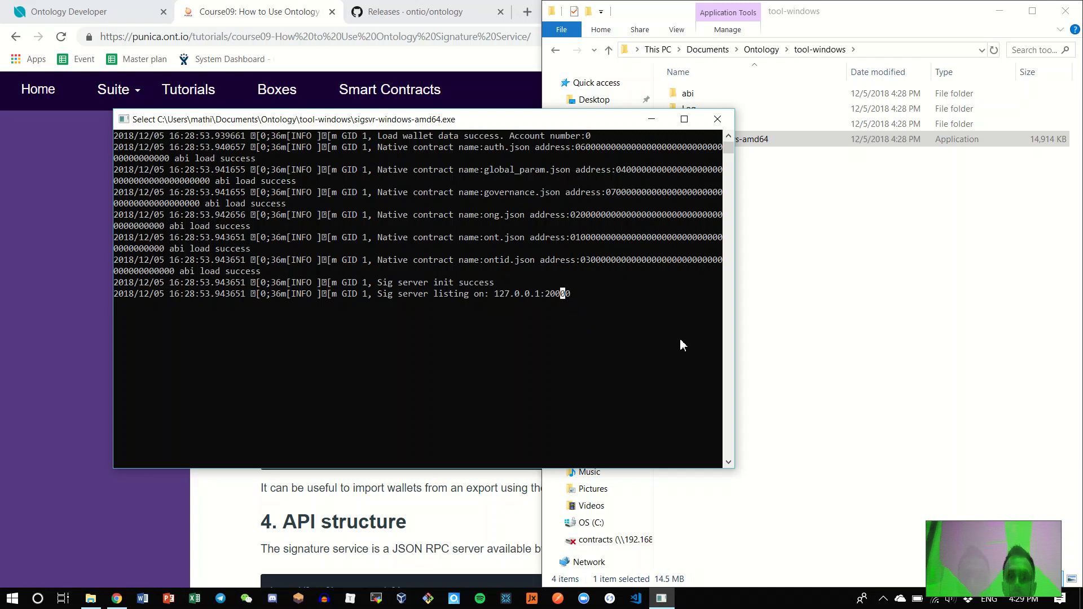
{"action": "mouse_move", "coordinate": [652, 119]}
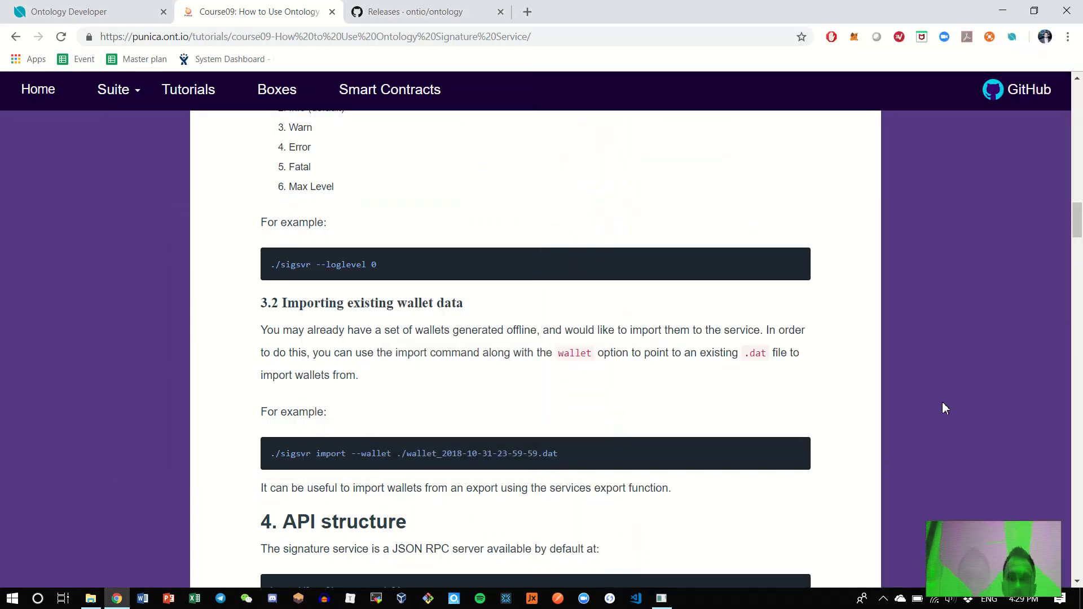
- Scroll the tutorial to the API structure section with the localhost:20000/cli POST endpoint
{"action": "scroll", "scroll_direction": "down", "scroll_amount": 3}
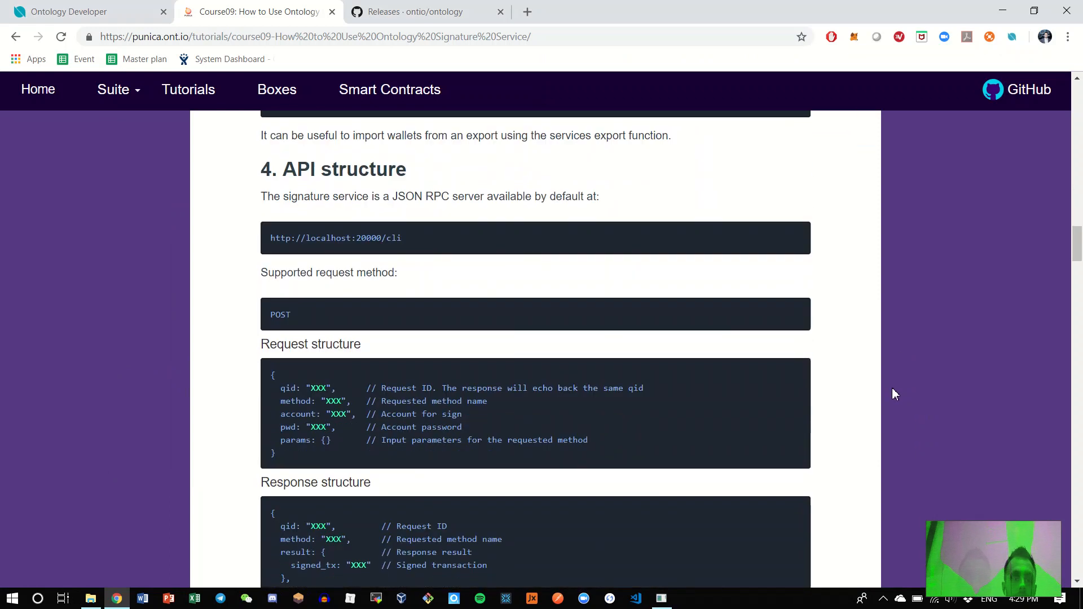
{"action": "mouse_move", "coordinate": [567, 526]}
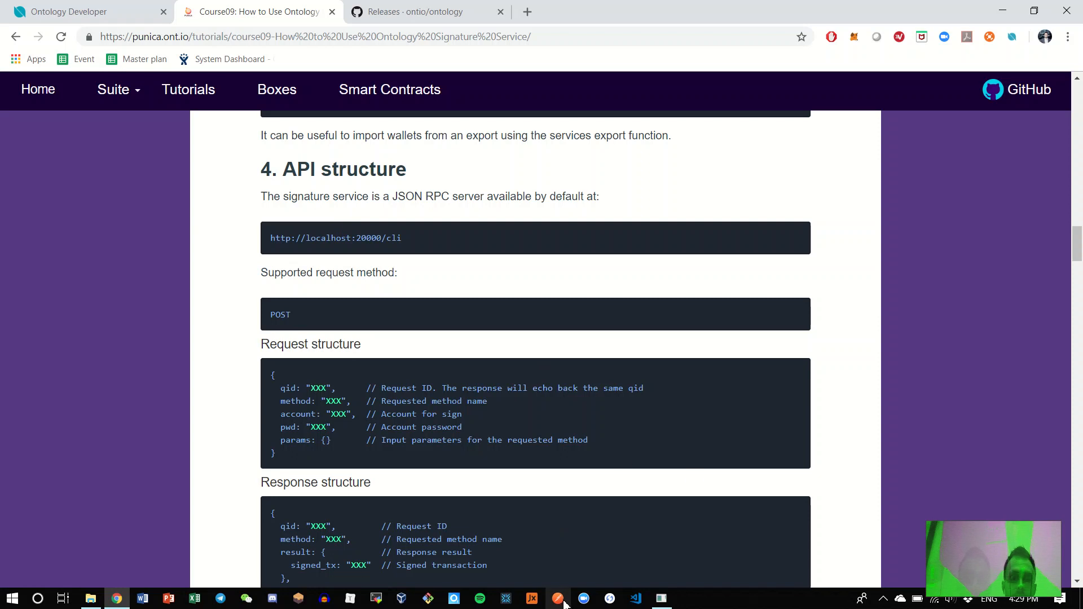
{"action": "mouse_move", "coordinate": [557, 598]}
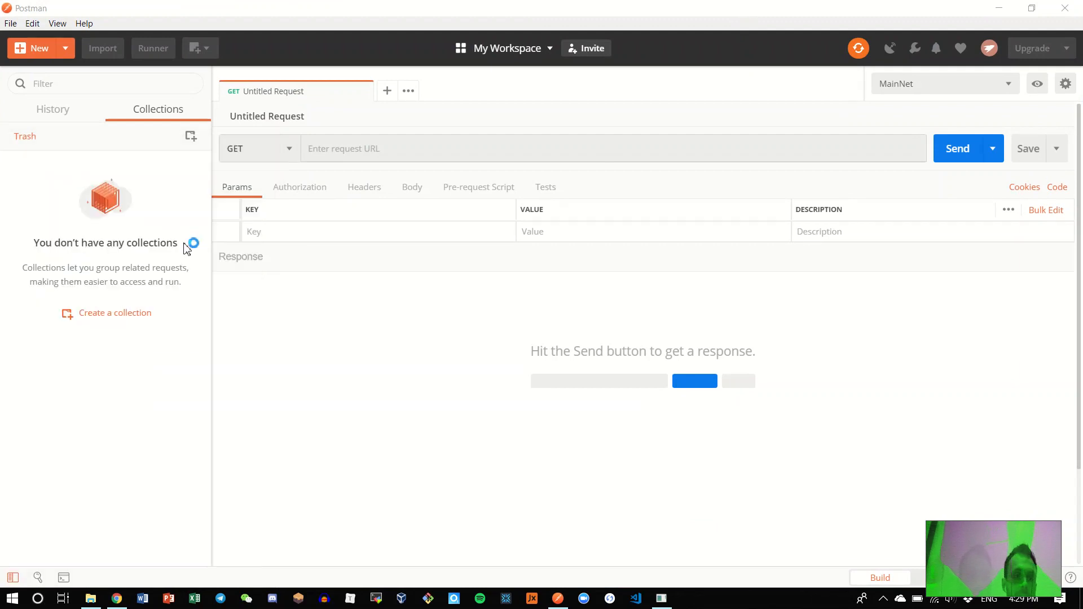
{"action": "mouse_move", "coordinate": [488, 409]}
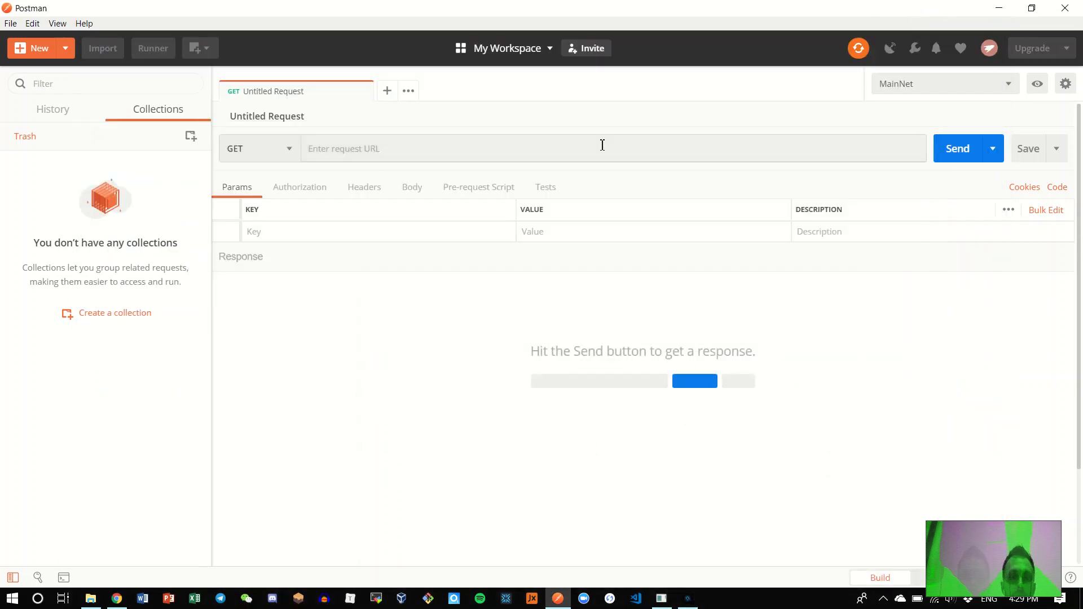
{"action": "mouse_move", "coordinate": [219, 209]}
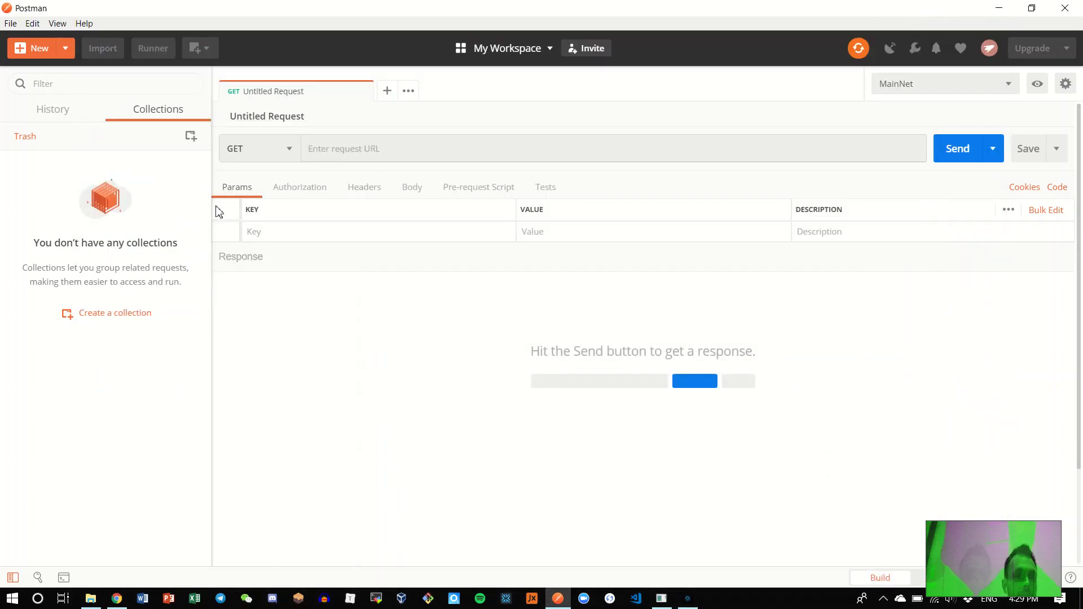
{"action": "mouse_move", "coordinate": [131, 591]}
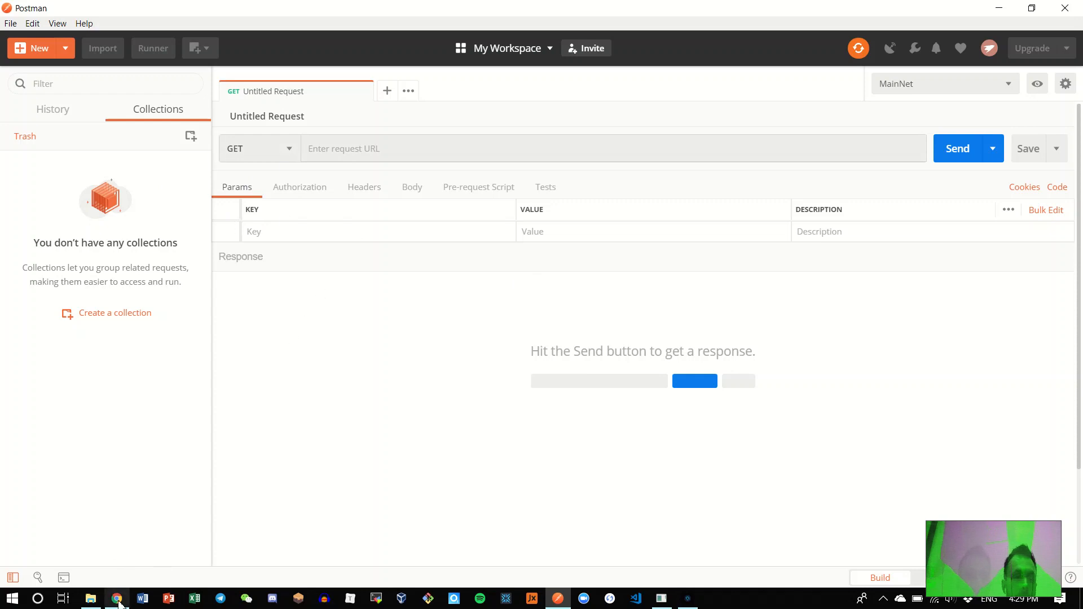
- Check the tutorial's API structure, then bring Postman's untitled request to the front
{"action": "left_click", "coordinate": [115, 598]}
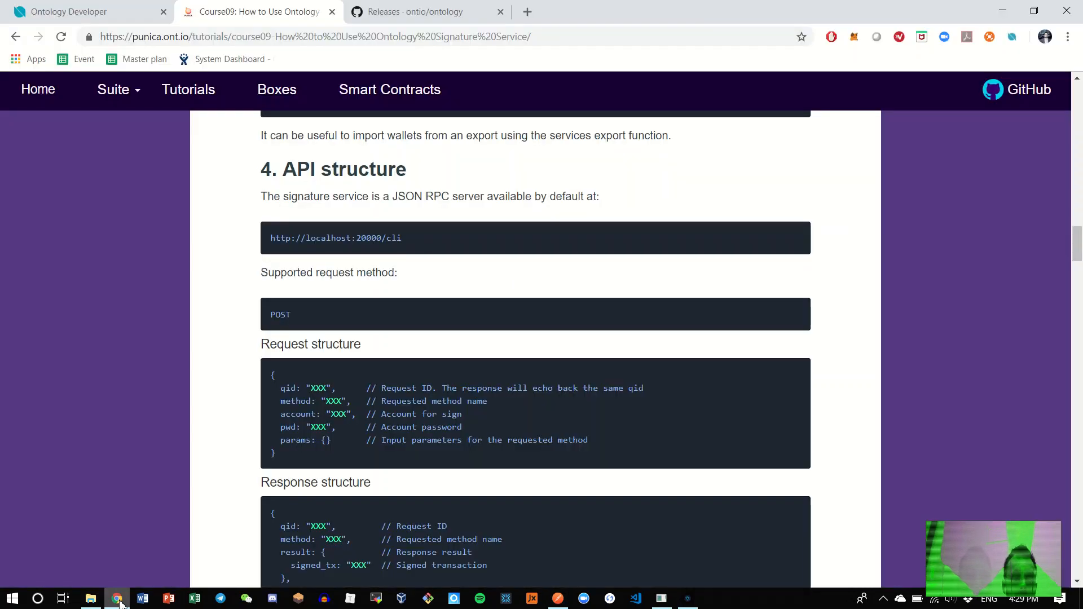
{"action": "left_click", "coordinate": [661, 598]}
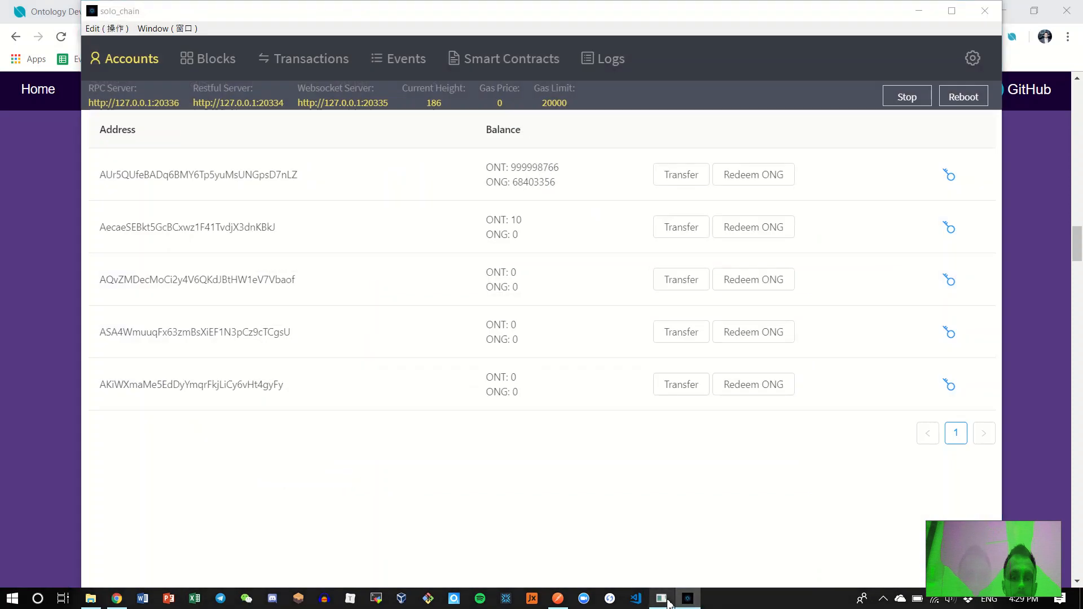
{"action": "left_click", "coordinate": [661, 598]}
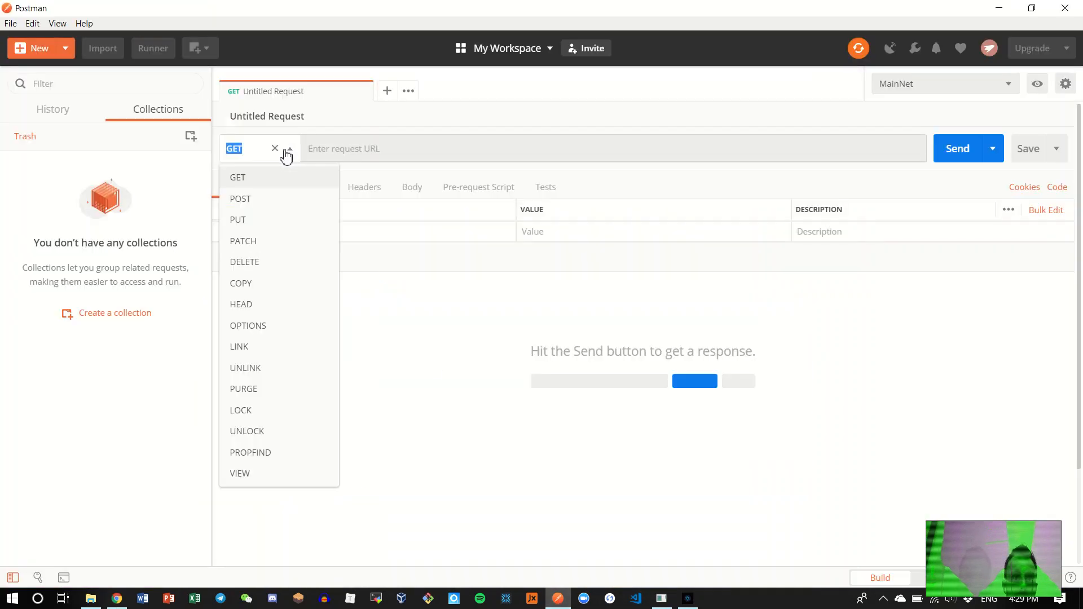
{"action": "left_click", "coordinate": [240, 199]}
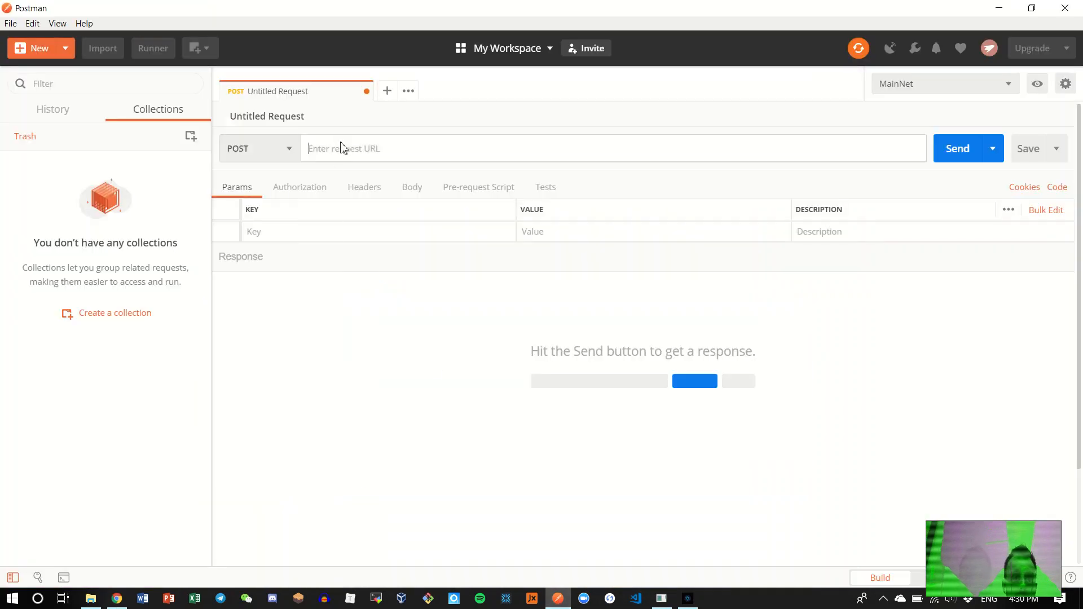
{"action": "type", "text": "127.0.0.1:20000"}
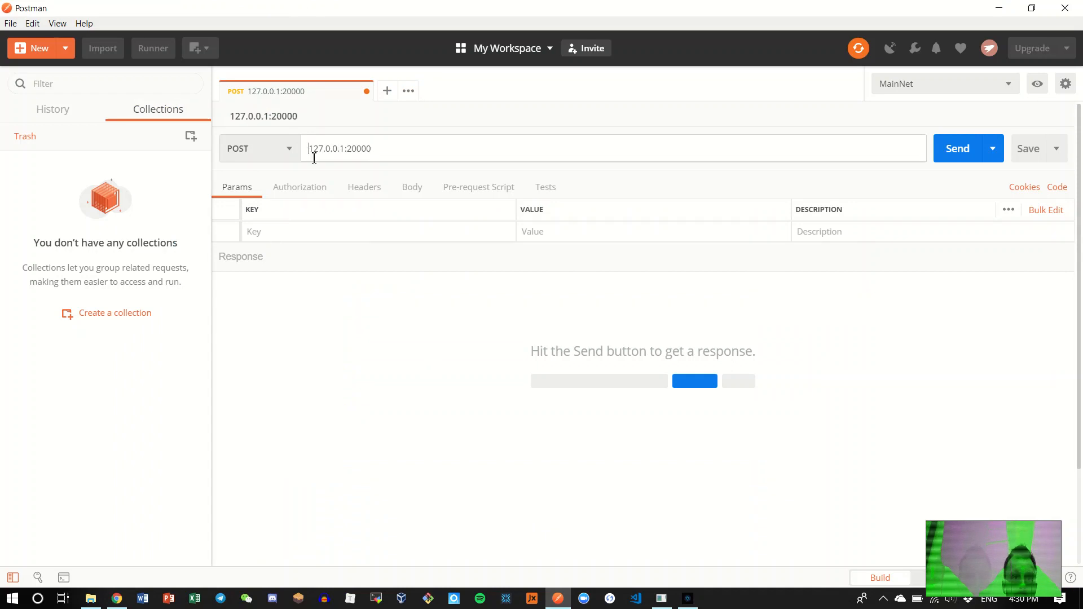
{"action": "type", "text": "htt"}
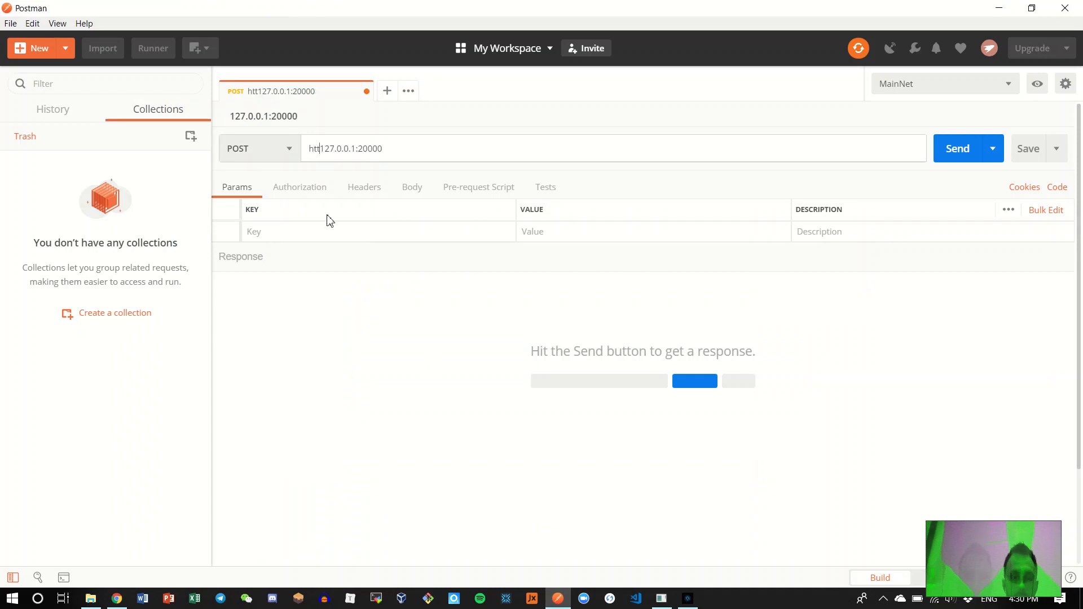
{"action": "type", "text": "p:/"}
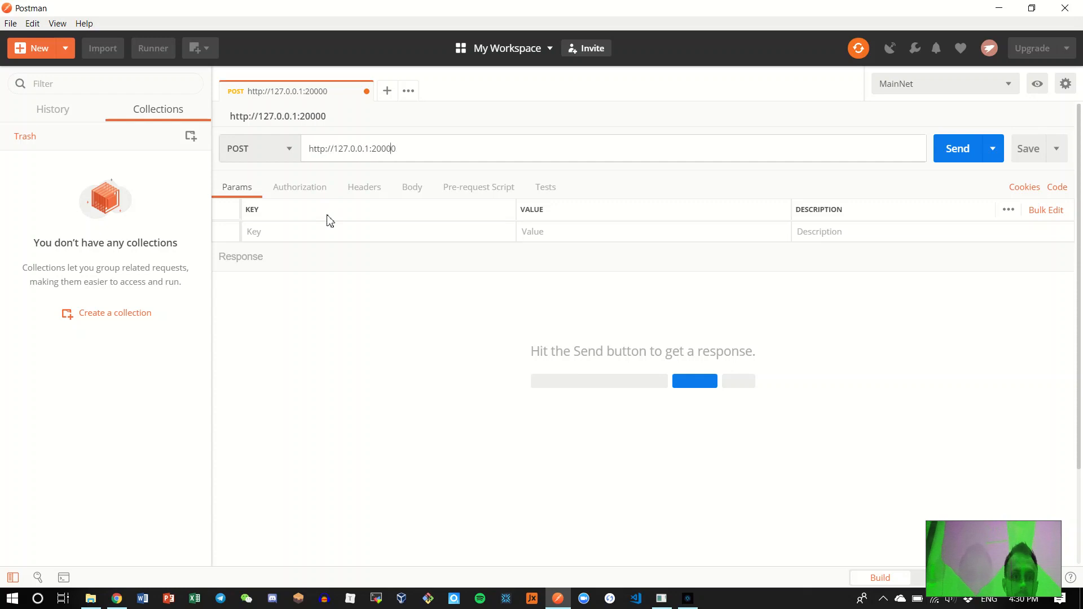
{"action": "type", "text": "/"}
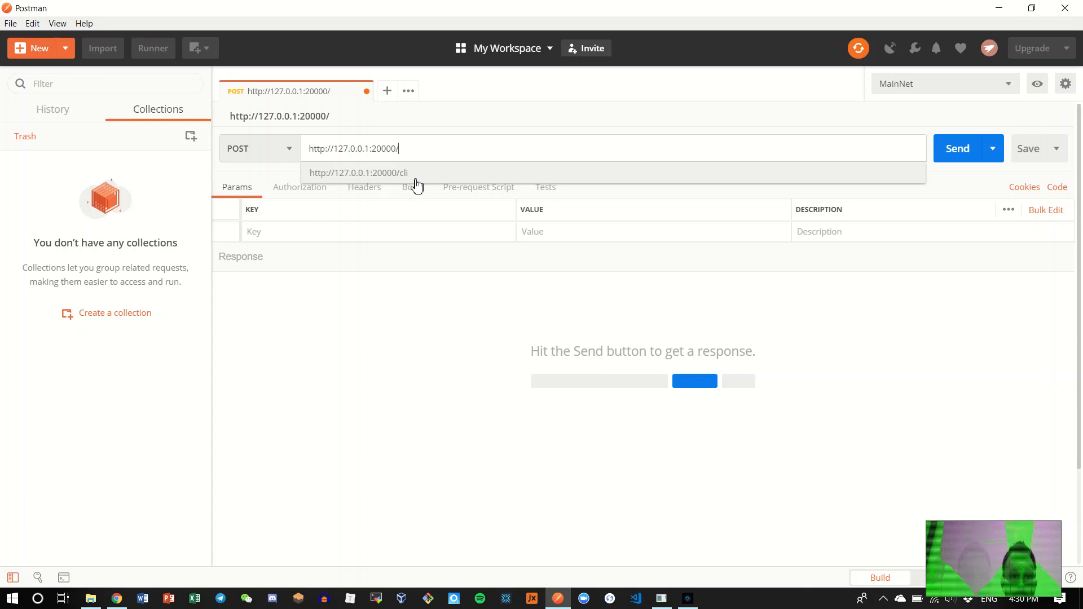
{"action": "left_click", "coordinate": [357, 172]}
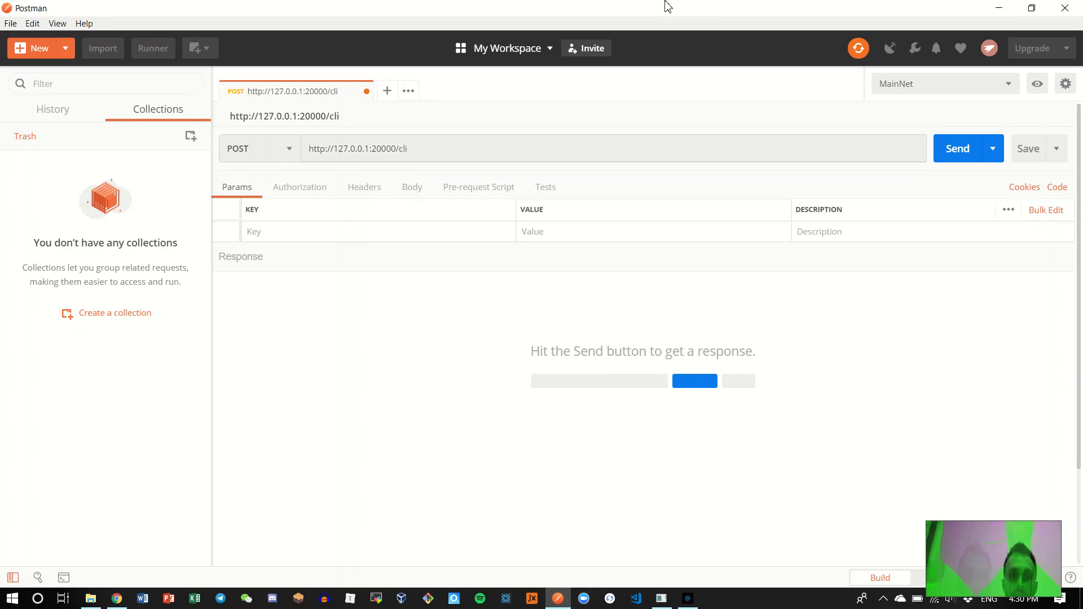
{"action": "left_click", "coordinate": [116, 598]}
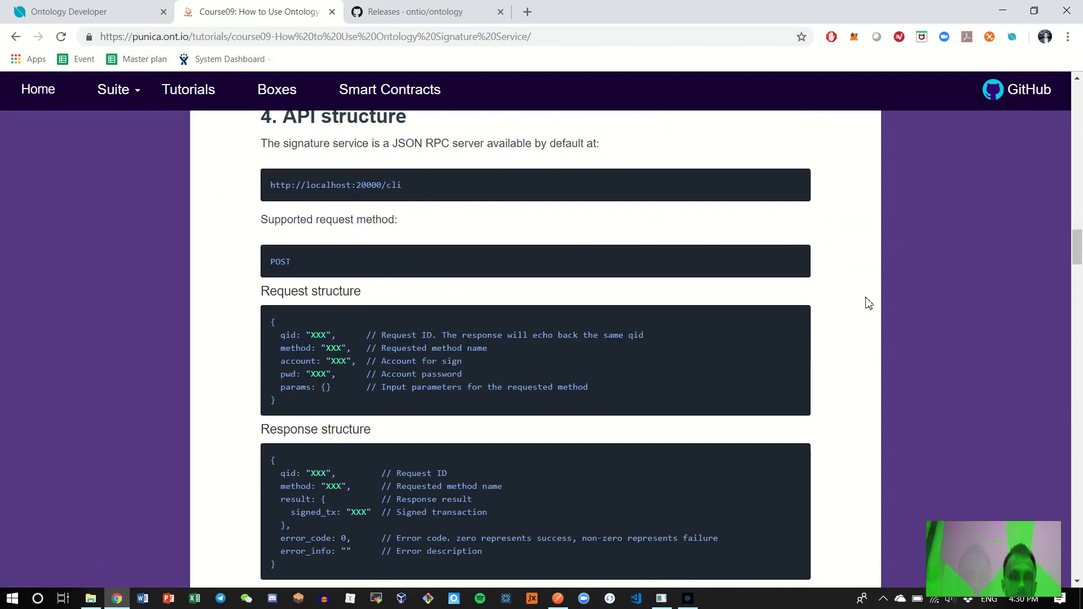
- Read the tutorial down to the 5.1 createaccount method and switch back to the Postman request
{"action": "scroll", "scroll_direction": "down", "scroll_amount": 3}
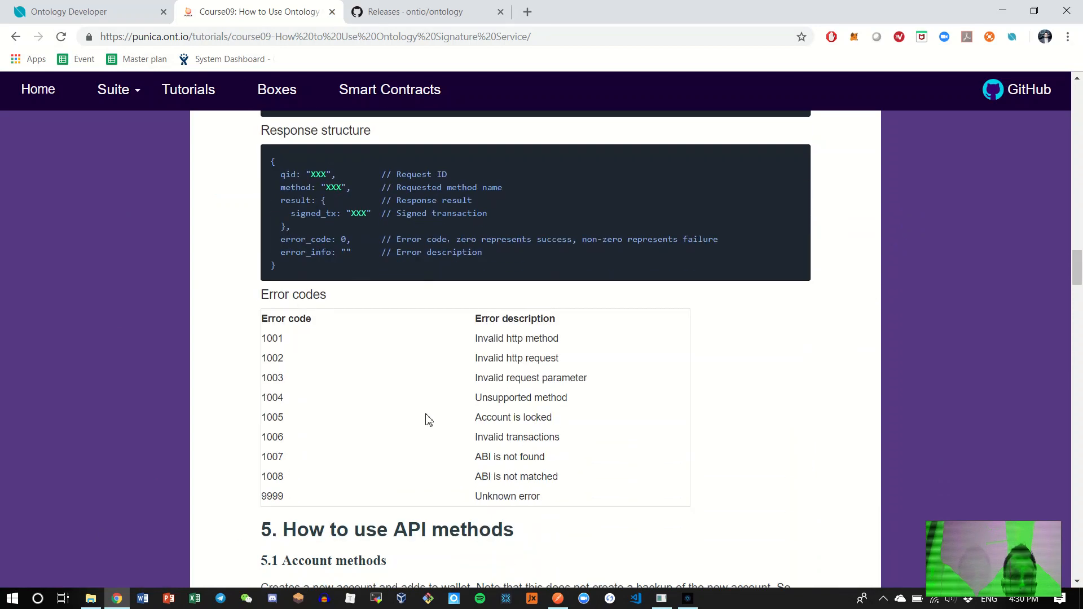
{"action": "scroll", "scroll_direction": "down", "scroll_amount": 3}
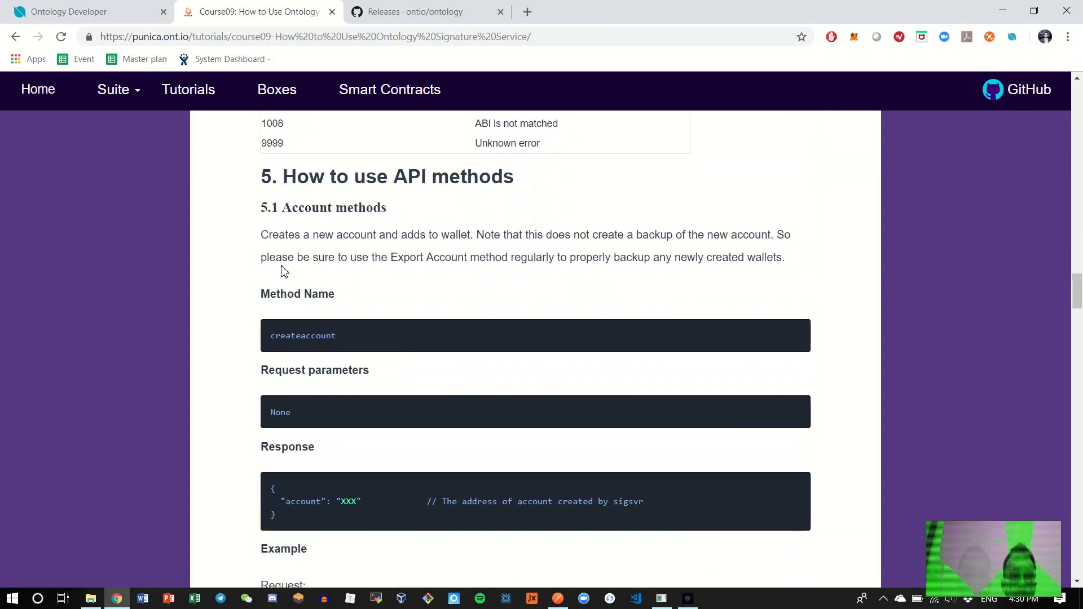
{"action": "mouse_move", "coordinate": [441, 283]}
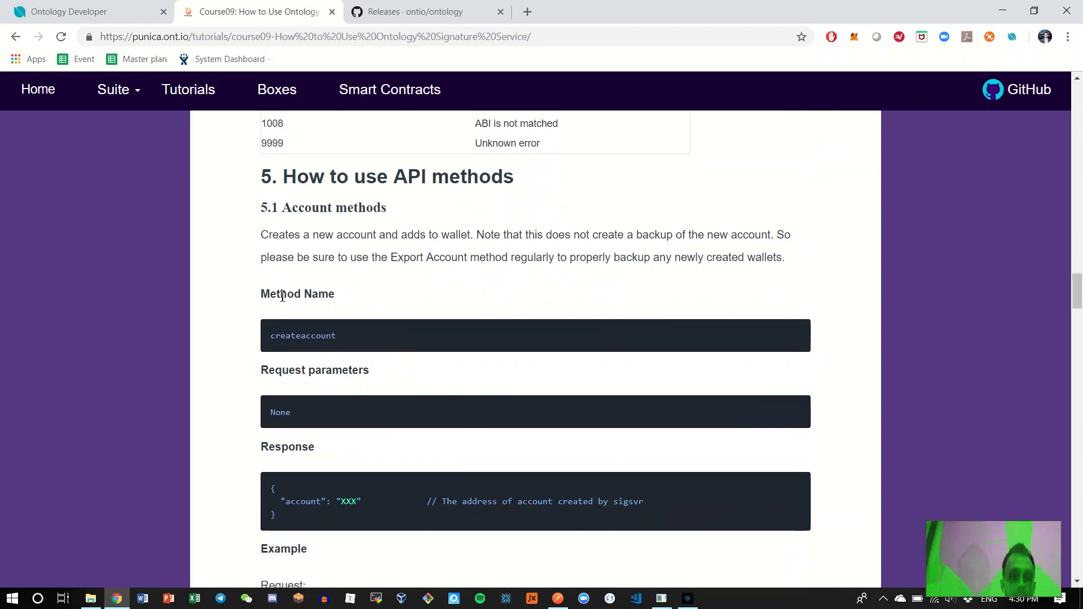
{"action": "mouse_move", "coordinate": [632, 545]}
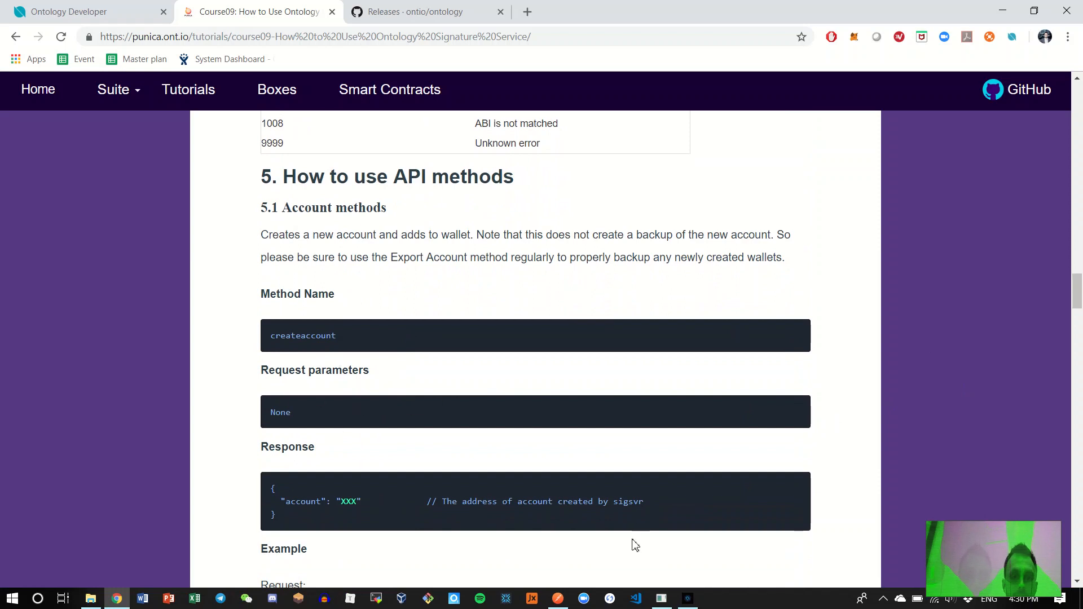
{"action": "left_click", "coordinate": [558, 598]}
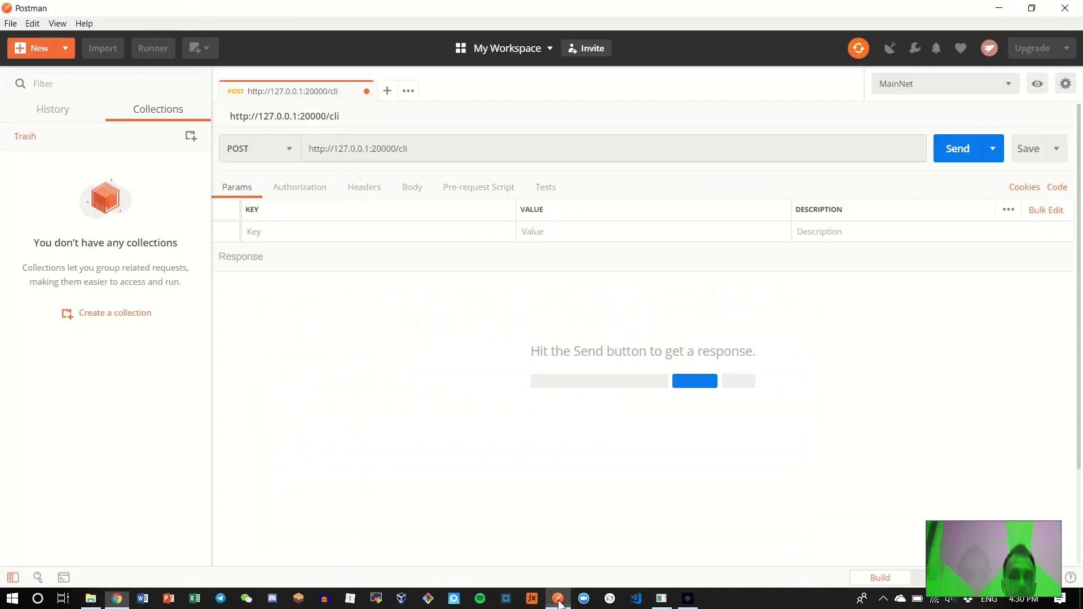
{"action": "mouse_move", "coordinate": [306, 216]}
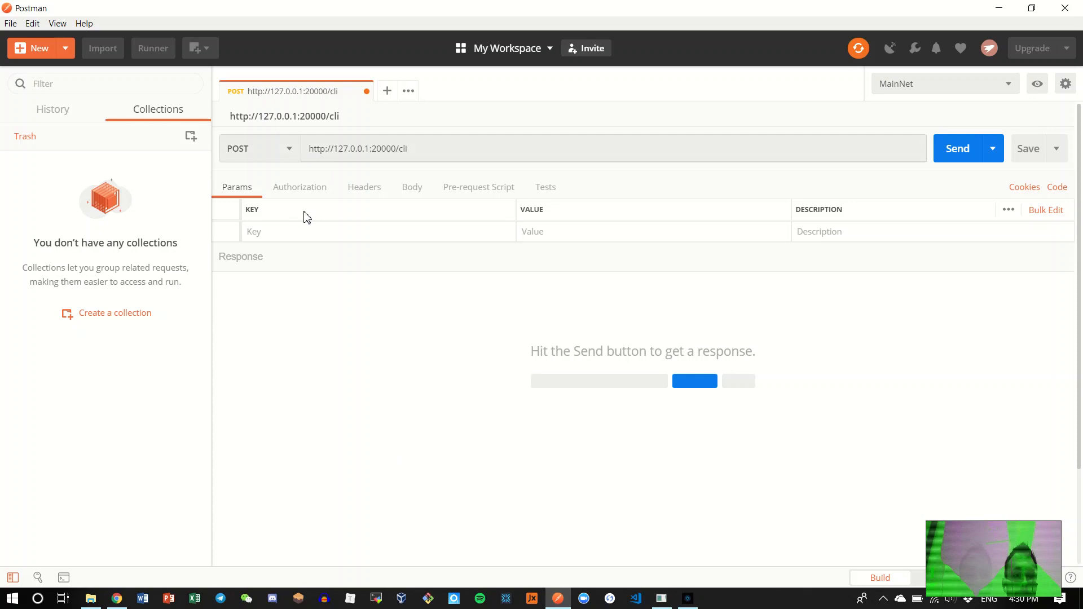
{"action": "mouse_move", "coordinate": [373, 212]}
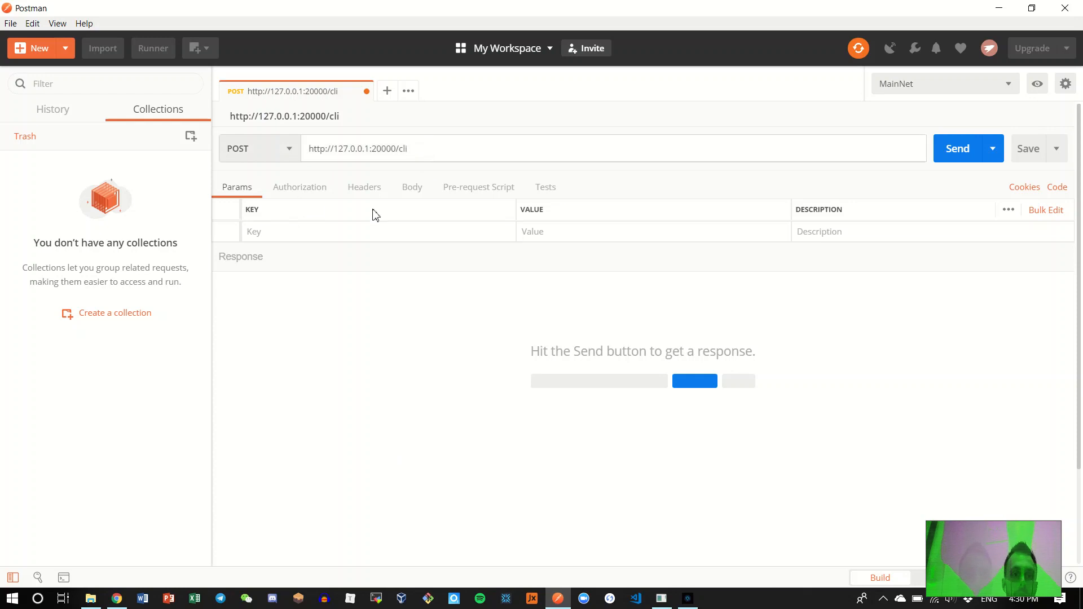
- Set the request body to raw JSON (application/json), then return to the tutorial's createaccount example
{"action": "left_click", "coordinate": [412, 187]}
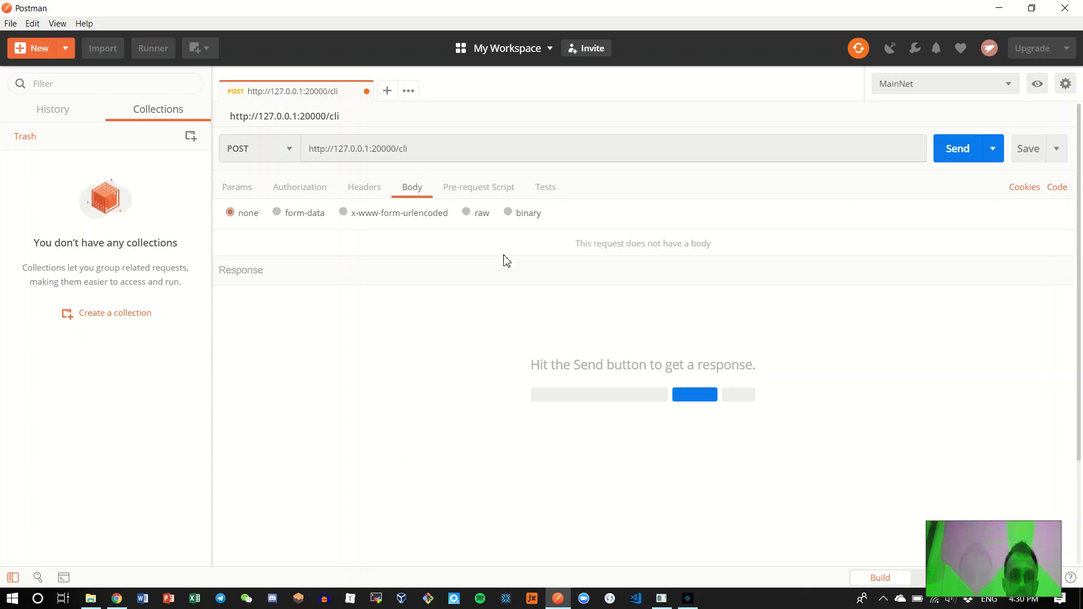
{"action": "left_click", "coordinate": [585, 215]}
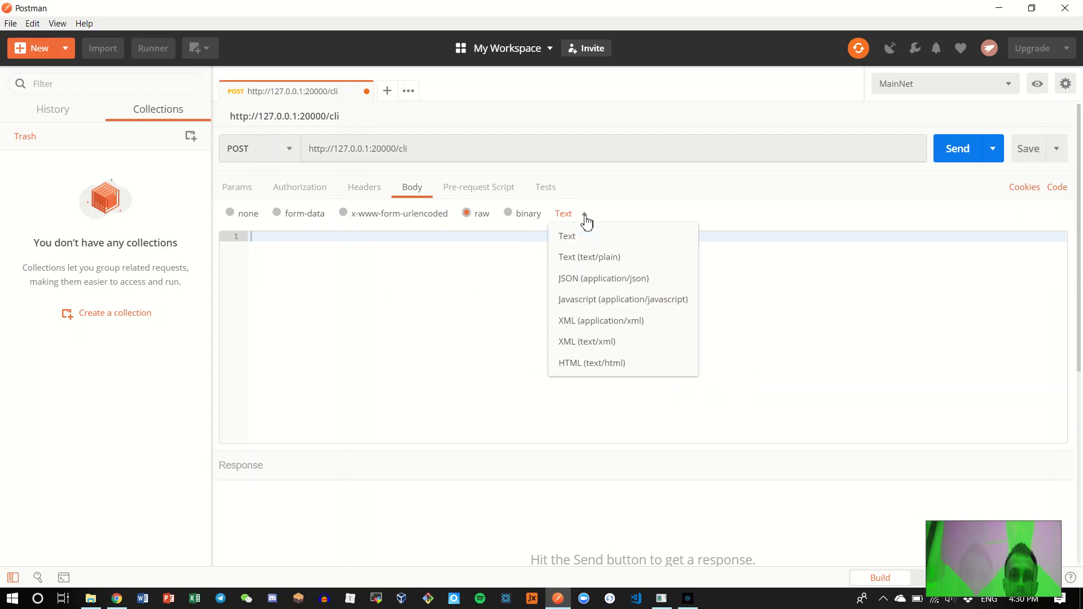
{"action": "left_click", "coordinate": [602, 278]}
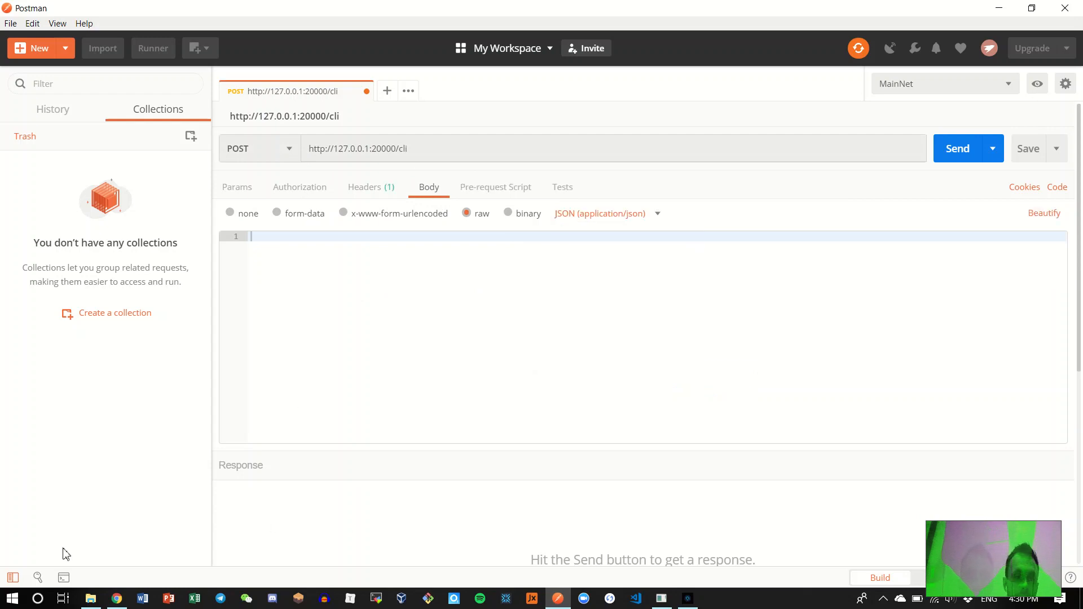
{"action": "left_click", "coordinate": [116, 598]}
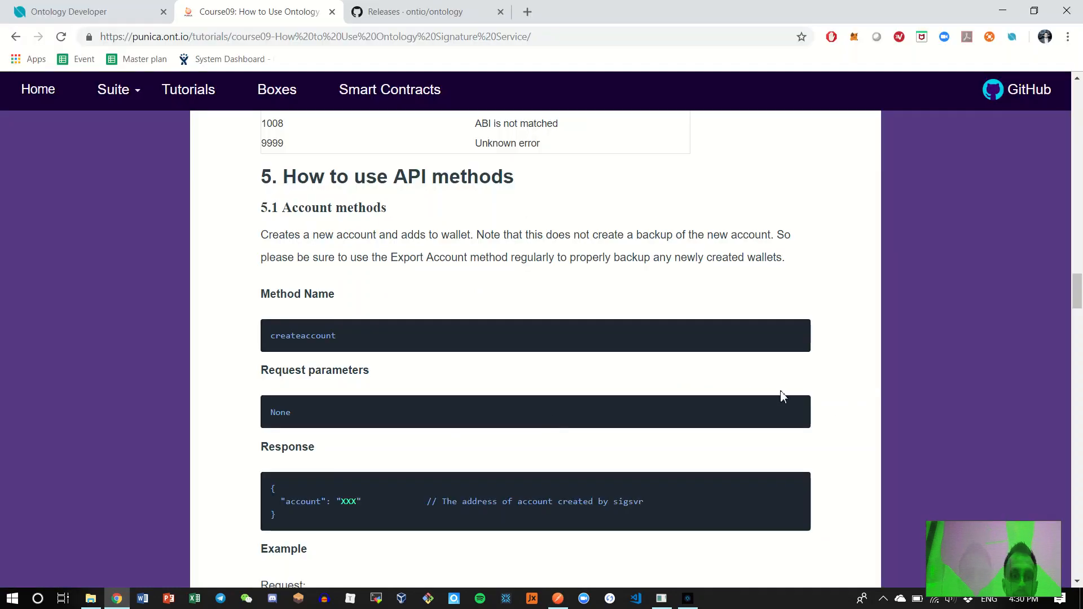
{"action": "scroll", "scroll_direction": "down", "scroll_amount": 3}
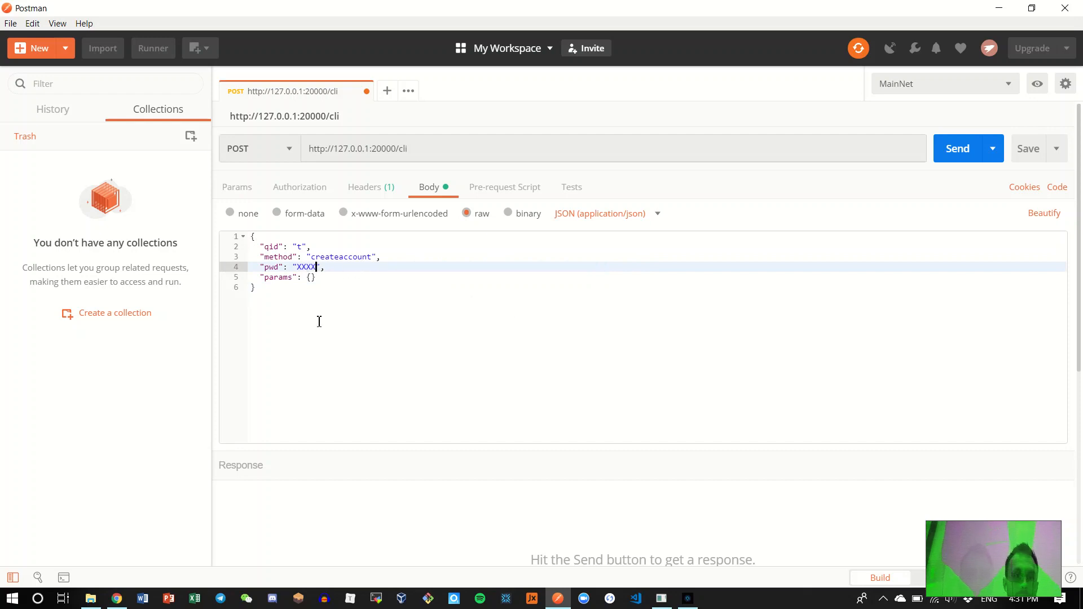
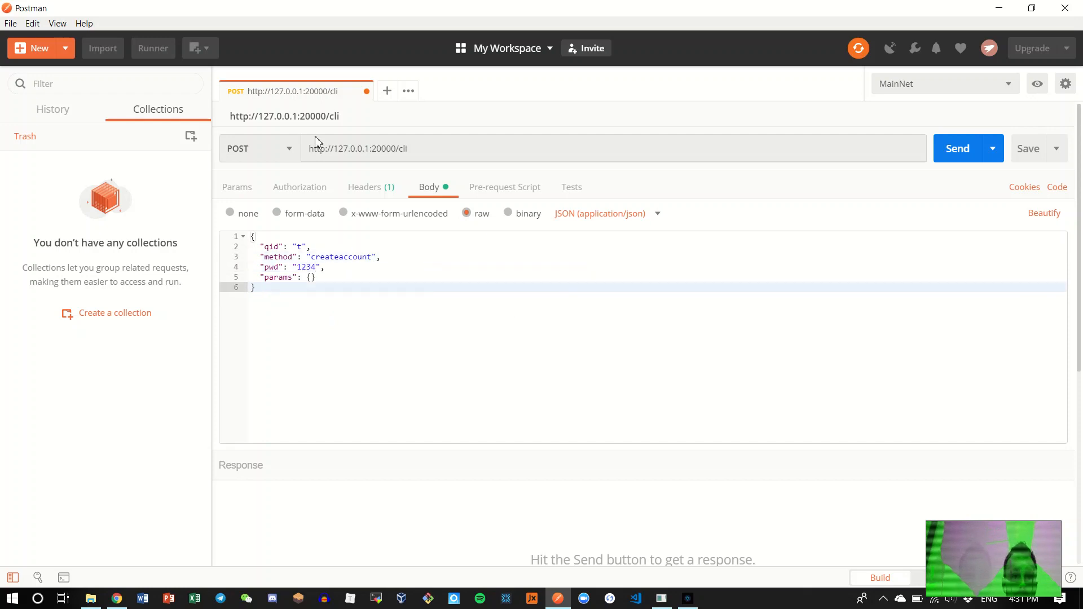
{"action": "mouse_move", "coordinate": [377, 165]}
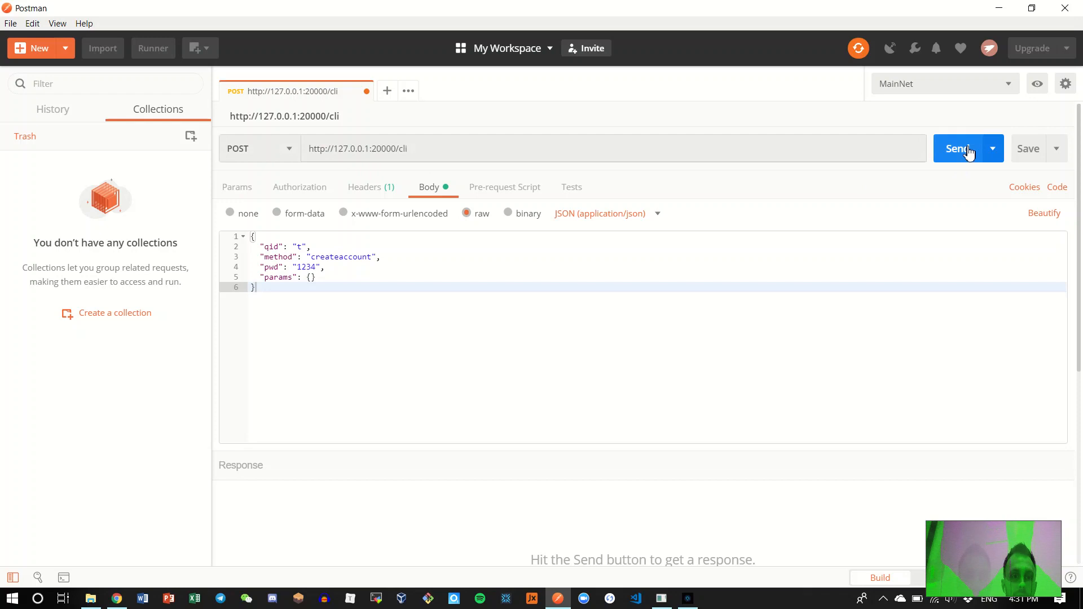
{"action": "left_click", "coordinate": [959, 149]}
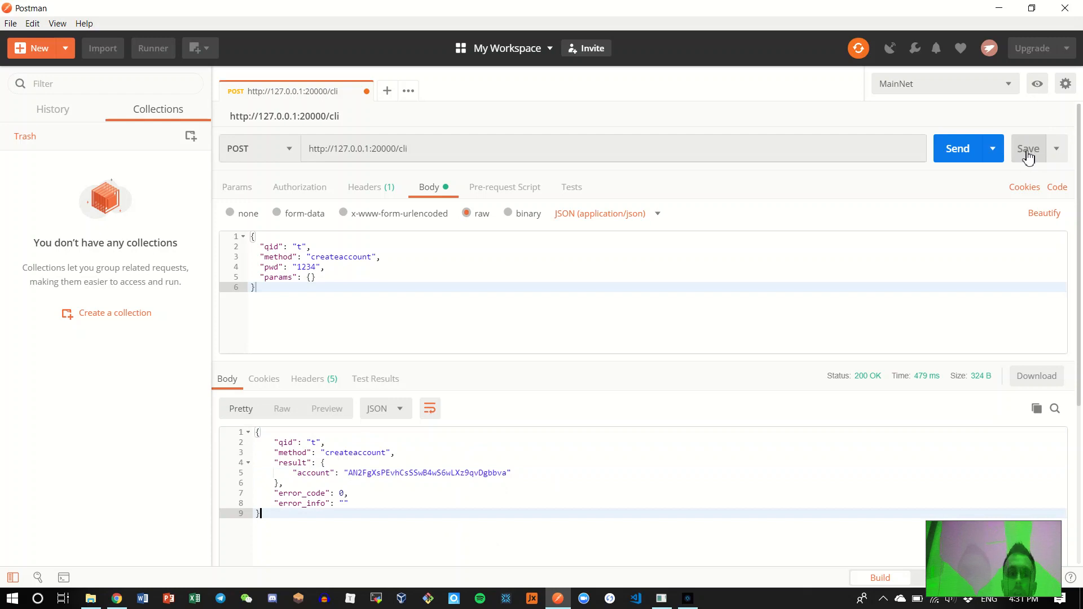
- Save the request as createaccount into a newly created SignatureServer collection
{"action": "left_click", "coordinate": [1027, 149]}
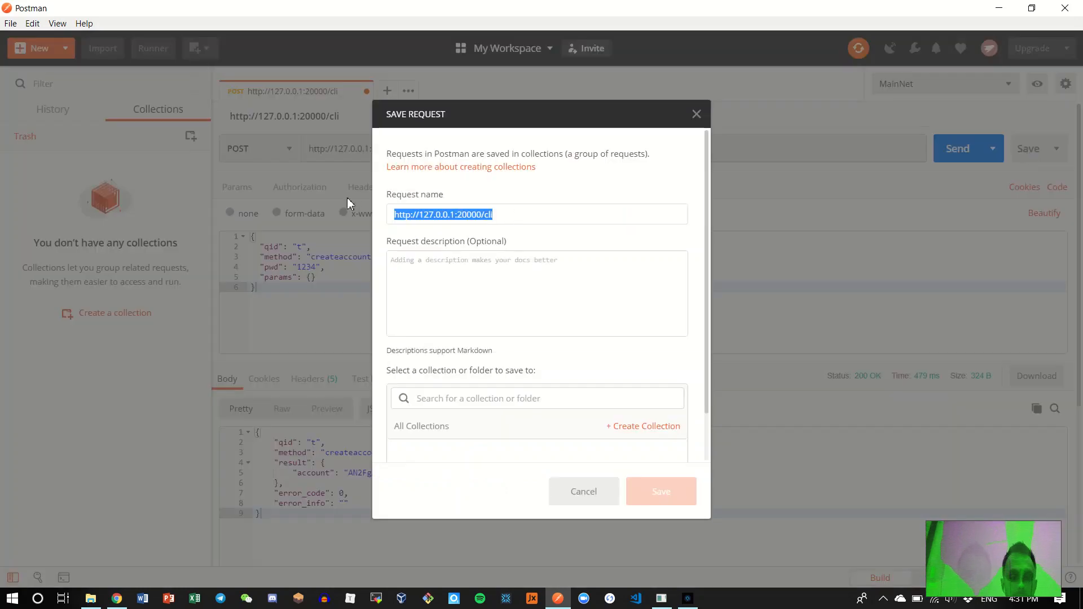
{"action": "type", "text": "createaccou"}
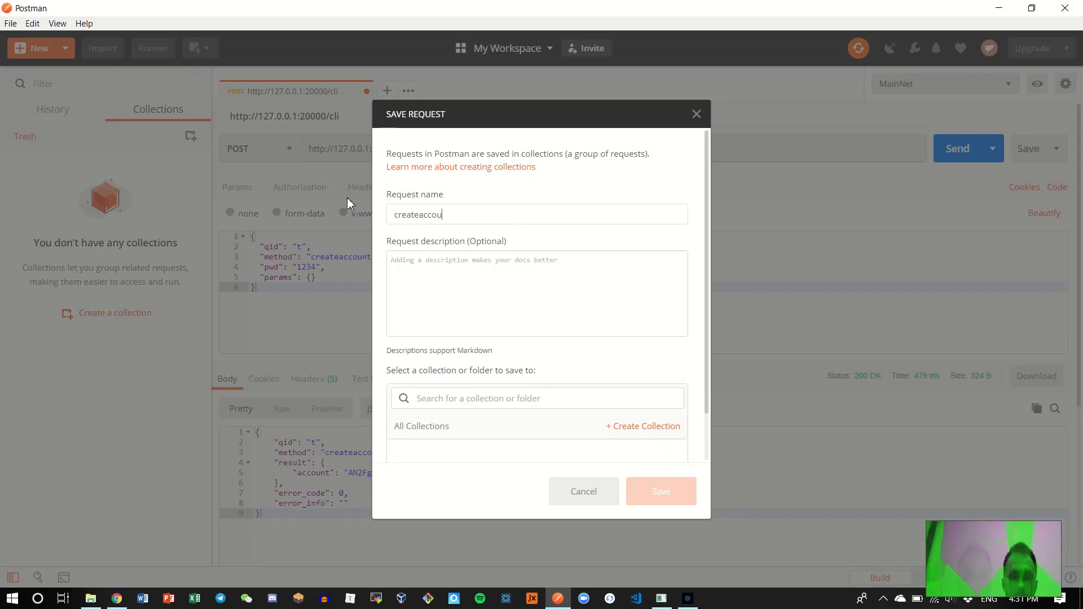
{"action": "left_click", "coordinate": [643, 427]}
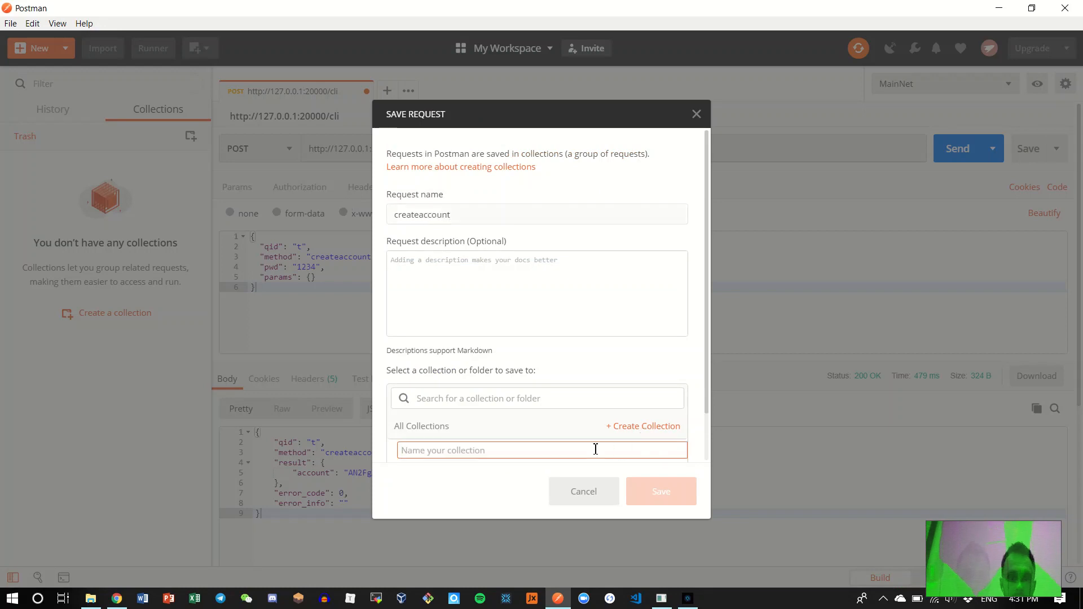
{"action": "type", "text": "Signatur"}
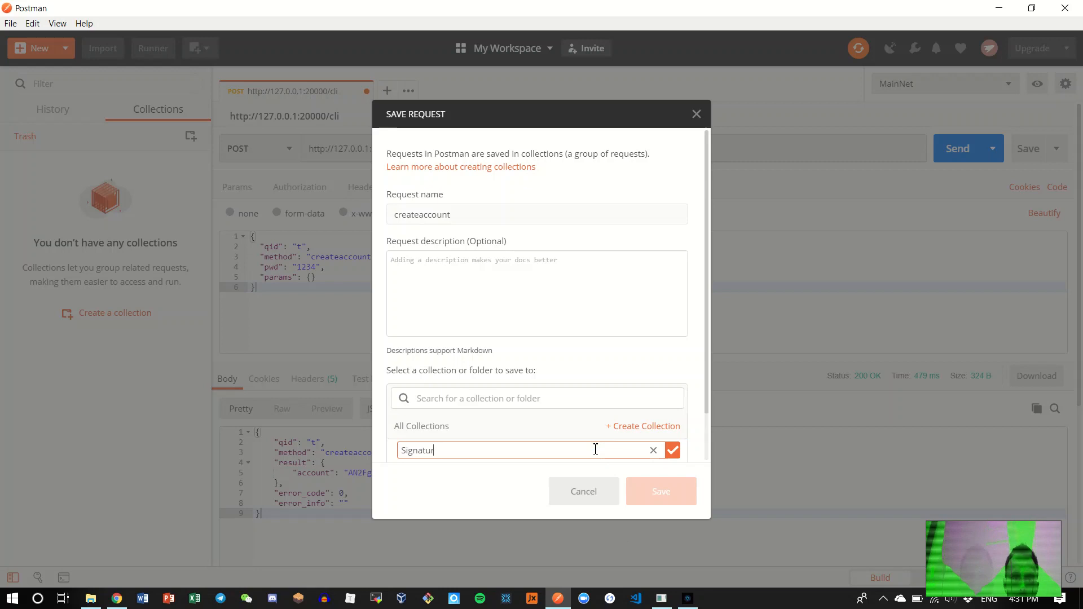
{"action": "type", "text": "eServer"}
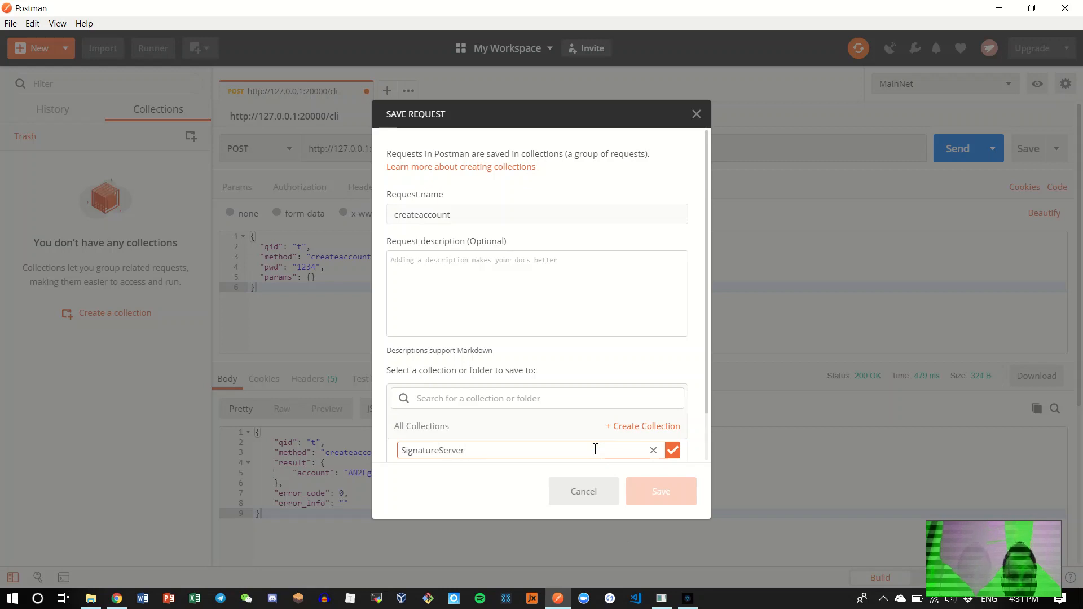
{"action": "left_click", "coordinate": [672, 450]}
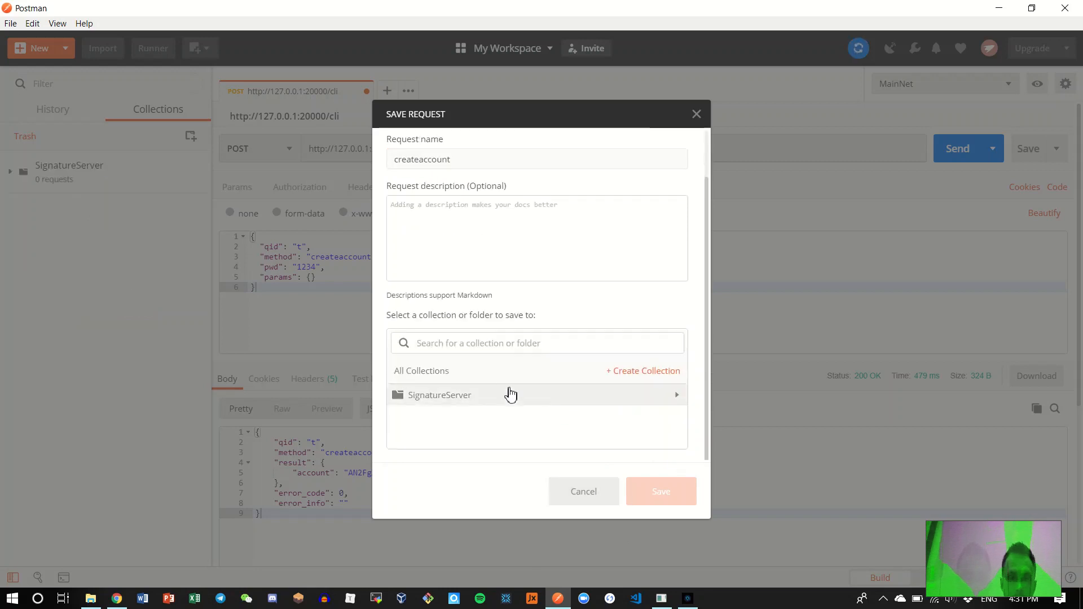
{"action": "left_click", "coordinate": [439, 395]}
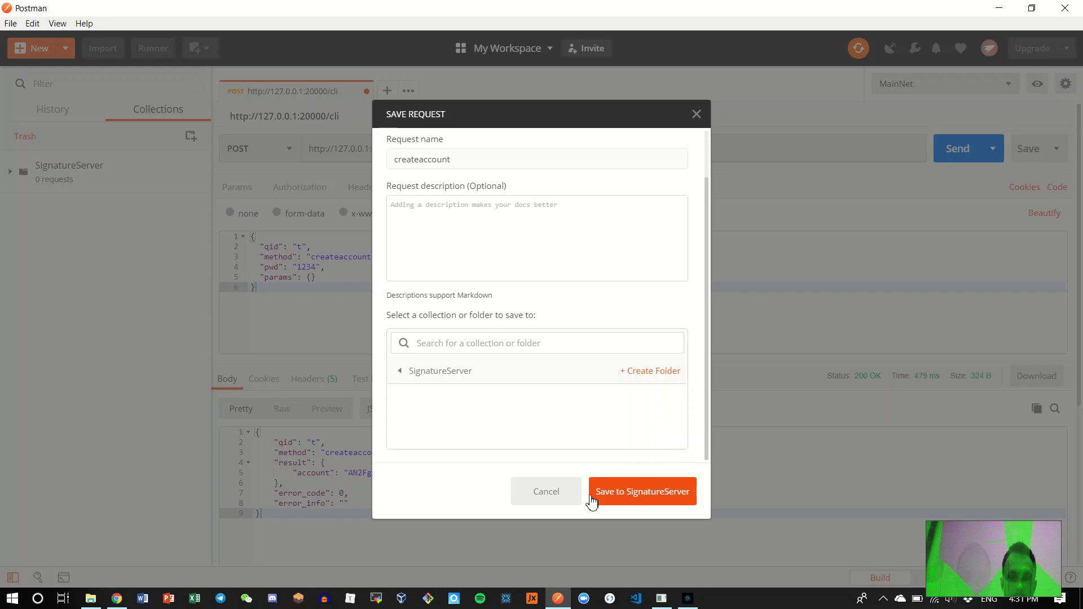
{"action": "left_click", "coordinate": [642, 491]}
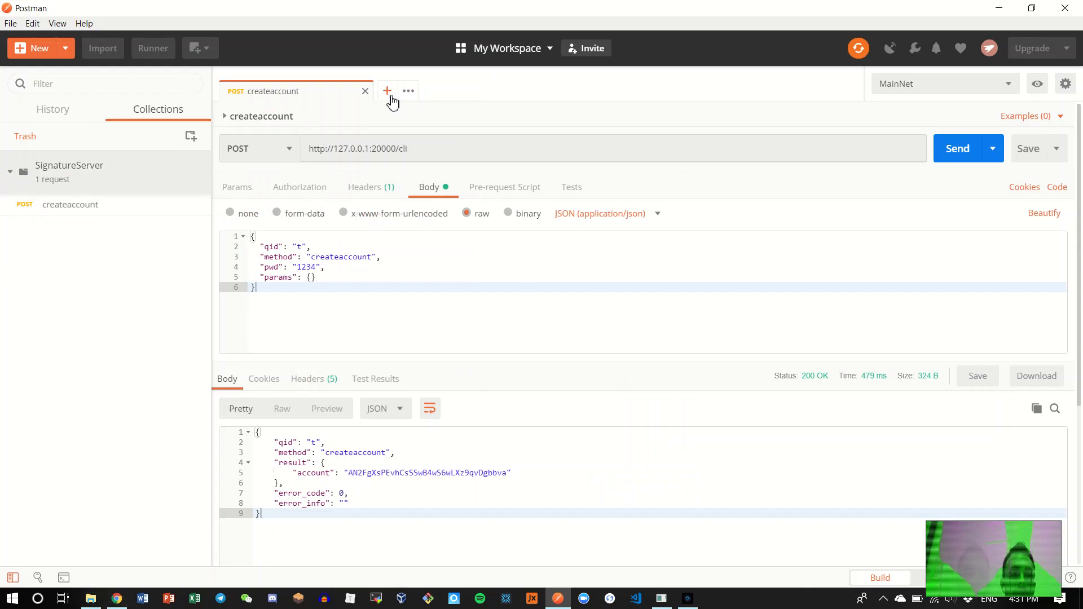
{"action": "left_click", "coordinate": [386, 90]}
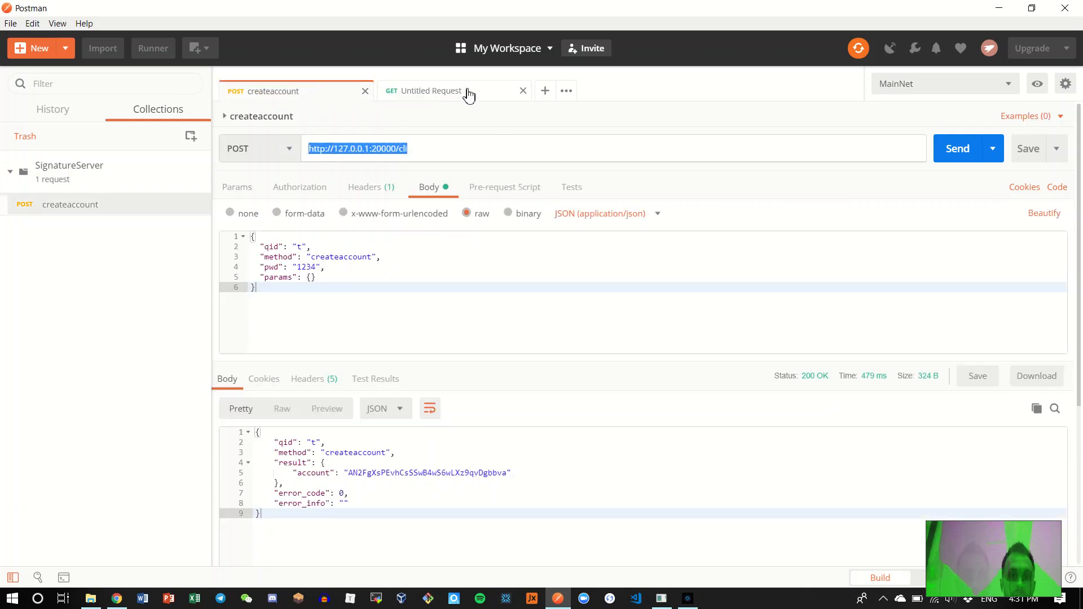
{"action": "left_click", "coordinate": [260, 149]}
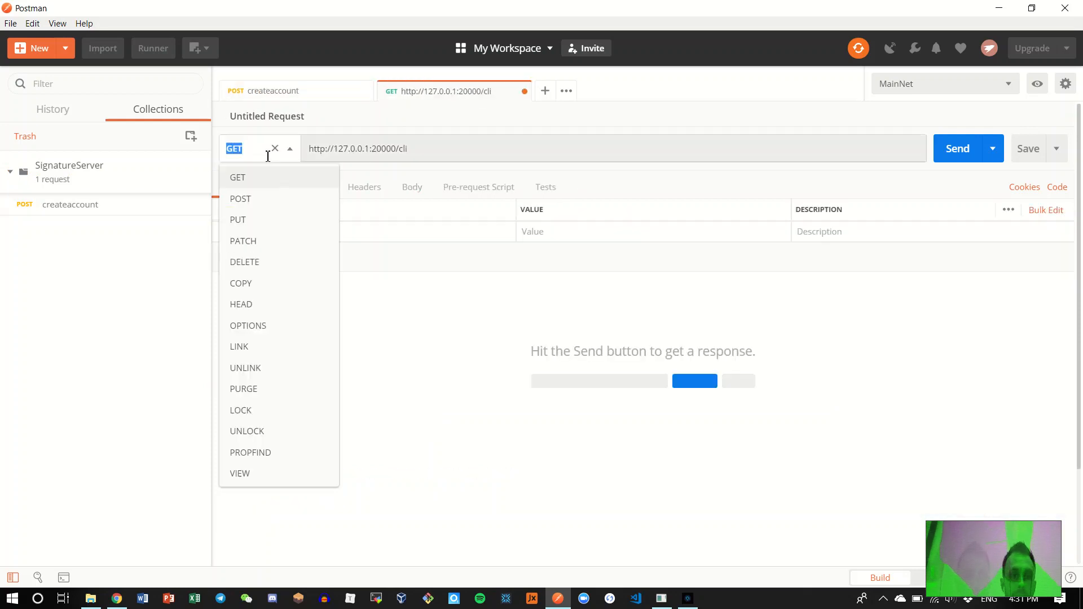
{"action": "left_click", "coordinate": [240, 199]}
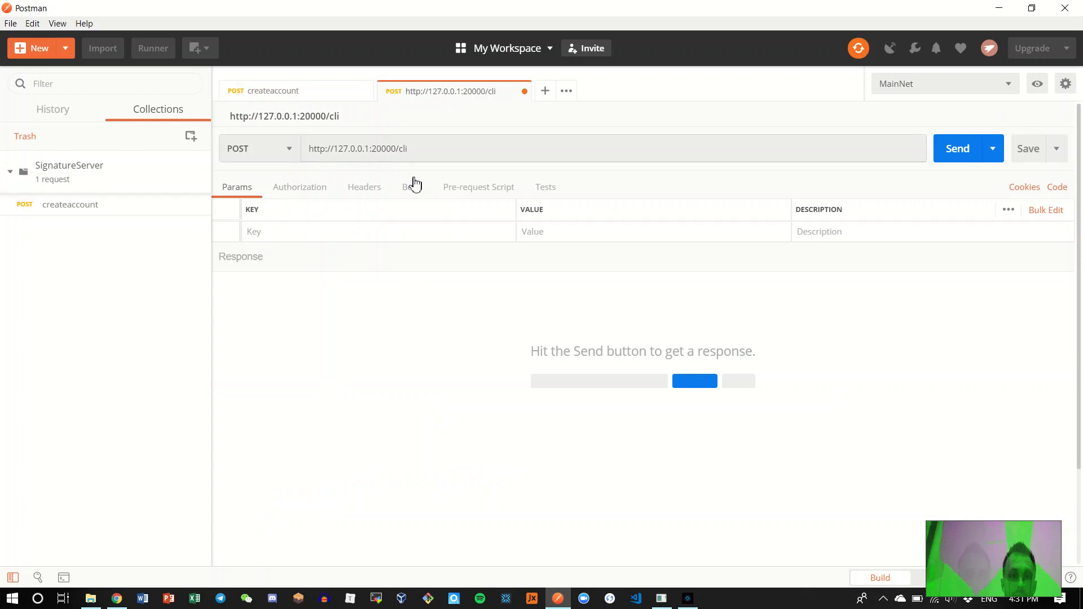
{"action": "left_click", "coordinate": [412, 187]}
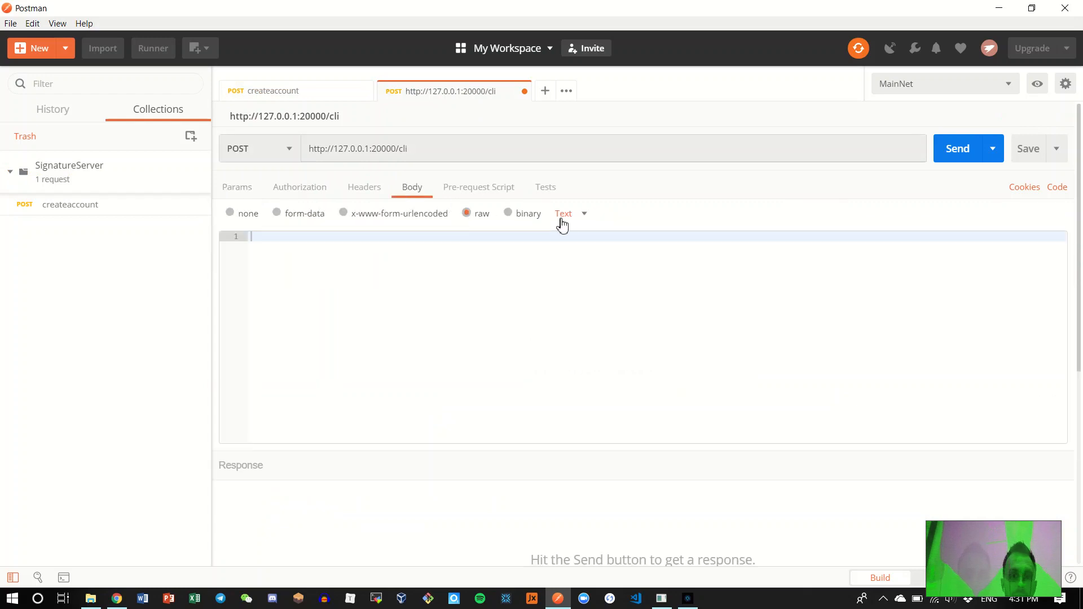
{"action": "left_click", "coordinate": [564, 214]}
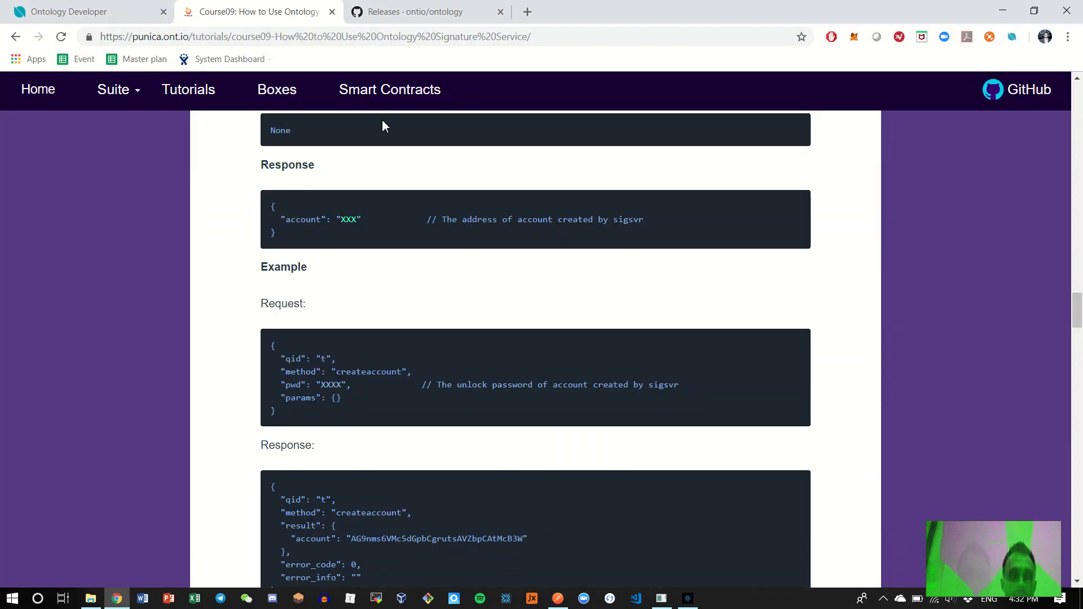
{"action": "mouse_move", "coordinate": [415, 391]}
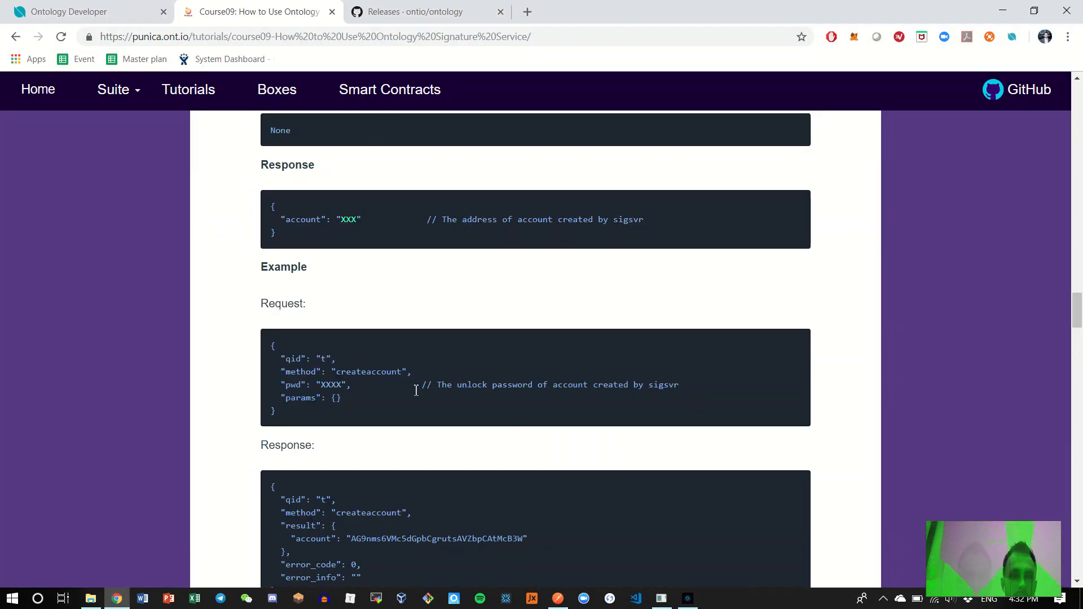
- Copy the tutorial's exportaccount example JSON and bring it into the new Postman request's body
{"action": "scroll", "scroll_direction": "down", "scroll_amount": 3}
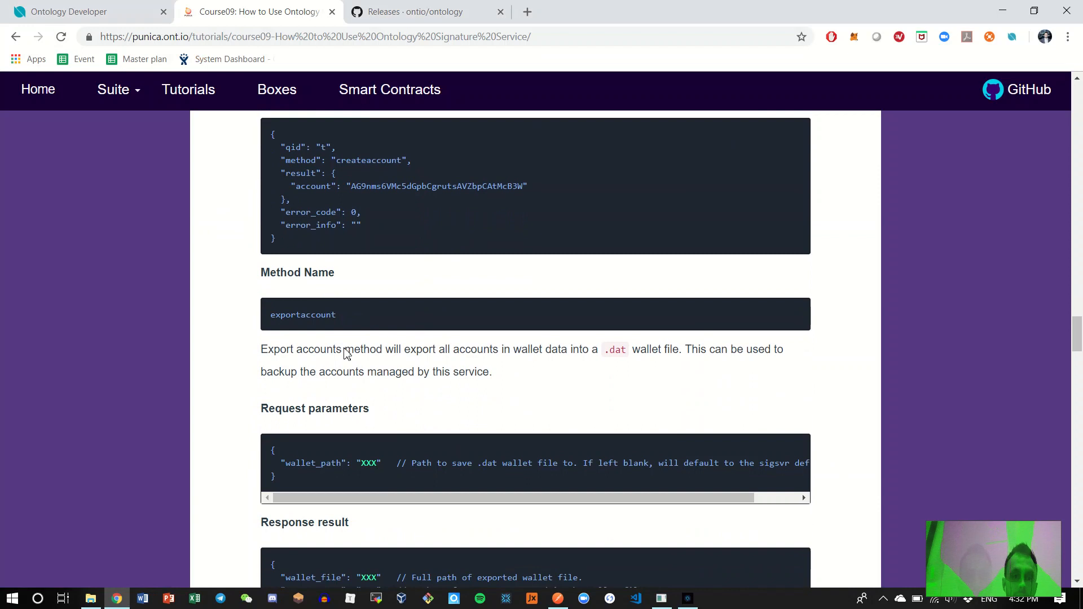
{"action": "mouse_move", "coordinate": [298, 368]}
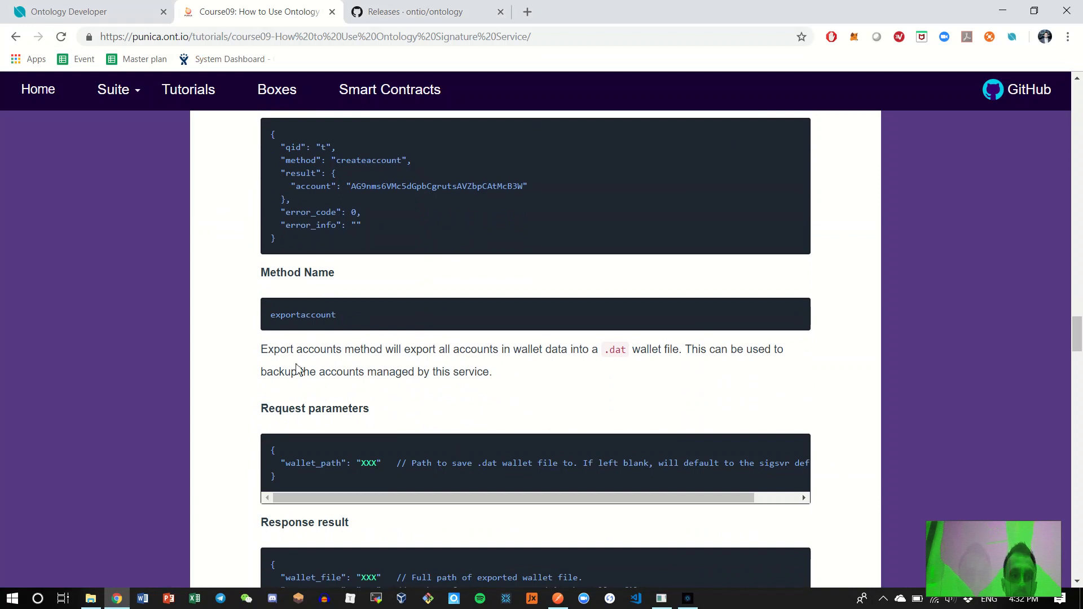
{"action": "scroll", "scroll_direction": "down", "scroll_amount": 3}
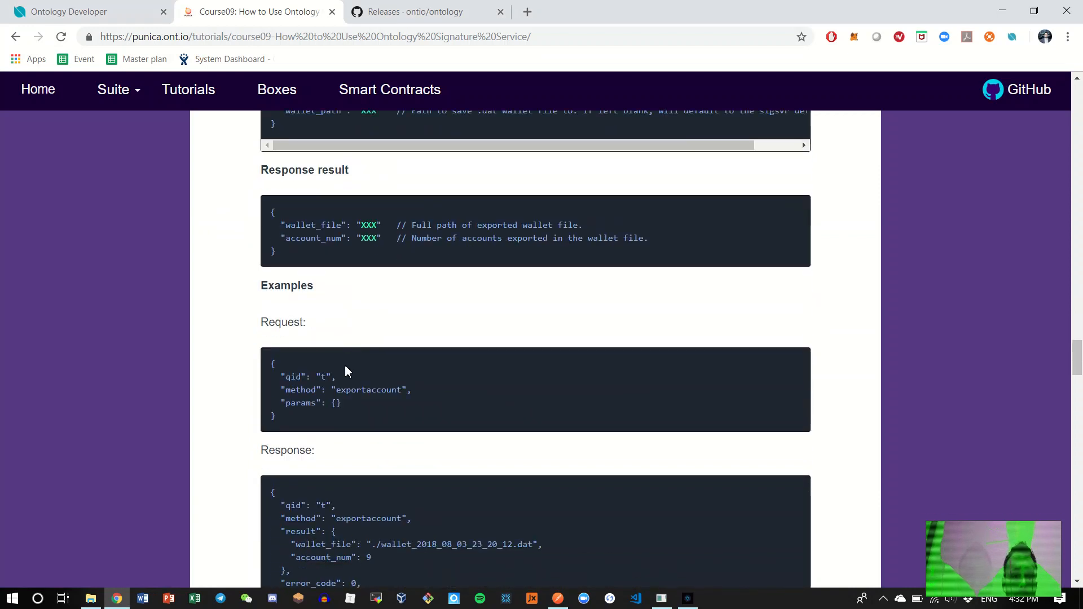
{"action": "scroll", "scroll_direction": "down", "scroll_amount": 3}
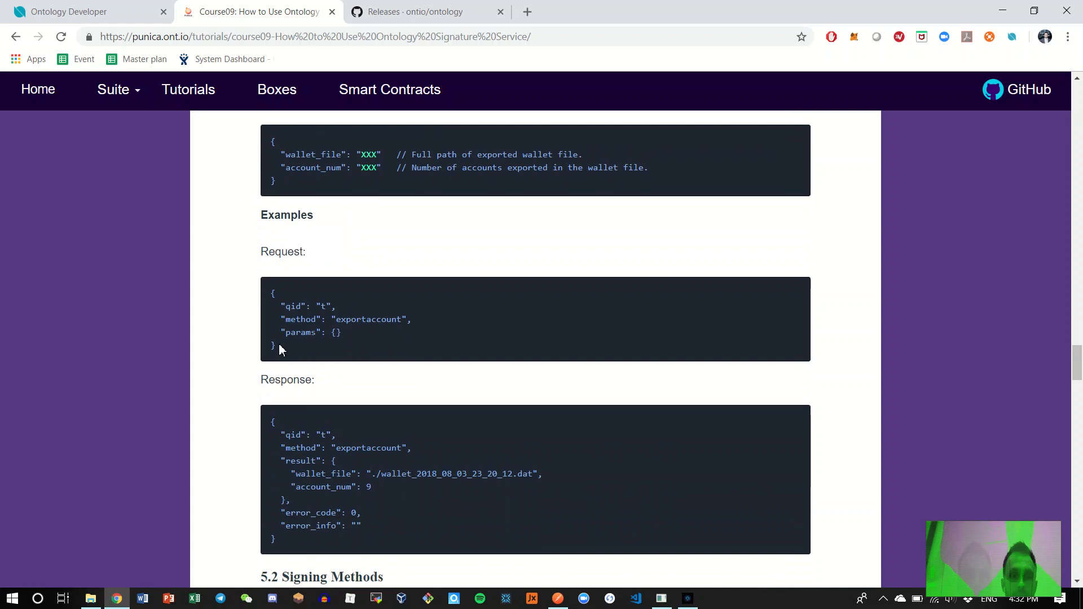
{"action": "scroll", "scroll_direction": "down", "scroll_amount": 3}
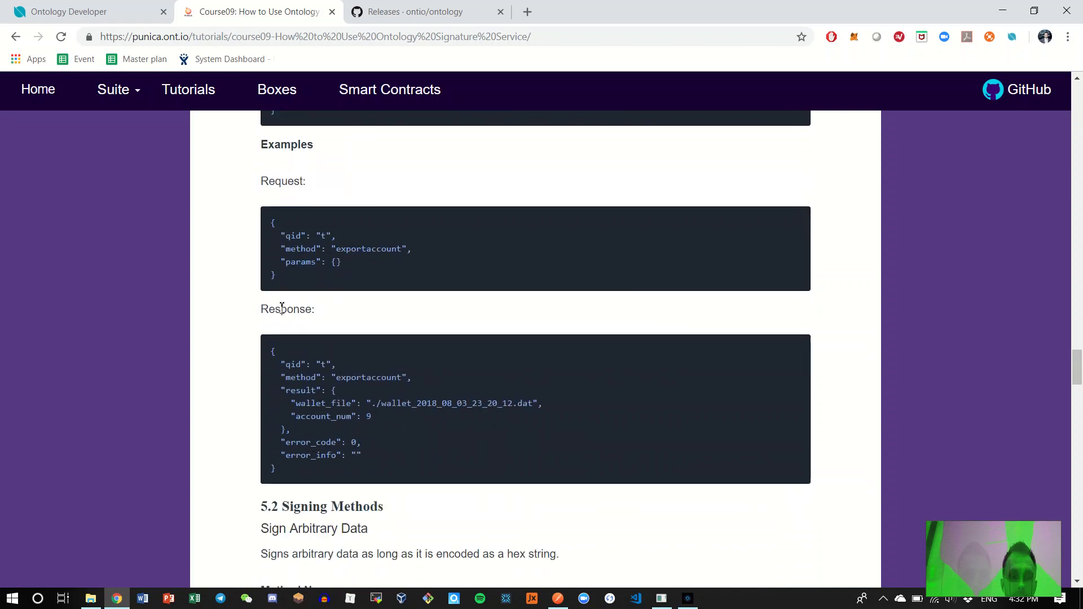
{"action": "left_click_drag", "start_coordinate": [272, 221], "coordinate": [345, 275]}
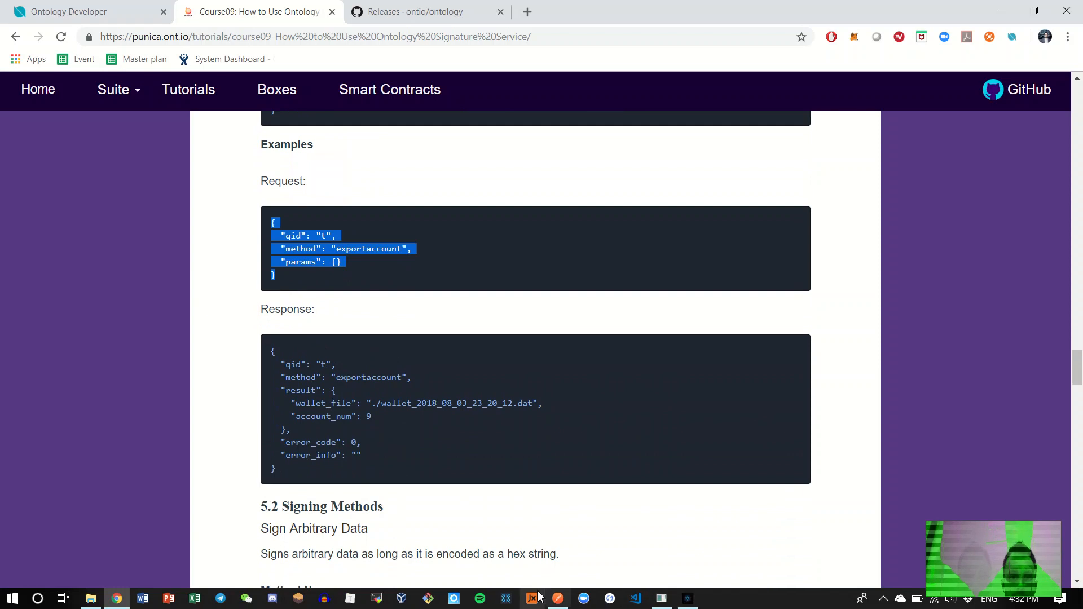
{"action": "left_click", "coordinate": [557, 598]}
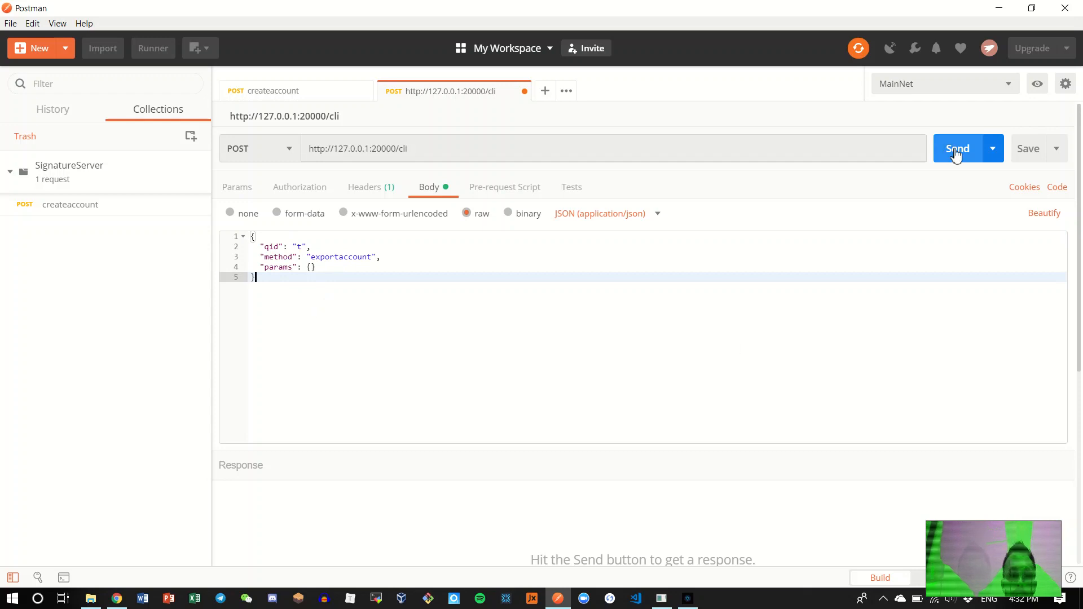
- Send exportaccount, returning ./wallet_2018_12_05_16_32_25.dat, and confirm the wallet file in tool-windows
{"action": "left_click", "coordinate": [958, 149]}
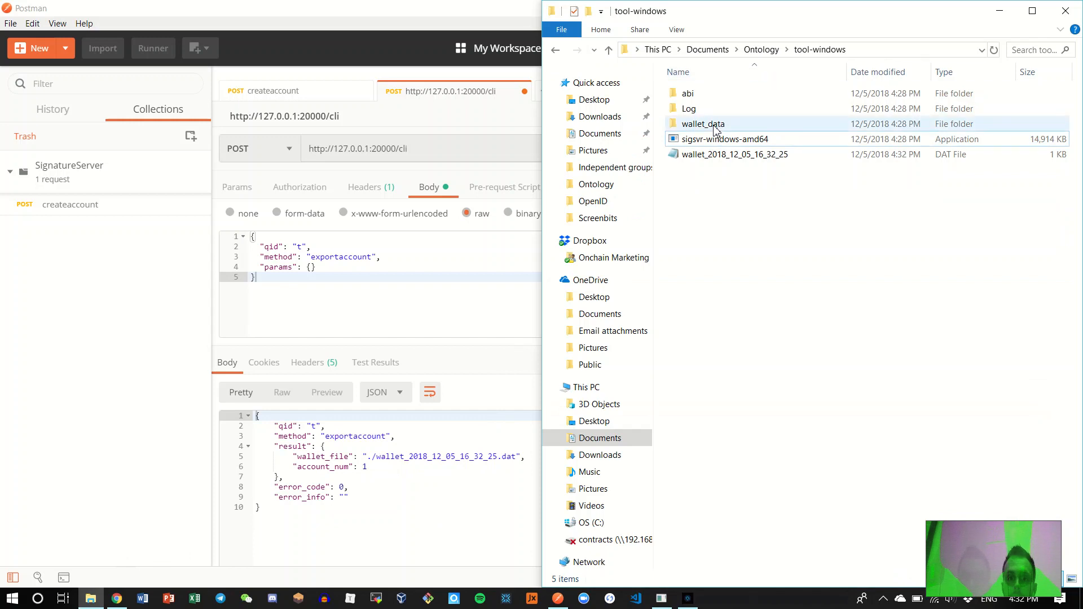
{"action": "left_click", "coordinate": [736, 154]}
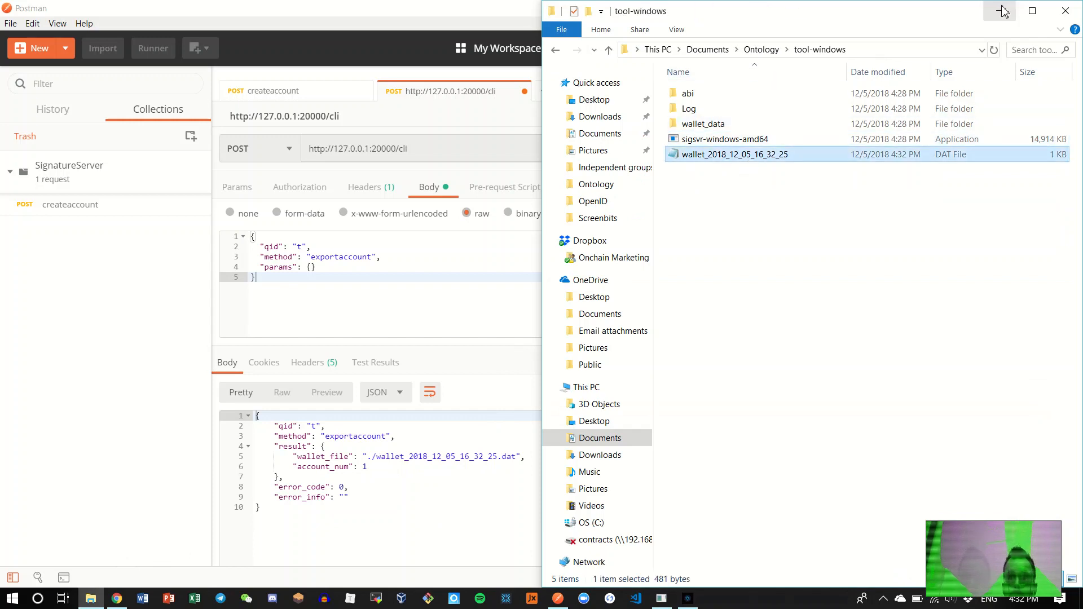
{"action": "left_click", "coordinate": [1000, 11]}
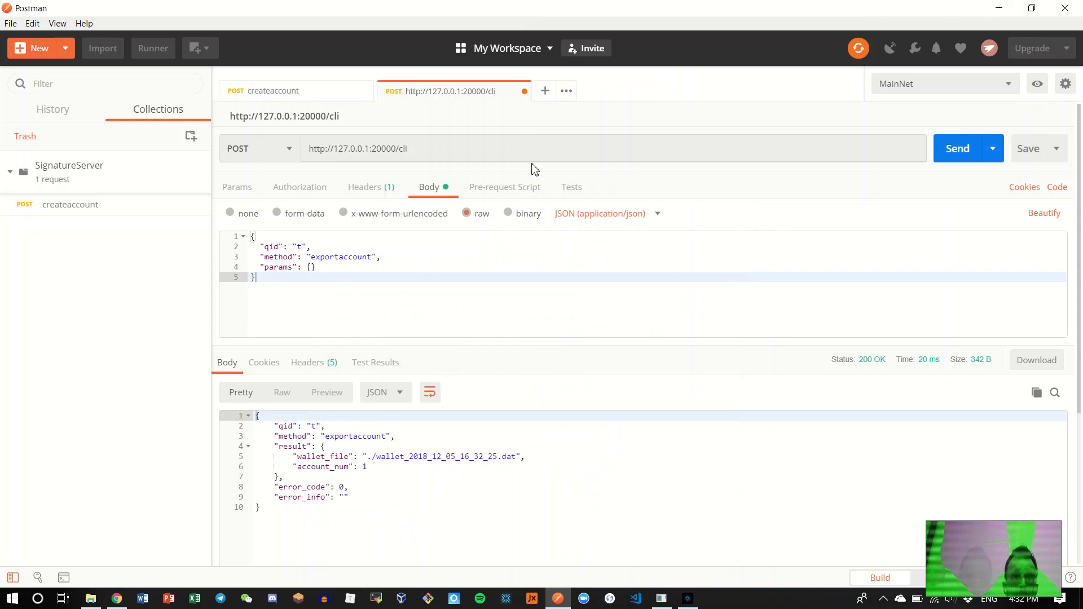
- Save the request as expoertaccount into the SignatureServer collection
{"action": "left_click", "coordinate": [1028, 149]}
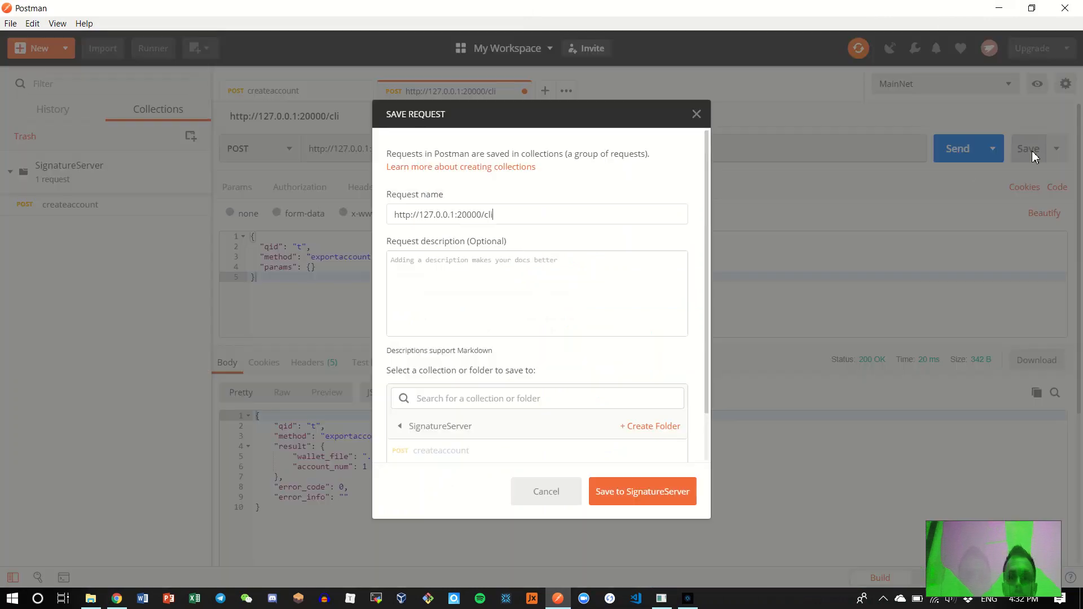
{"action": "triple_click", "coordinate": [442, 215]}
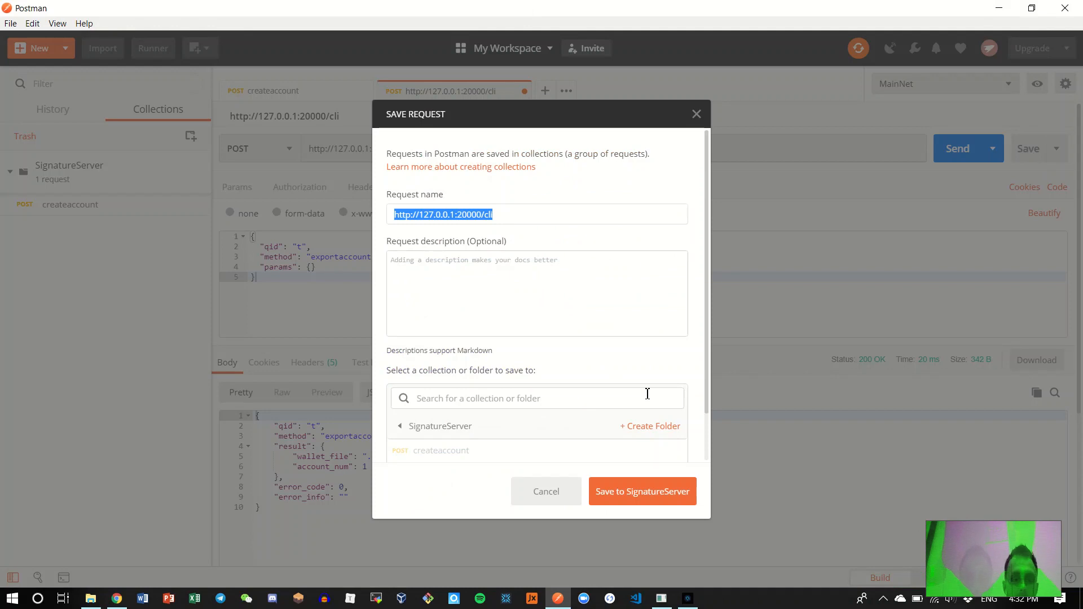
{"action": "type", "text": "expoertaccour"}
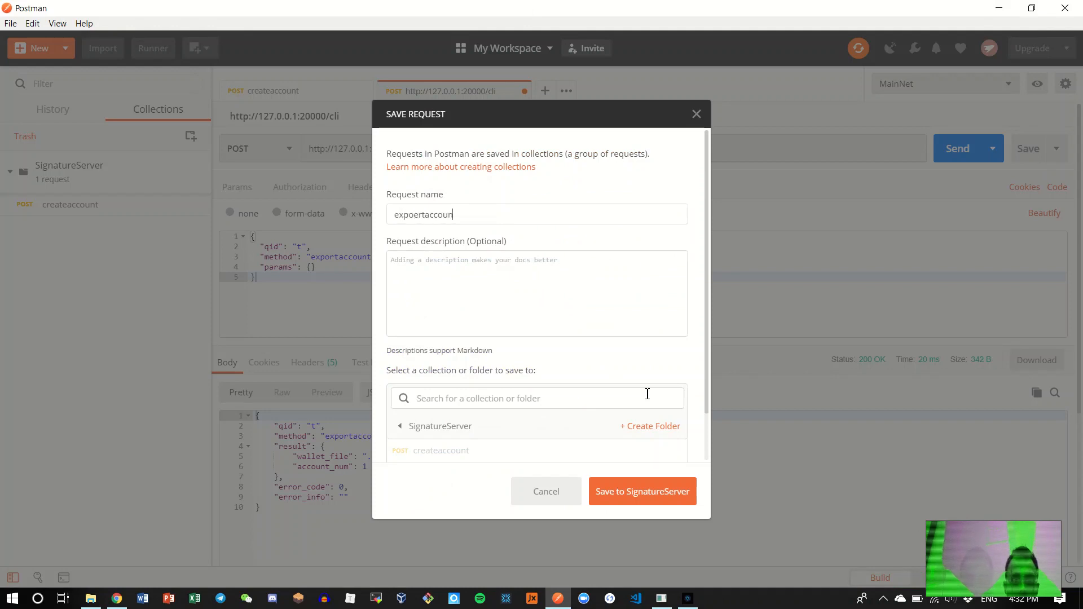
{"action": "left_click", "coordinate": [642, 492]}
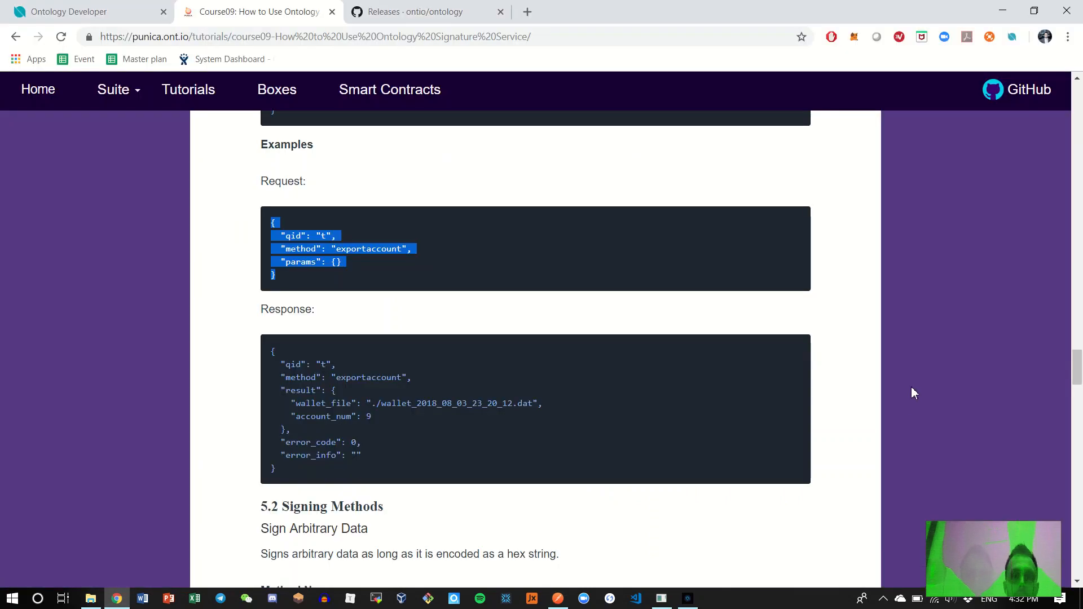
- Copy the tutorial's sigdata Sign Arbitrary Data example JSON and switch back to Postman
{"action": "scroll", "scroll_direction": "down", "scroll_amount": 3}
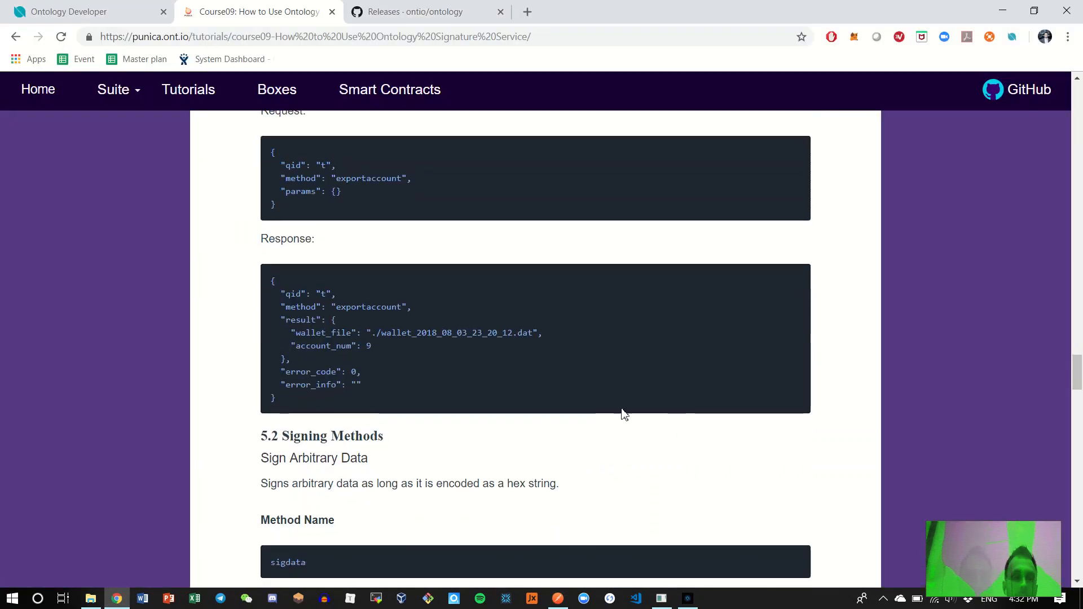
{"action": "scroll", "scroll_direction": "down", "scroll_amount": 3}
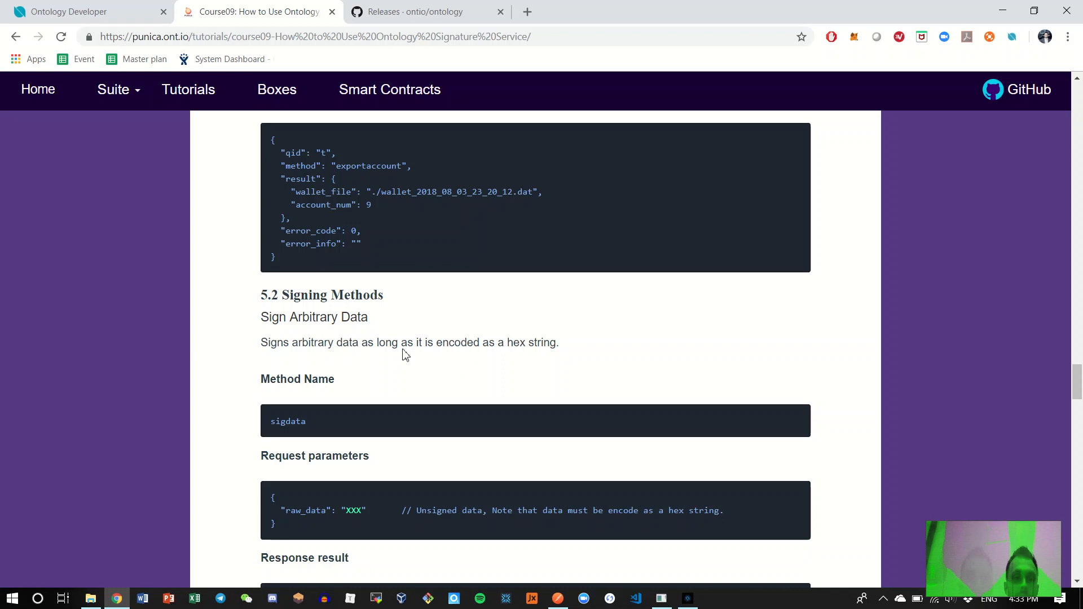
{"action": "scroll", "scroll_direction": "down", "scroll_amount": 3}
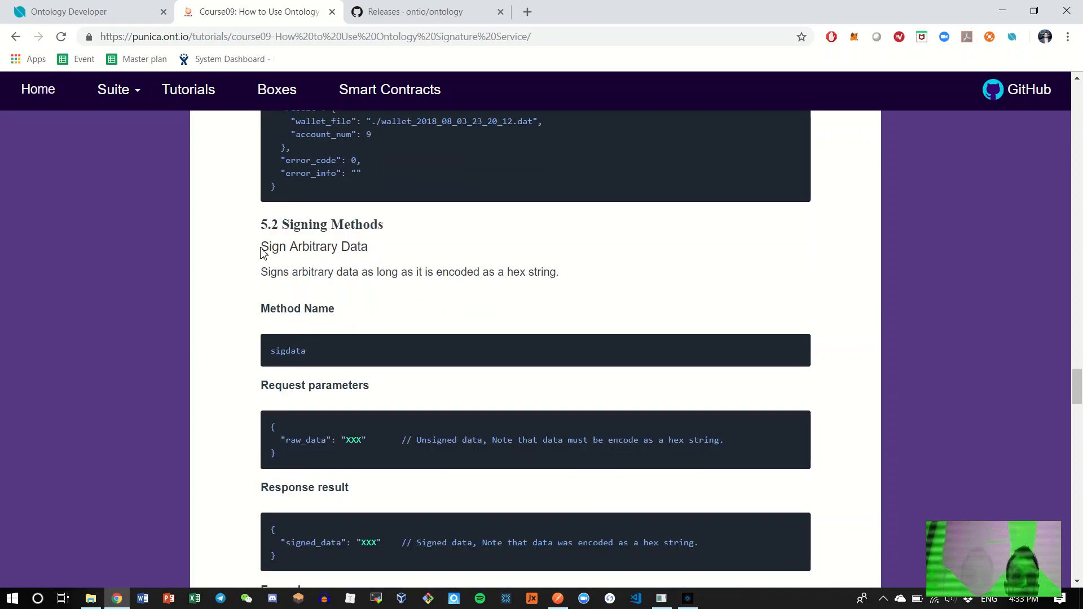
{"action": "scroll", "scroll_direction": "down", "scroll_amount": 3}
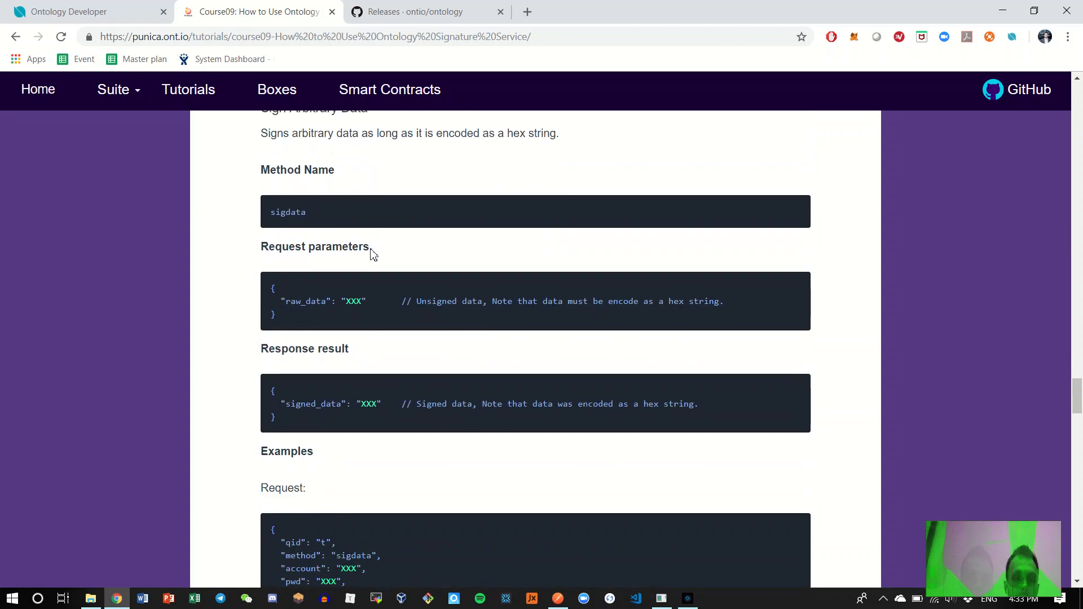
{"action": "scroll", "scroll_direction": "down", "scroll_amount": 3}
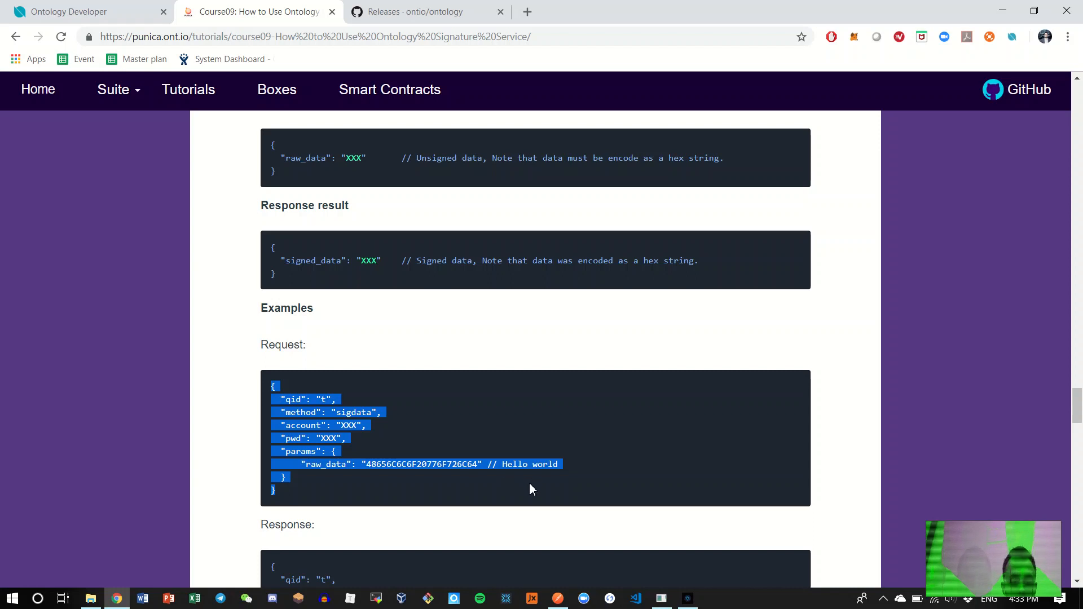
{"action": "left_click", "coordinate": [557, 598]}
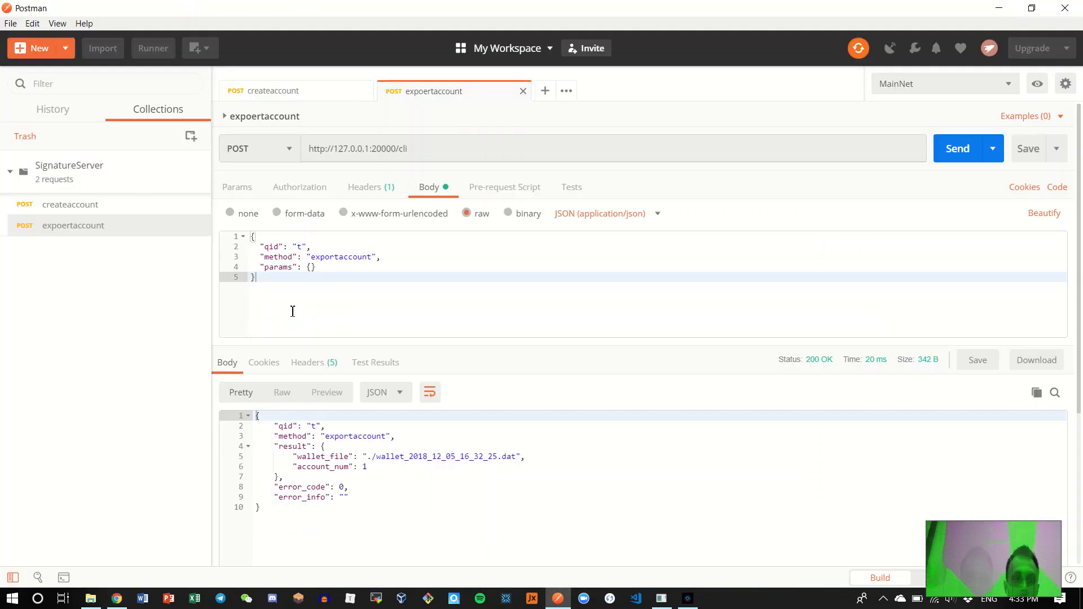
{"action": "left_click", "coordinate": [545, 90]}
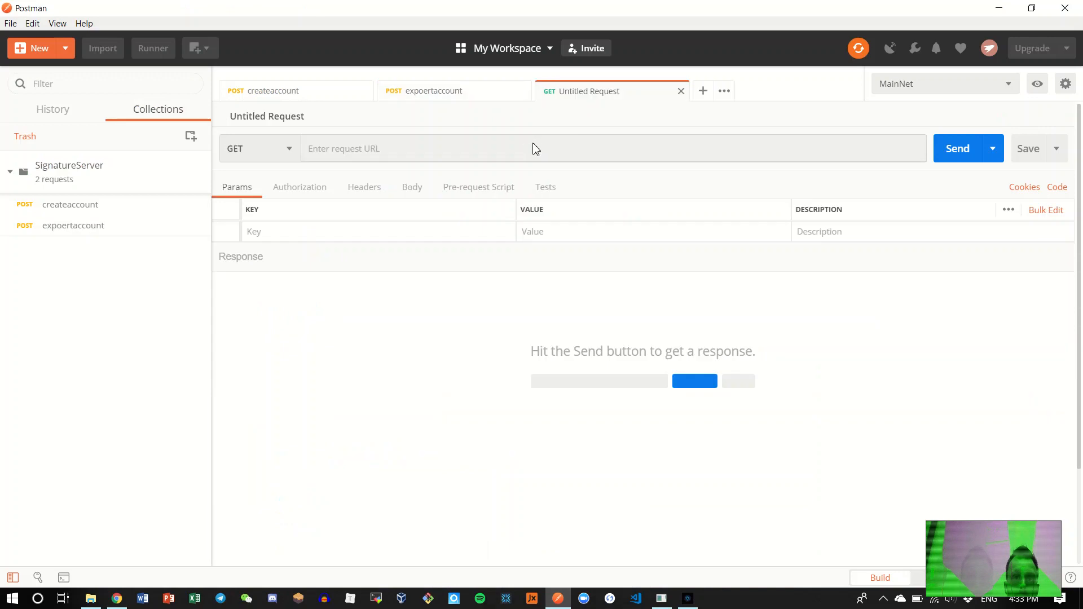
{"action": "left_click", "coordinate": [412, 187]}
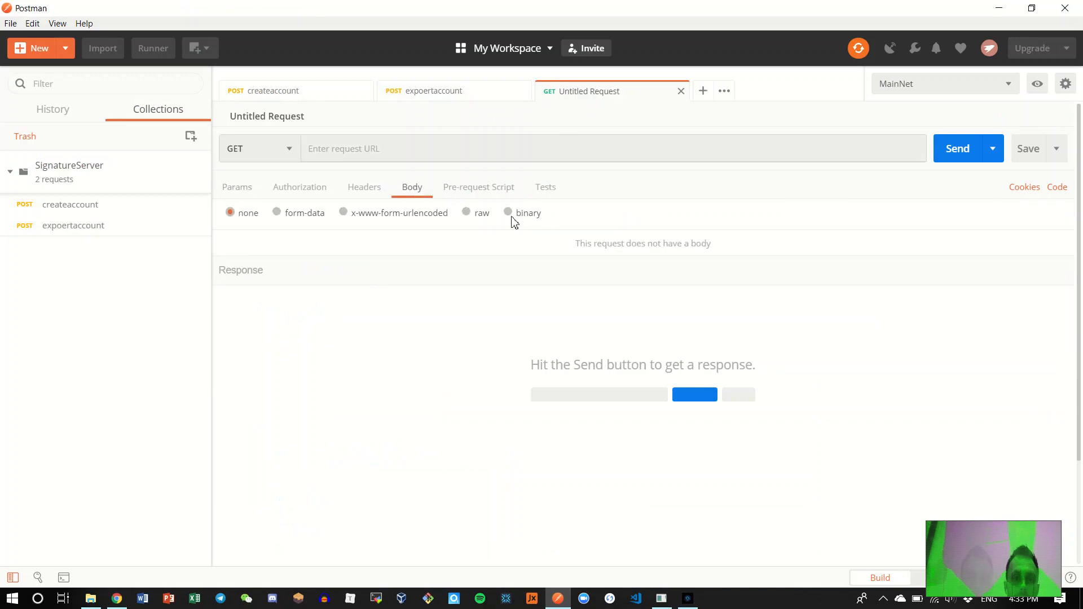
{"action": "left_click", "coordinate": [467, 212]}
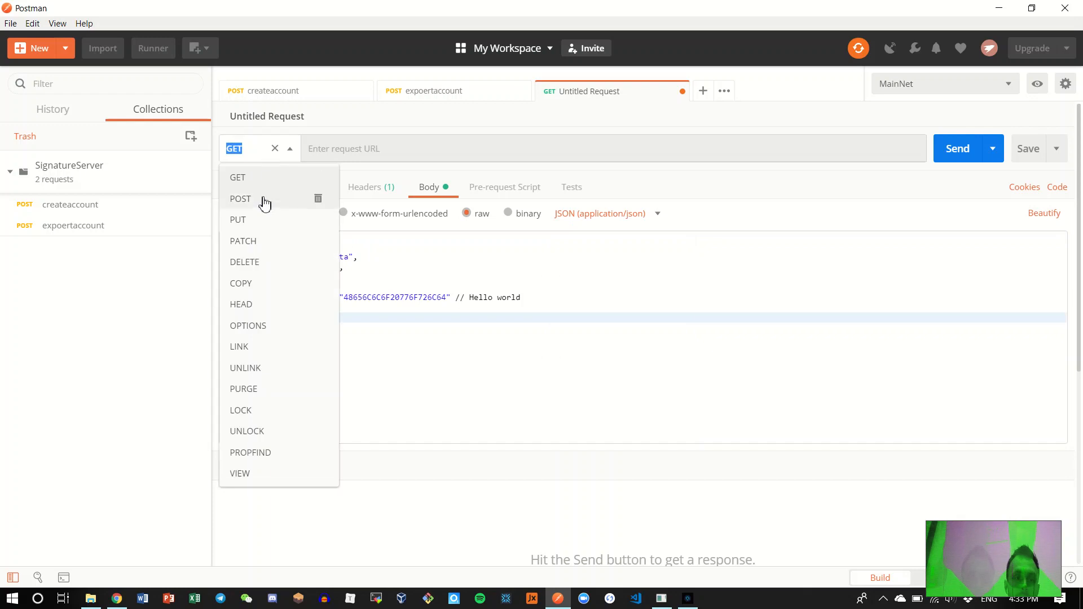
{"action": "left_click", "coordinate": [438, 90]}
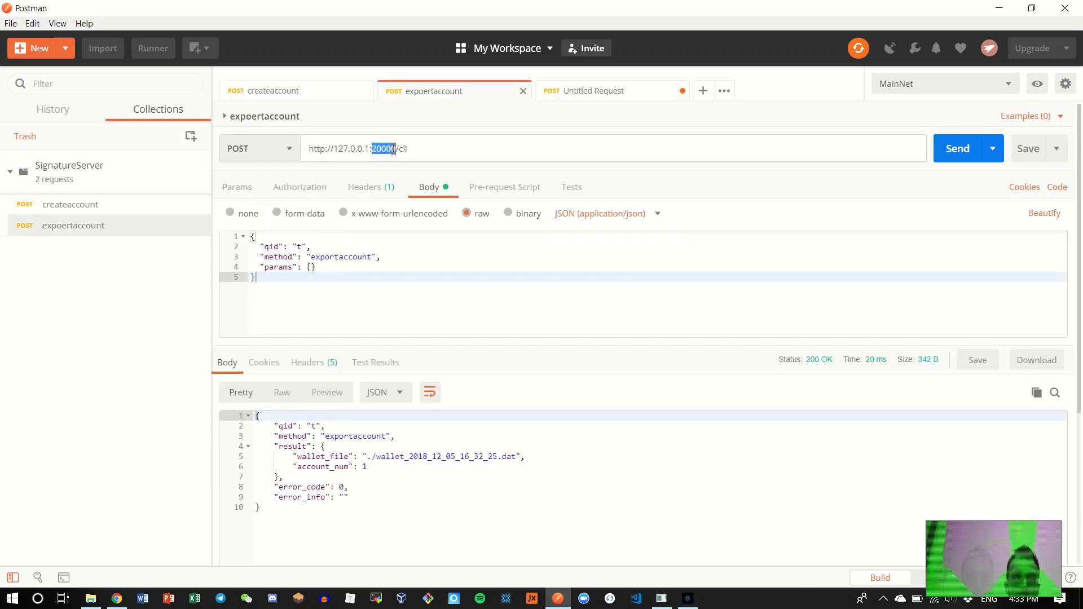
{"action": "left_click", "coordinate": [593, 91]}
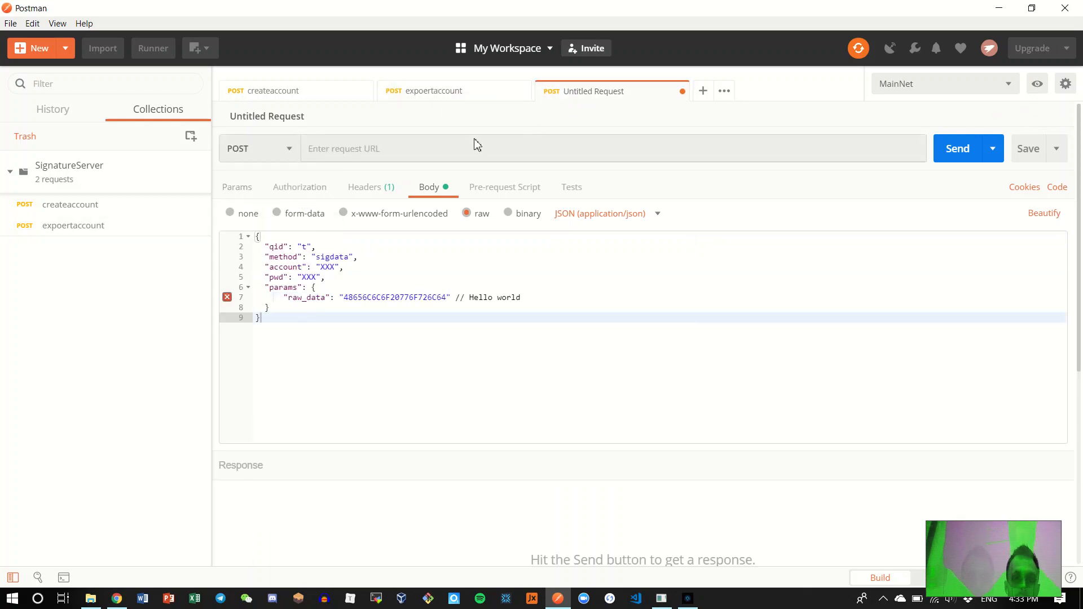
{"action": "type", "text": "http://127.0.0.1:20000/cli"}
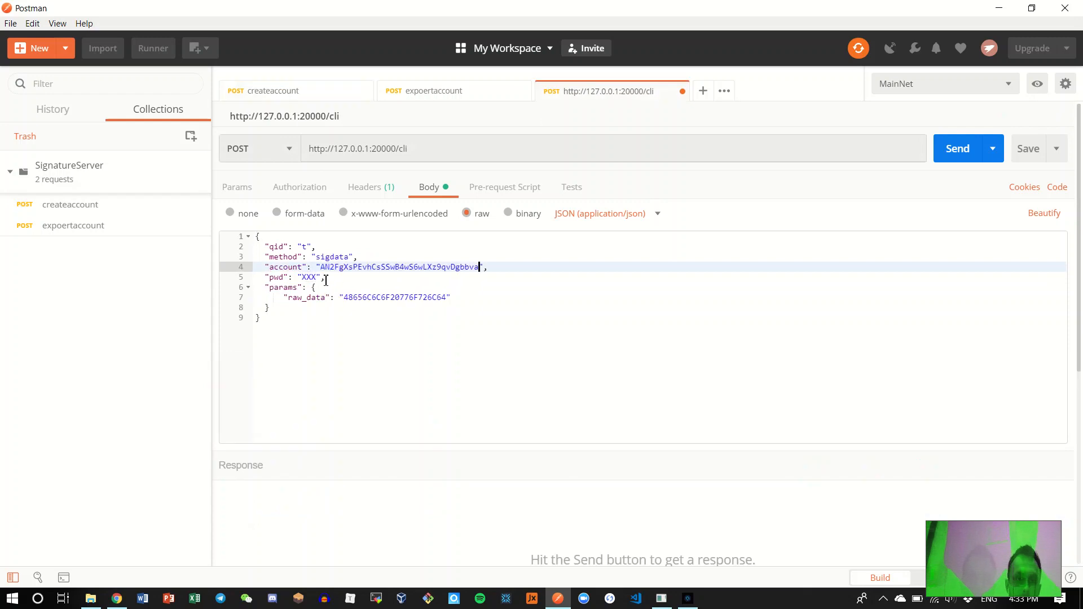
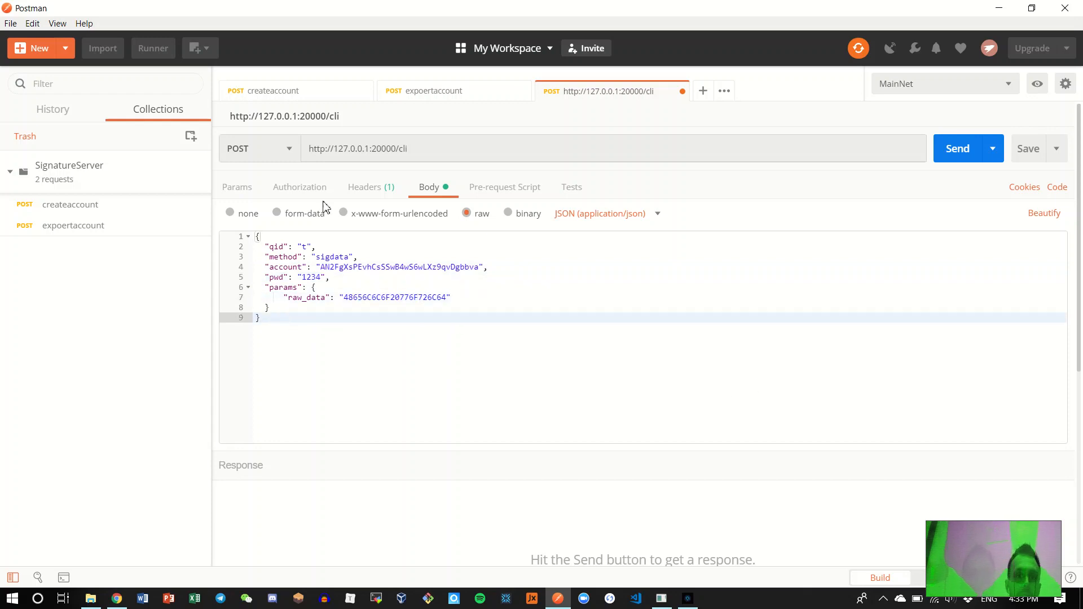
{"action": "left_click", "coordinate": [961, 149]}
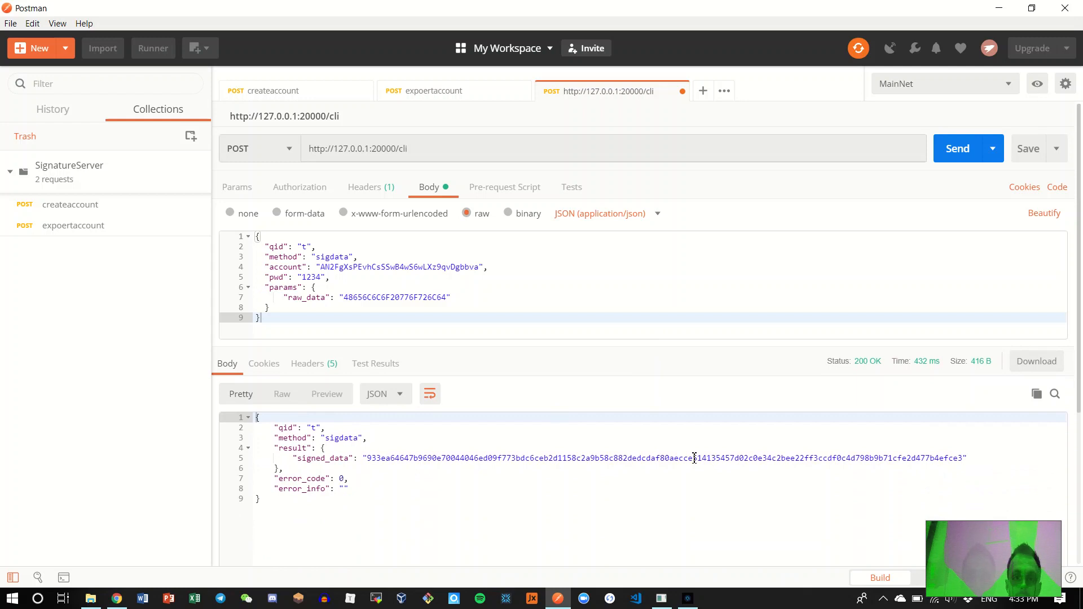
- Save the sigdata request as sig into the SignatureServer collection
{"action": "left_click", "coordinate": [1029, 149]}
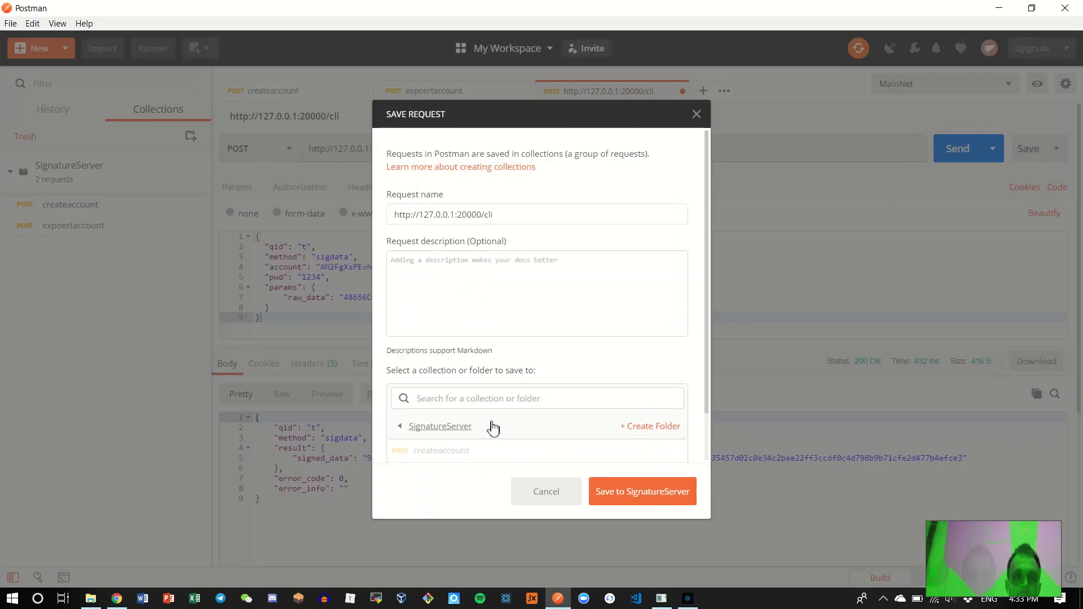
{"action": "double_click", "coordinate": [442, 214]}
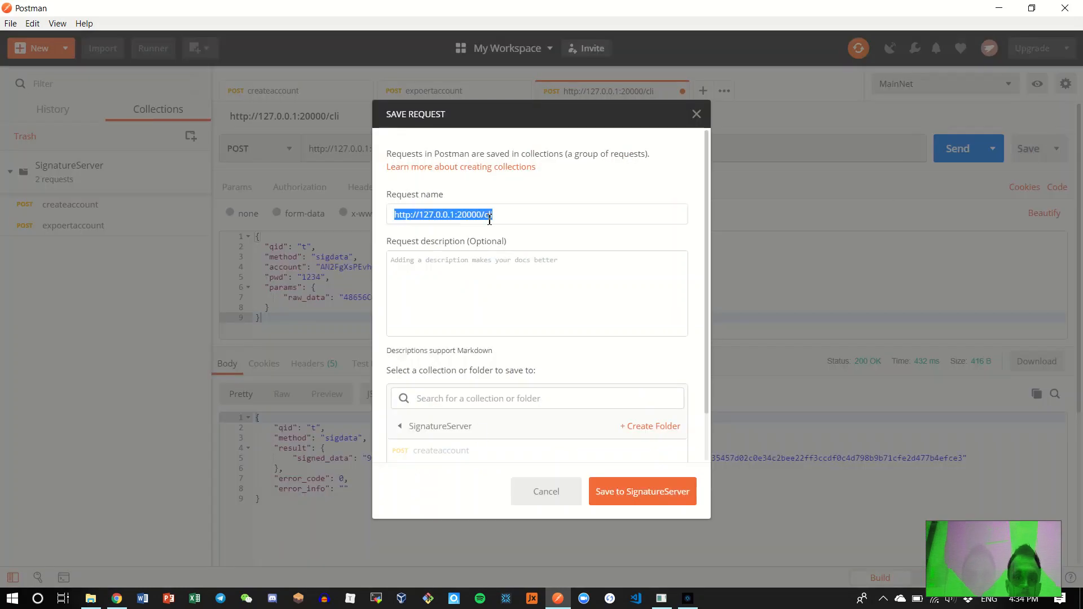
{"action": "type", "text": "sig"}
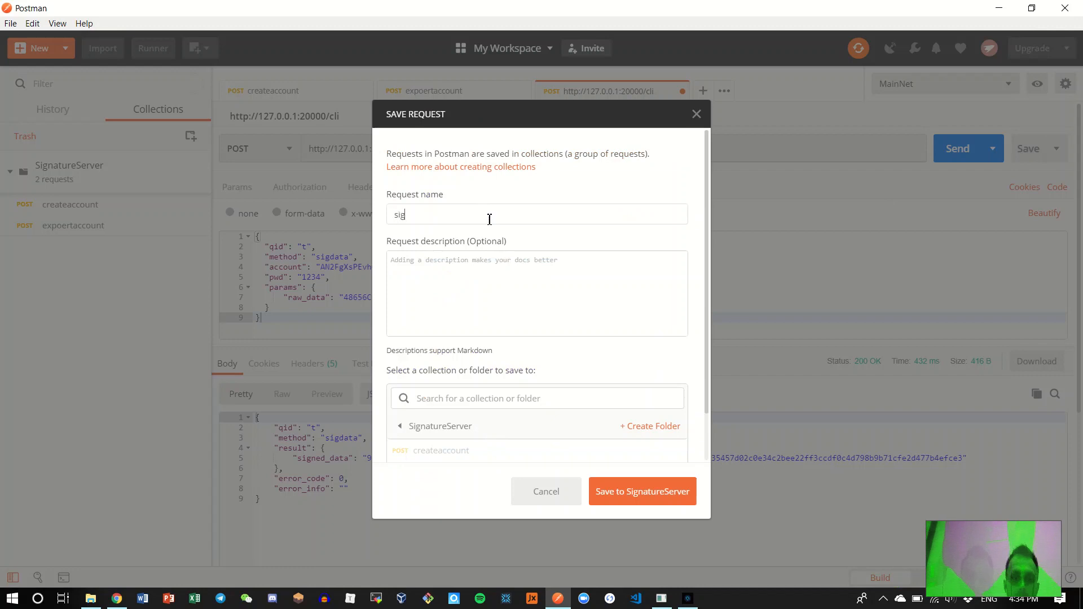
{"action": "left_click", "coordinate": [642, 492]}
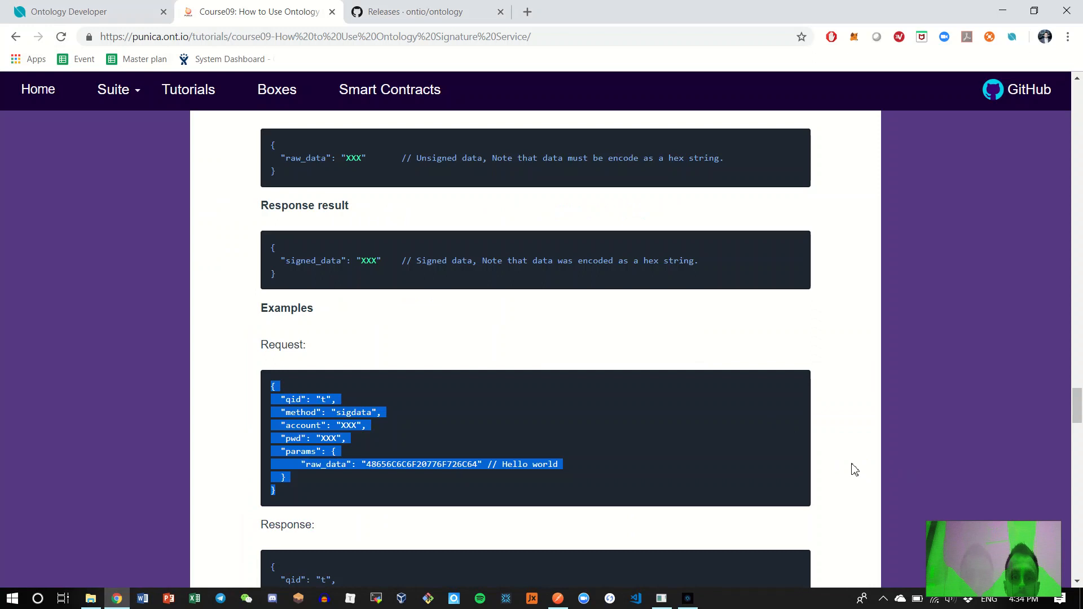
- Scroll the Punica tutorial to Sign Transfer Transaction and select its example request JSON
{"action": "scroll", "scroll_direction": "down", "scroll_amount": 3}
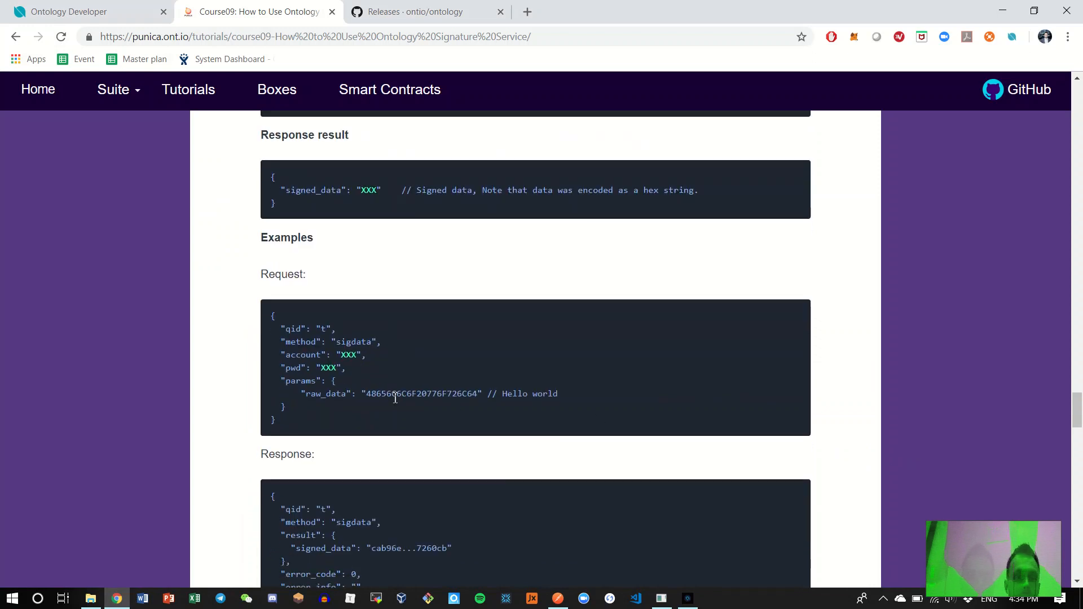
{"action": "scroll", "scroll_direction": "down", "scroll_amount": 3}
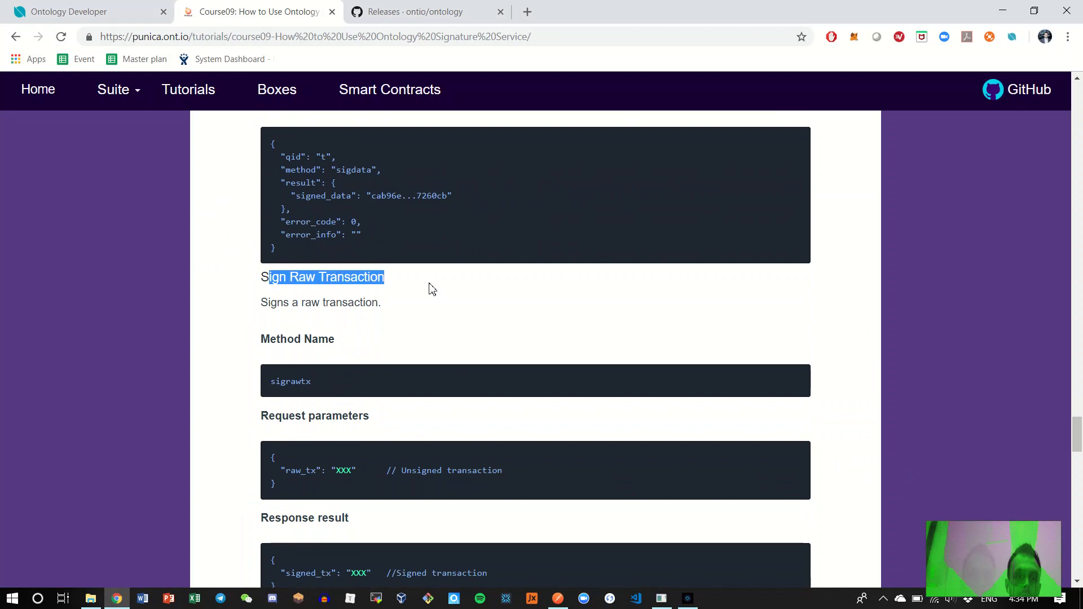
{"action": "scroll", "scroll_direction": "down", "scroll_amount": 3}
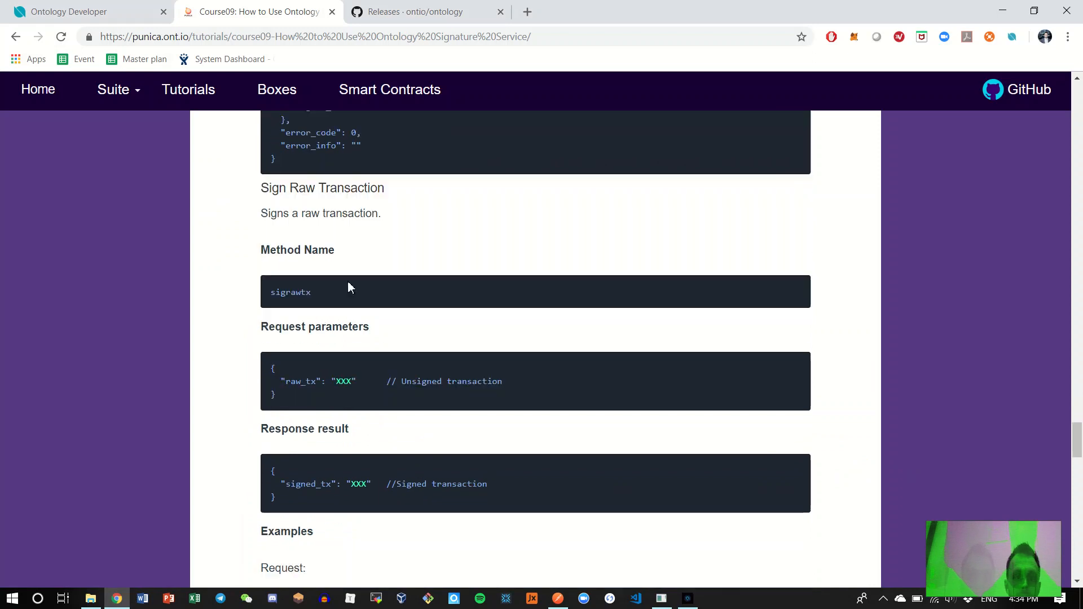
{"action": "scroll", "scroll_direction": "down", "scroll_amount": 3}
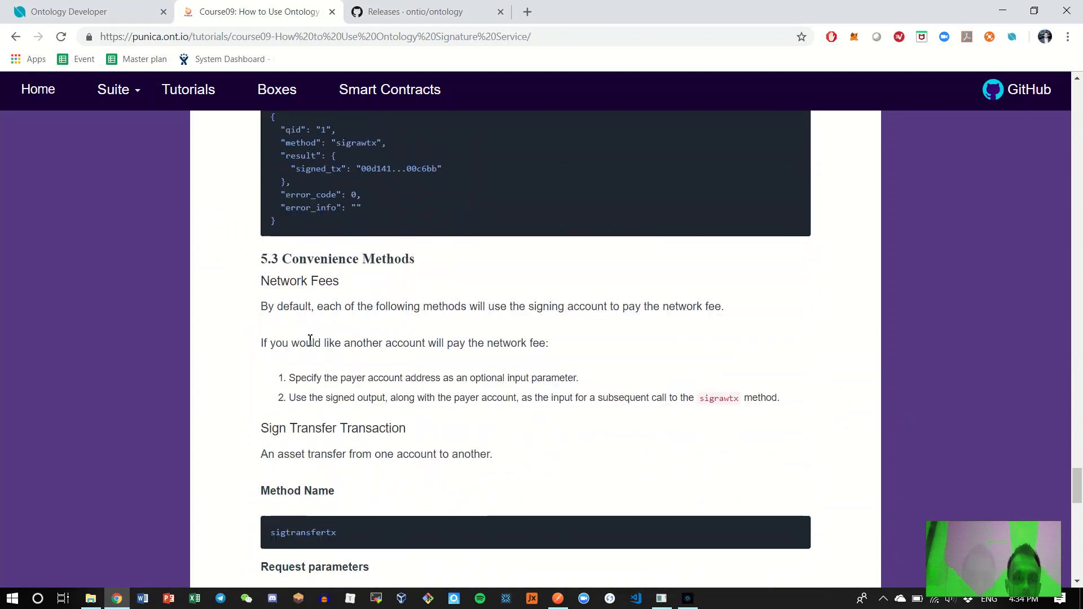
{"action": "scroll", "scroll_direction": "down", "scroll_amount": 3}
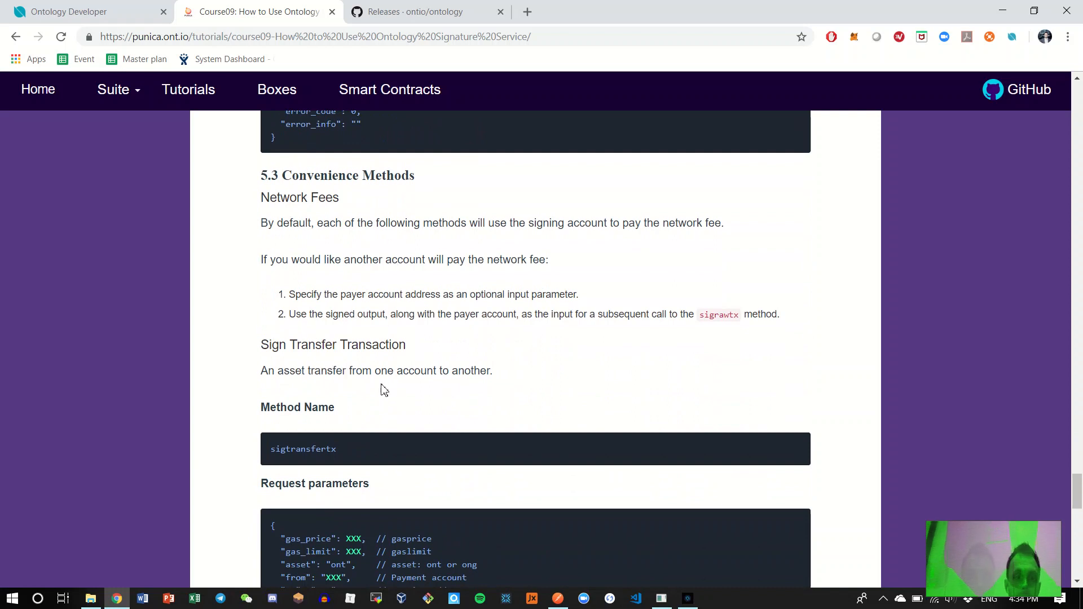
{"action": "scroll", "scroll_direction": "down", "scroll_amount": 3}
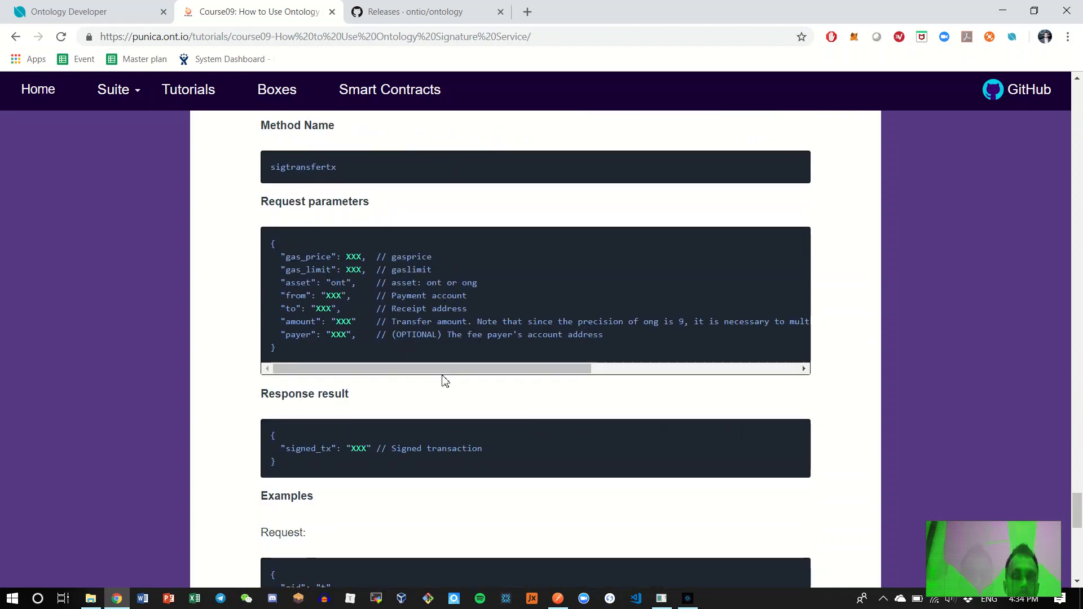
{"action": "scroll", "scroll_direction": "down", "scroll_amount": 3}
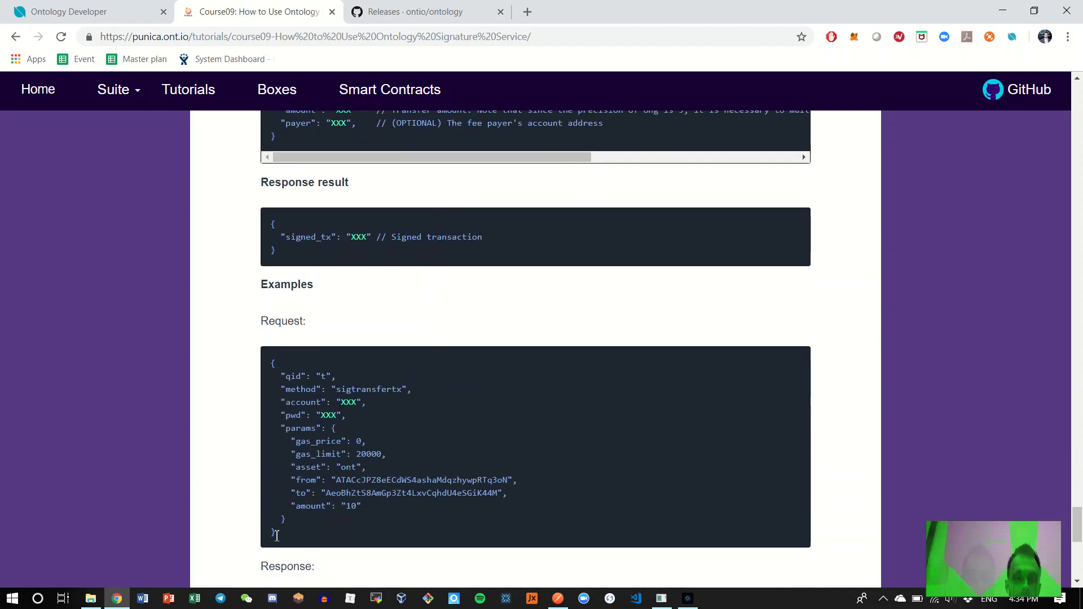
{"action": "left_click_drag", "start_coordinate": [271, 362], "coordinate": [277, 531]}
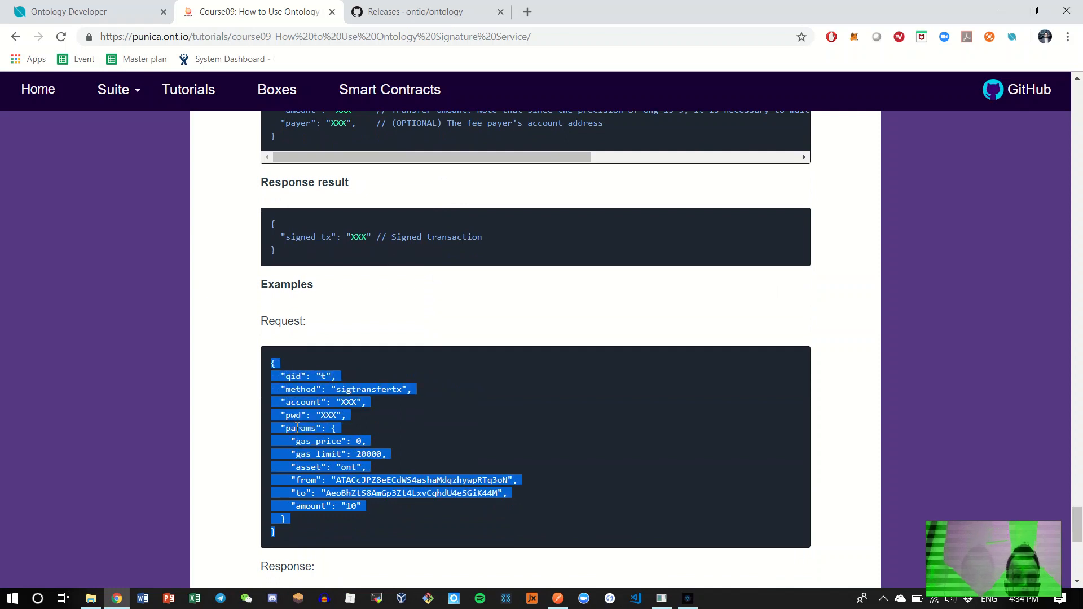
{"action": "mouse_move", "coordinate": [1025, 478]}
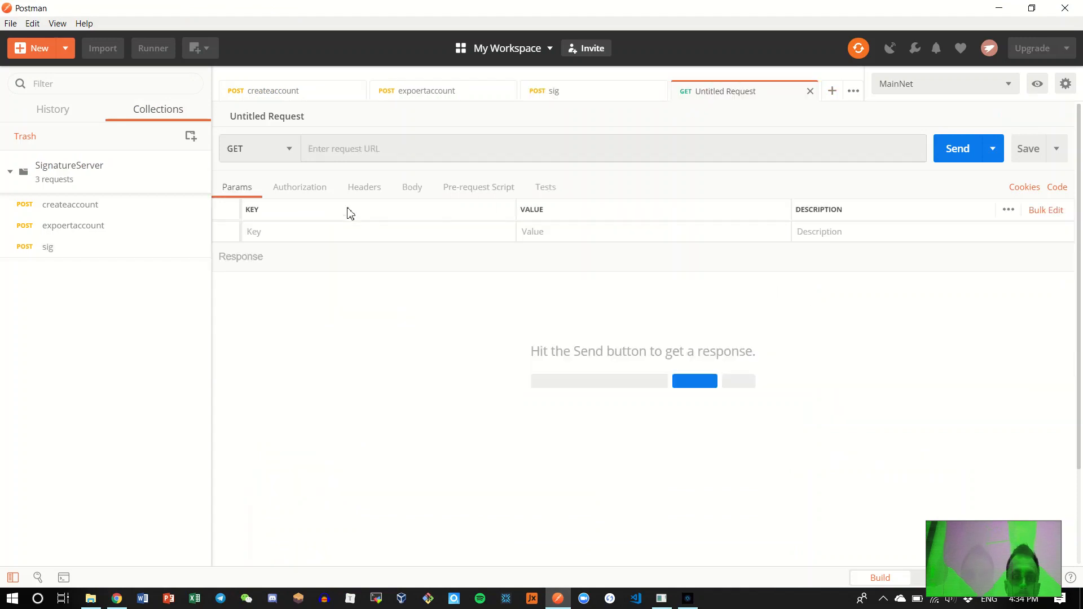
{"action": "left_click", "coordinate": [412, 187]}
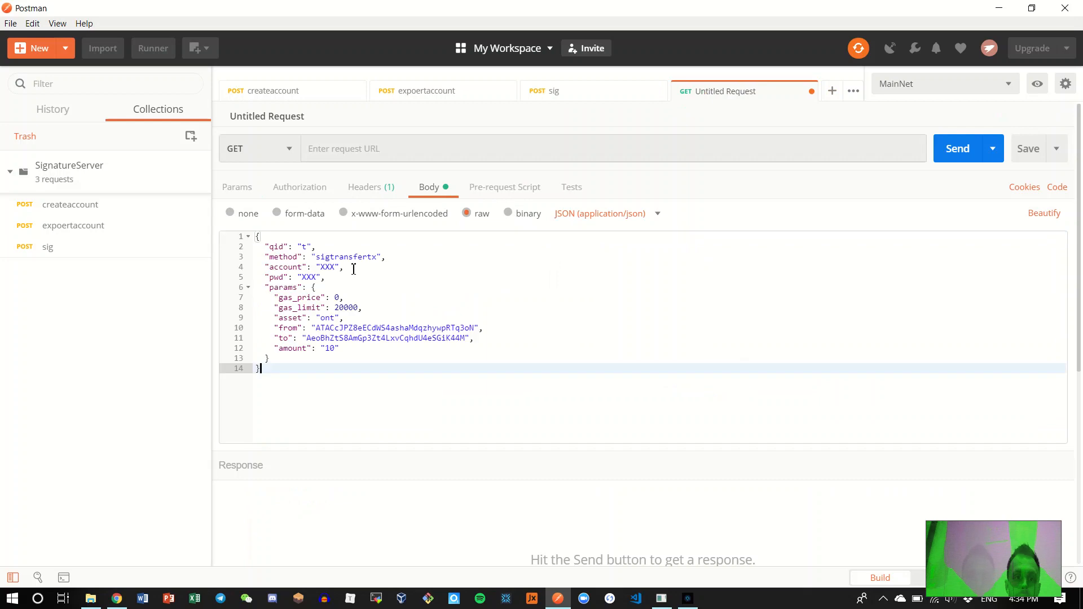
{"action": "left_click", "coordinate": [258, 149]}
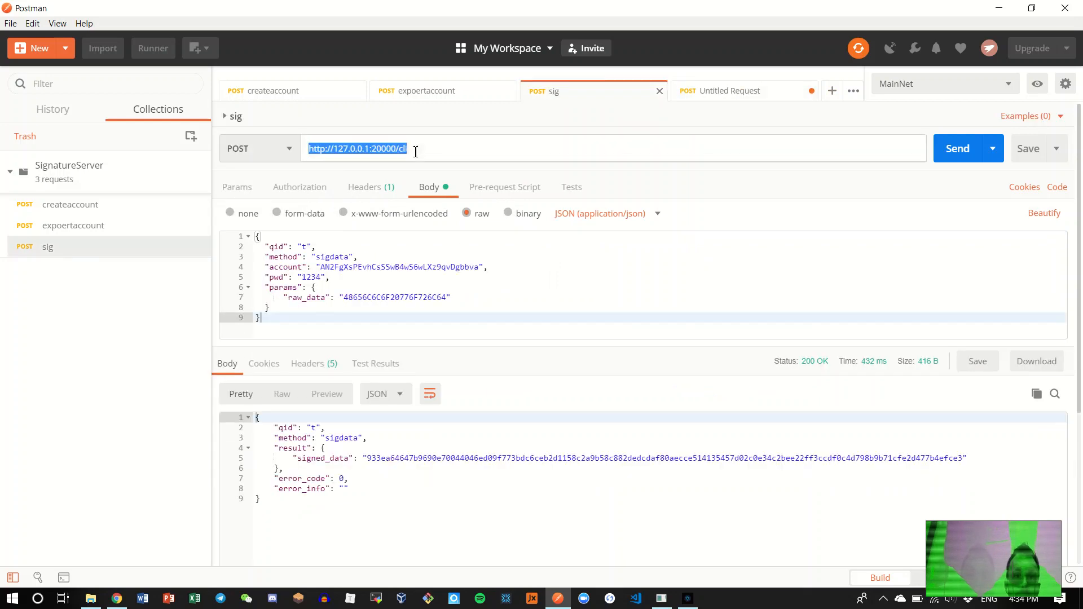
{"action": "left_click", "coordinate": [731, 90]}
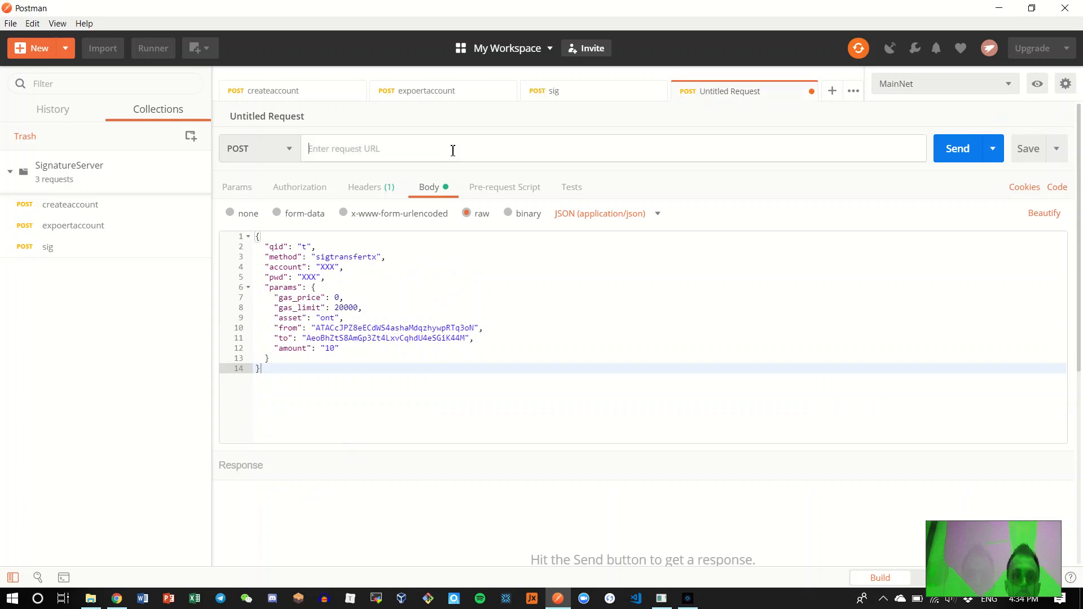
{"action": "type", "text": "http://127.0.0.1:20000/cli"}
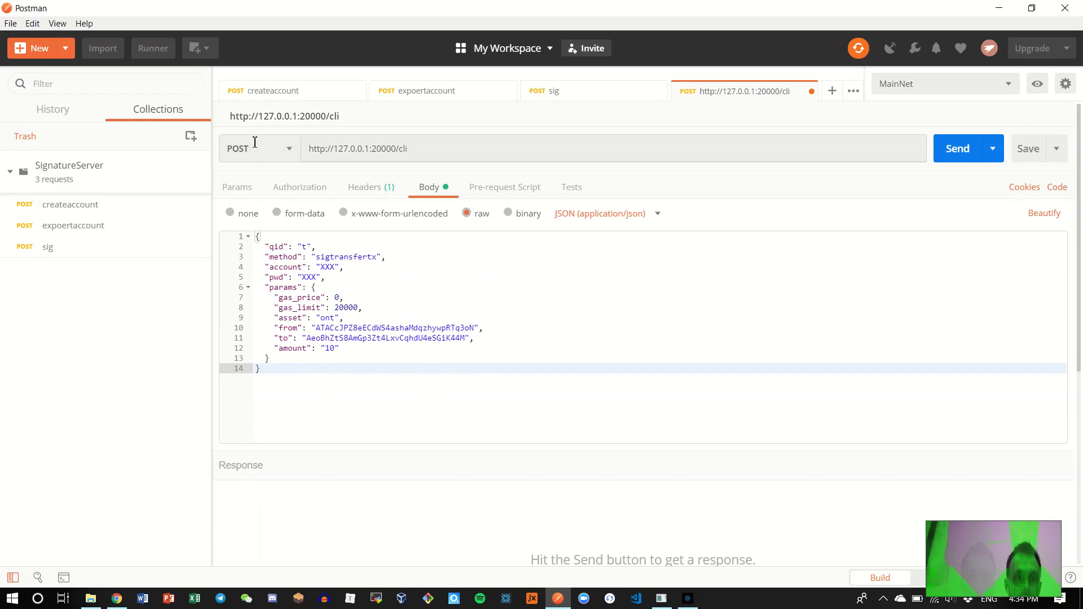
{"action": "left_click", "coordinate": [272, 91]}
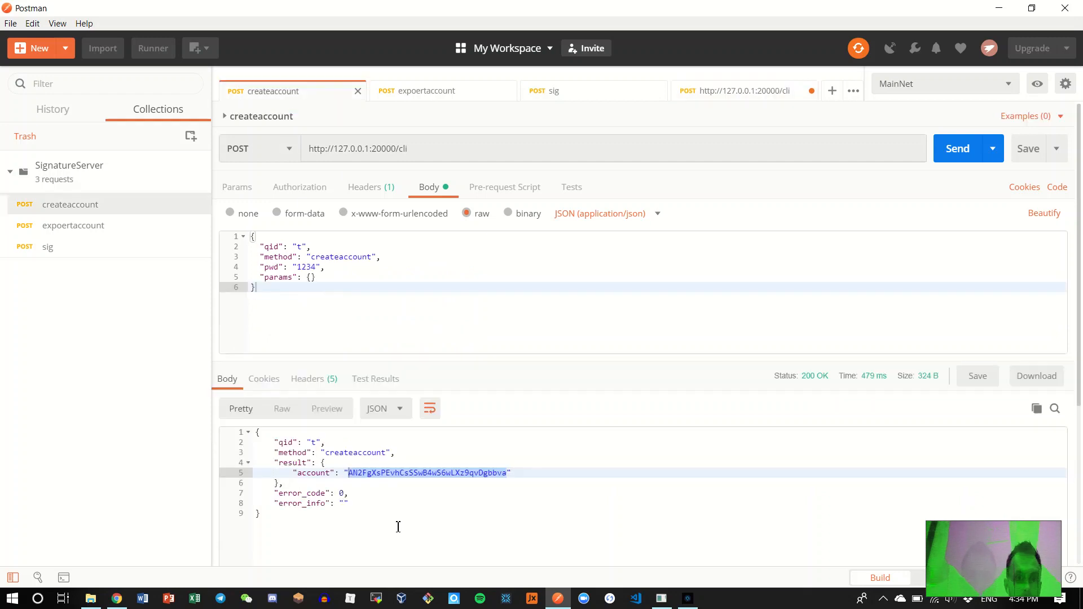
{"action": "mouse_move", "coordinate": [460, 467]}
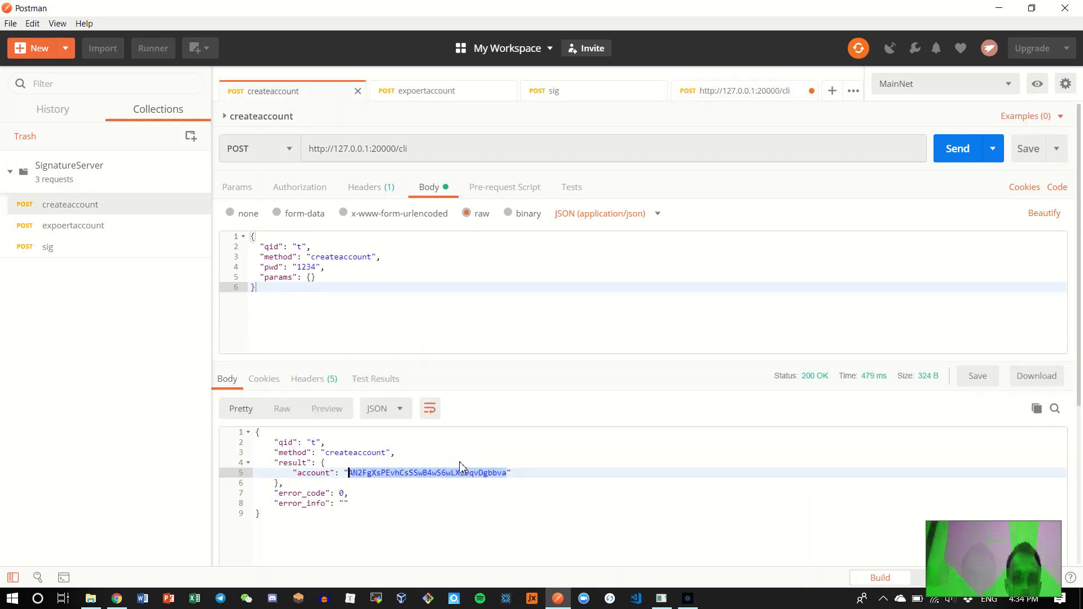
{"action": "left_click", "coordinate": [744, 91]}
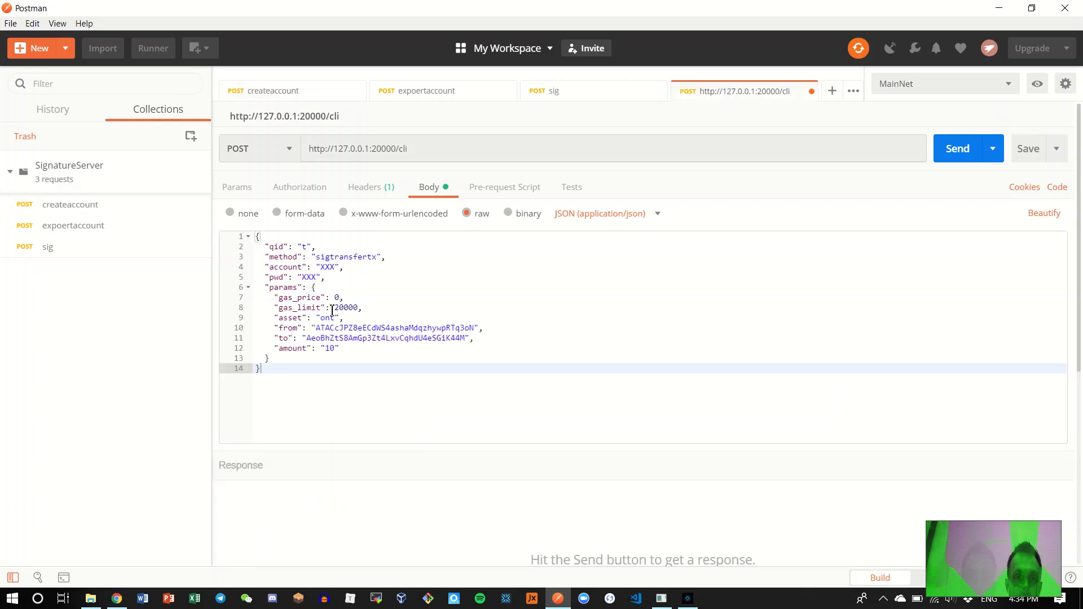
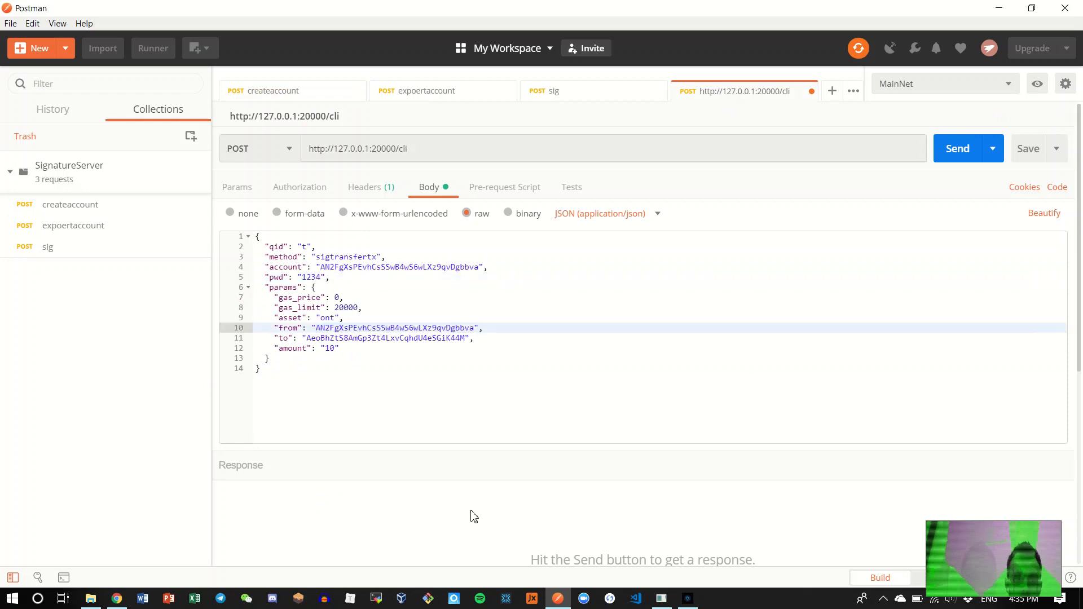
- Transfer 1234 ONT and then 1234 ONG from Solo Chain's first account to the signing address
{"action": "left_click", "coordinate": [689, 598]}
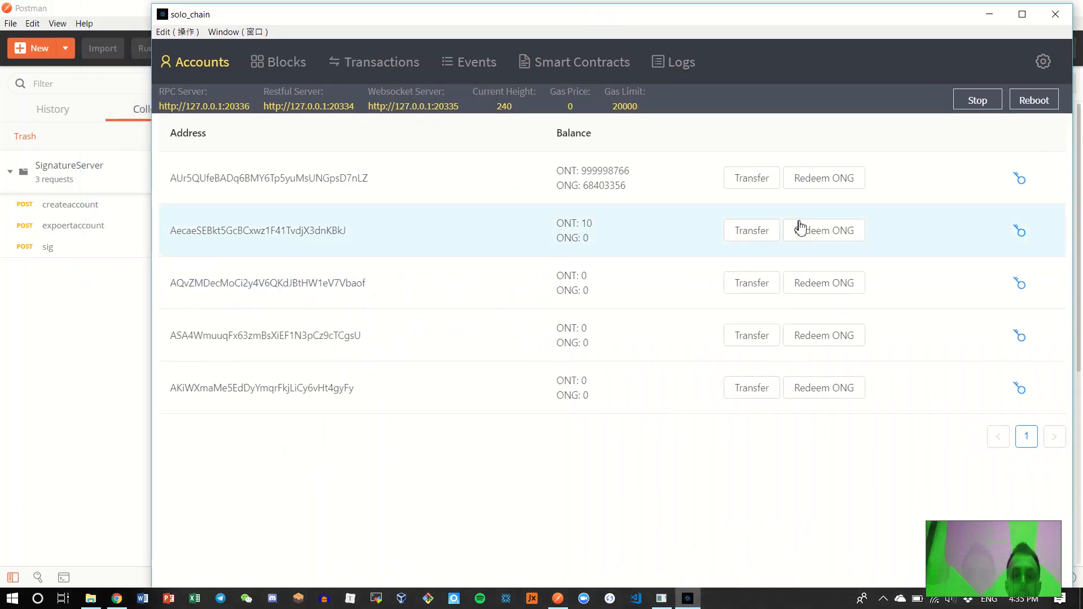
{"action": "left_click", "coordinate": [751, 178]}
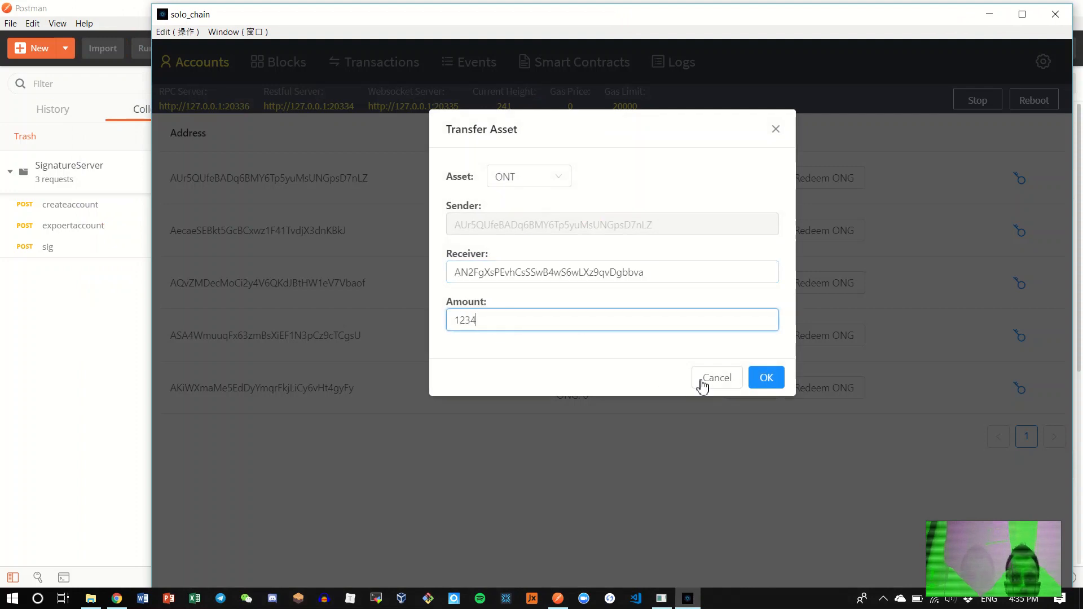
{"action": "left_click", "coordinate": [766, 377]}
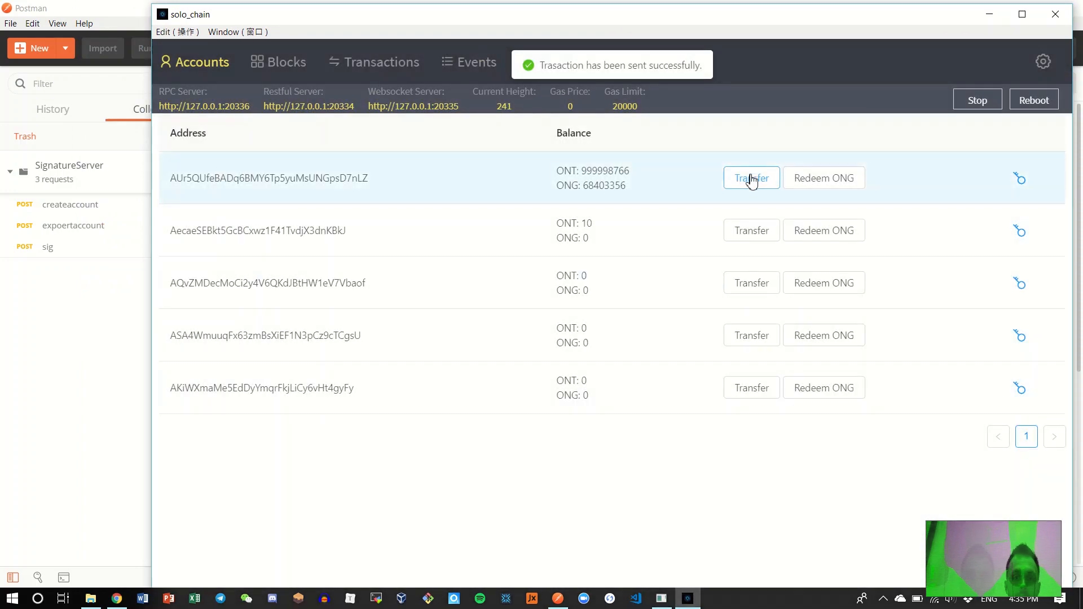
{"action": "left_click", "coordinate": [751, 179]}
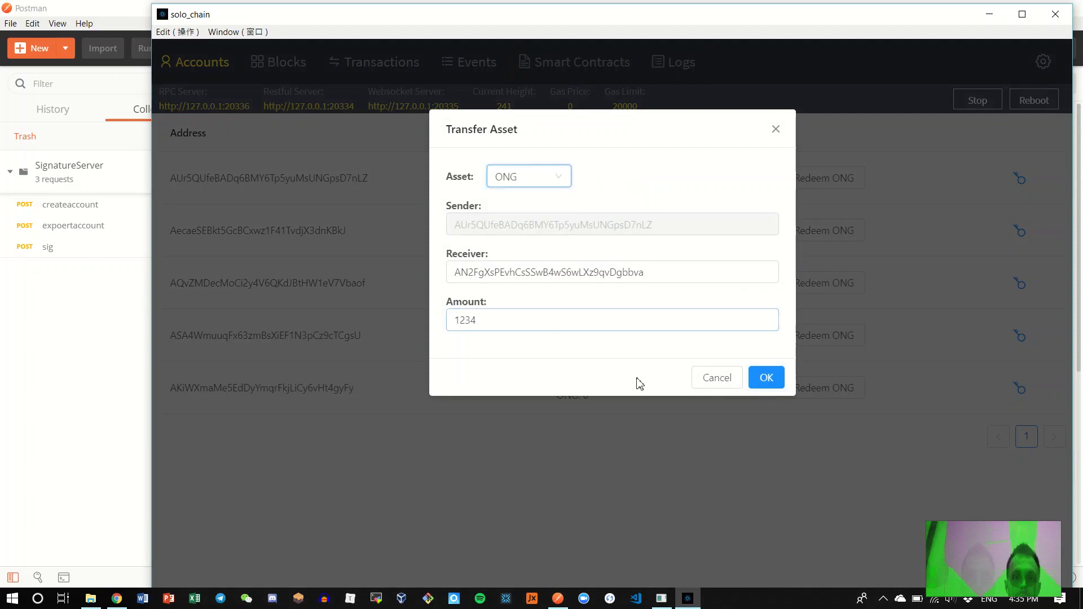
{"action": "left_click", "coordinate": [766, 377]}
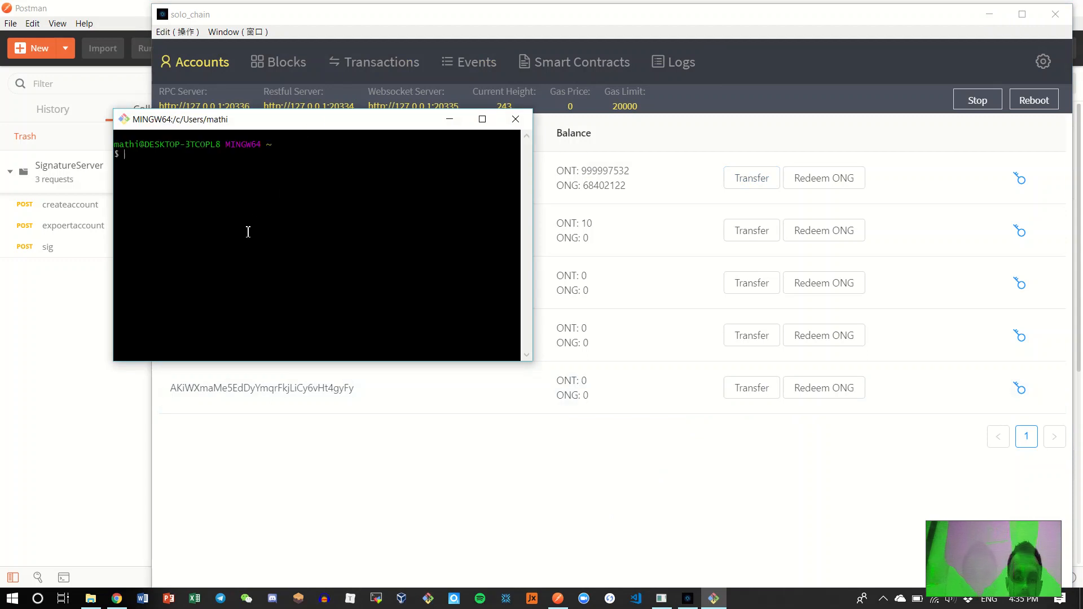
- Check the signing account's balance with ontology.exe asset balance from Documents/ontology
{"action": "type", "text": "cd documn"}
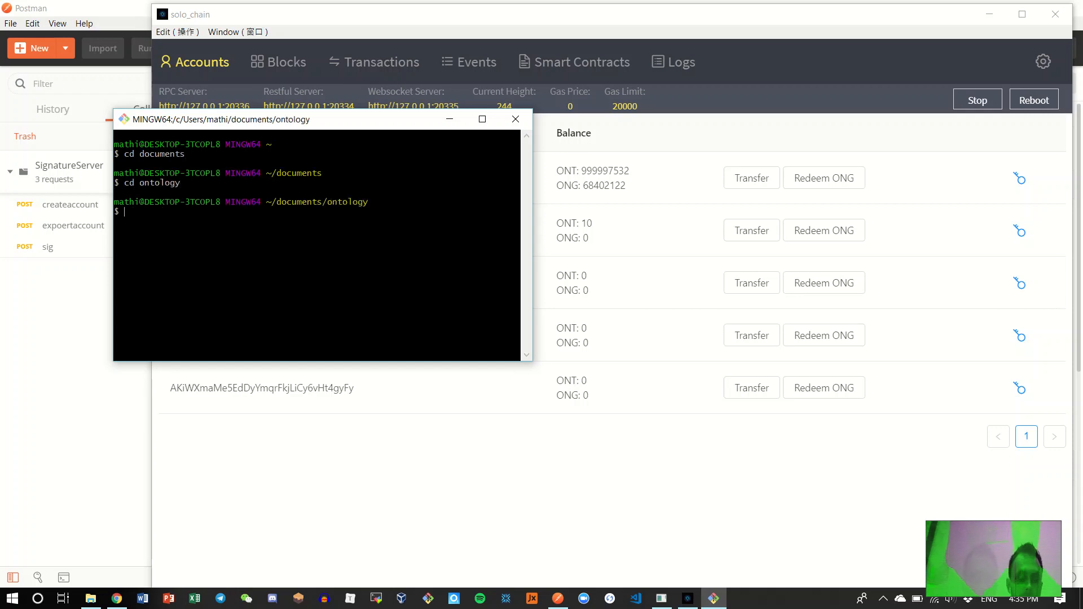
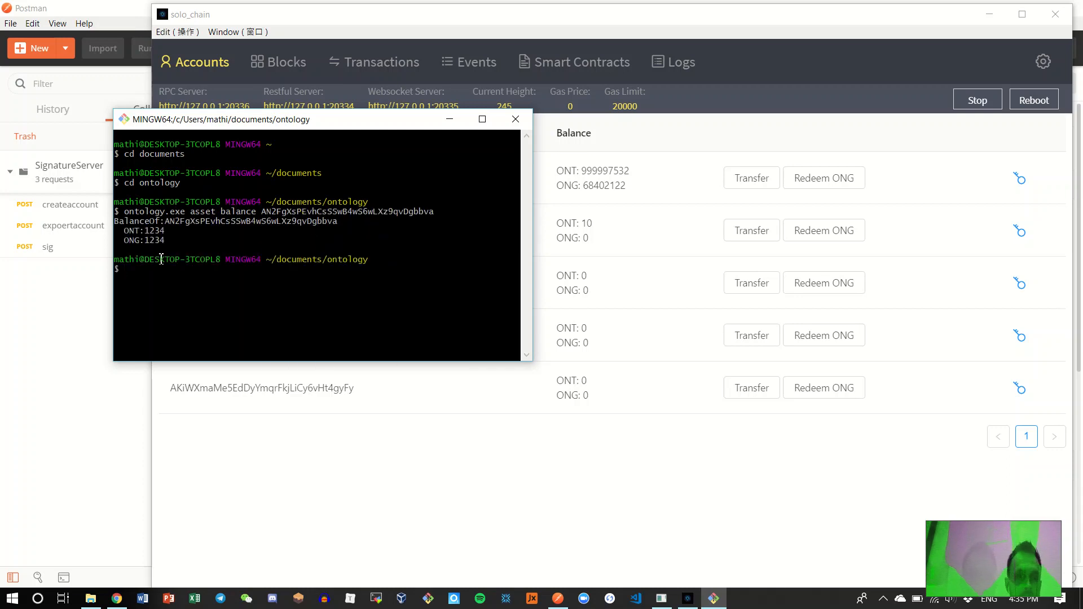
{"action": "mouse_move", "coordinate": [449, 120]}
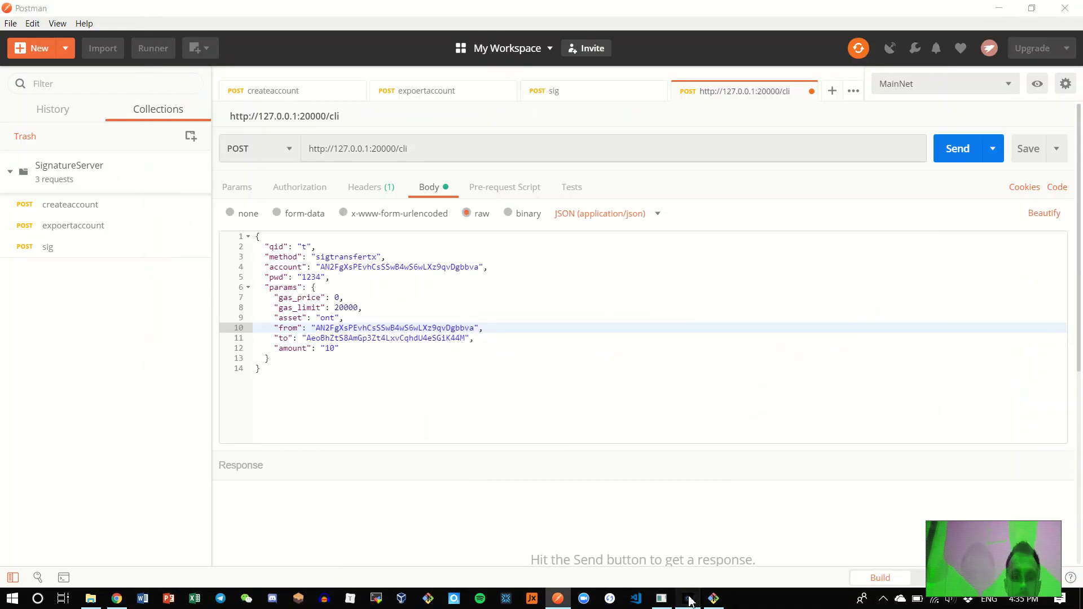
- Send the sigtransfertx request and receive 200 OK with a signed_tx hex string
{"action": "left_click", "coordinate": [689, 598]}
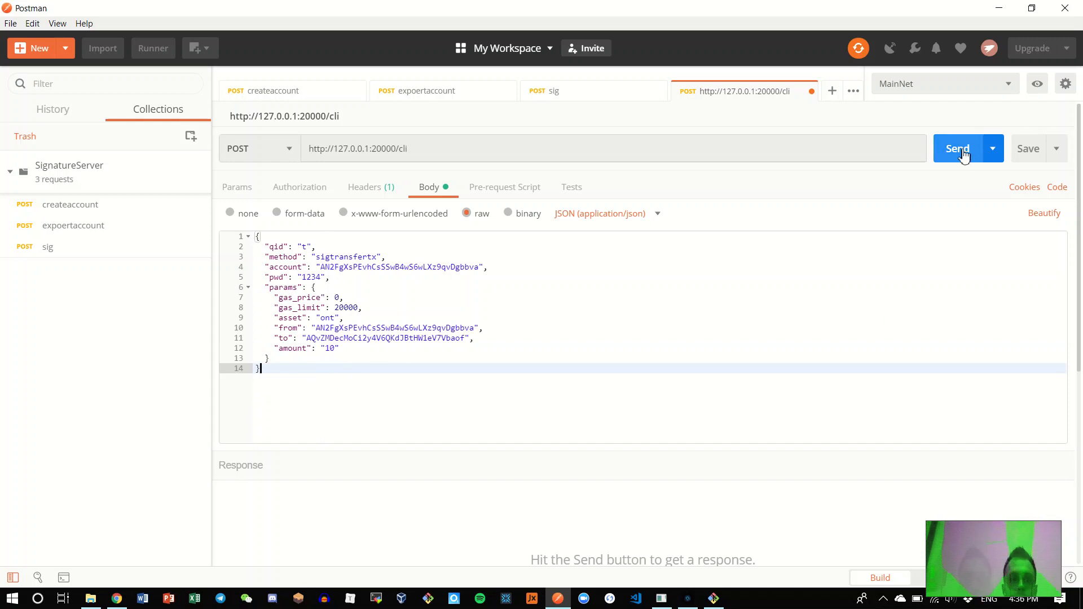
{"action": "left_click", "coordinate": [957, 149]}
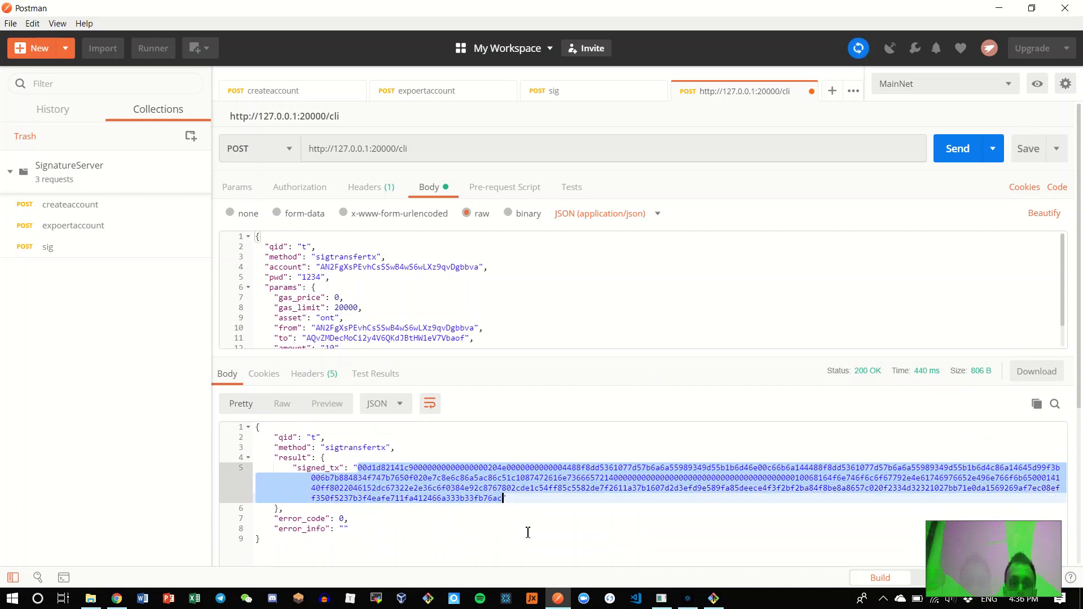
{"action": "mouse_move", "coordinate": [517, 553]}
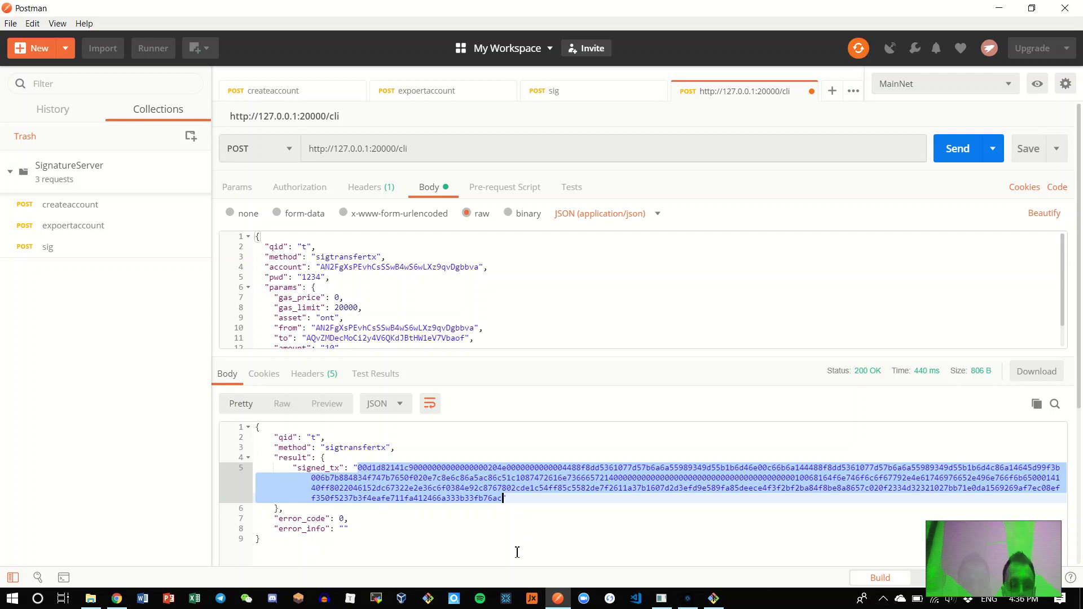
{"action": "mouse_move", "coordinate": [510, 566]}
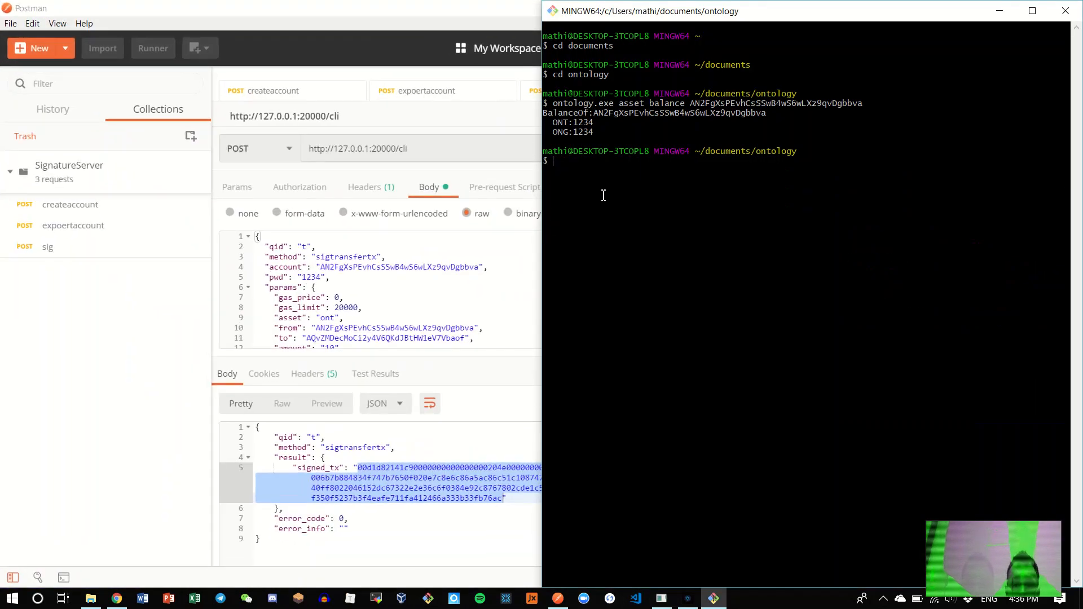
- List CLI commands with ontology.exe help, then broadcast the signed_tx via ontology.exe sendtx successfully
{"action": "type", "text": "cd ontology"}
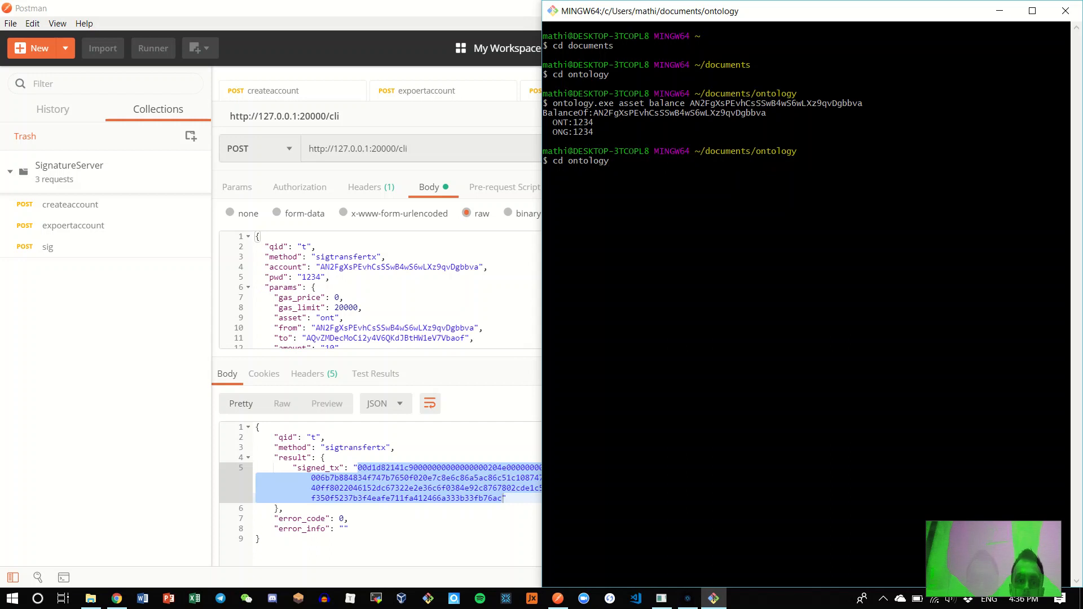
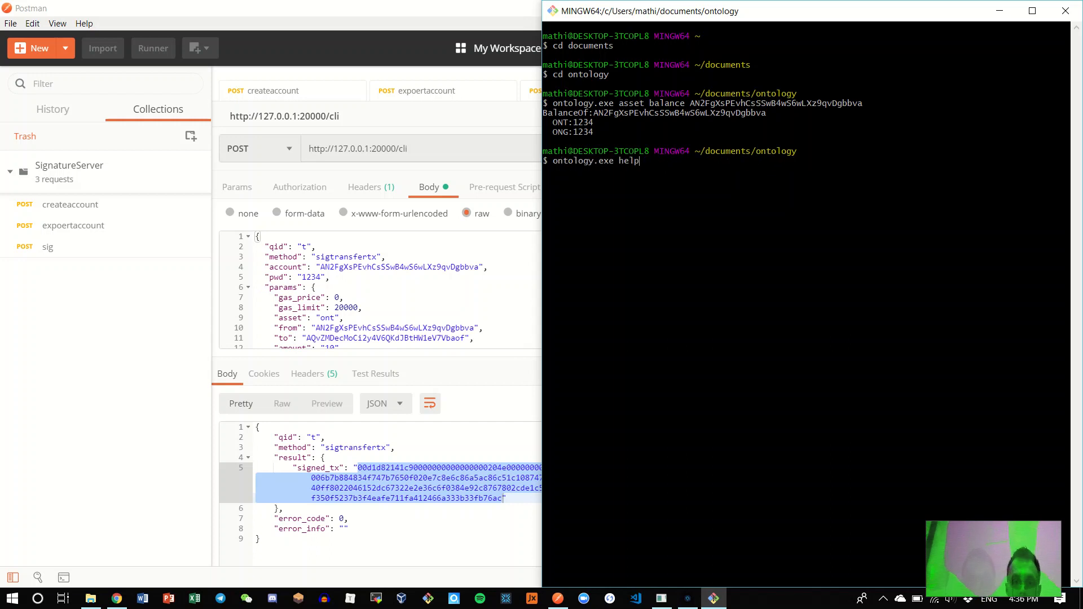
{"action": "key", "text": "Enter"}
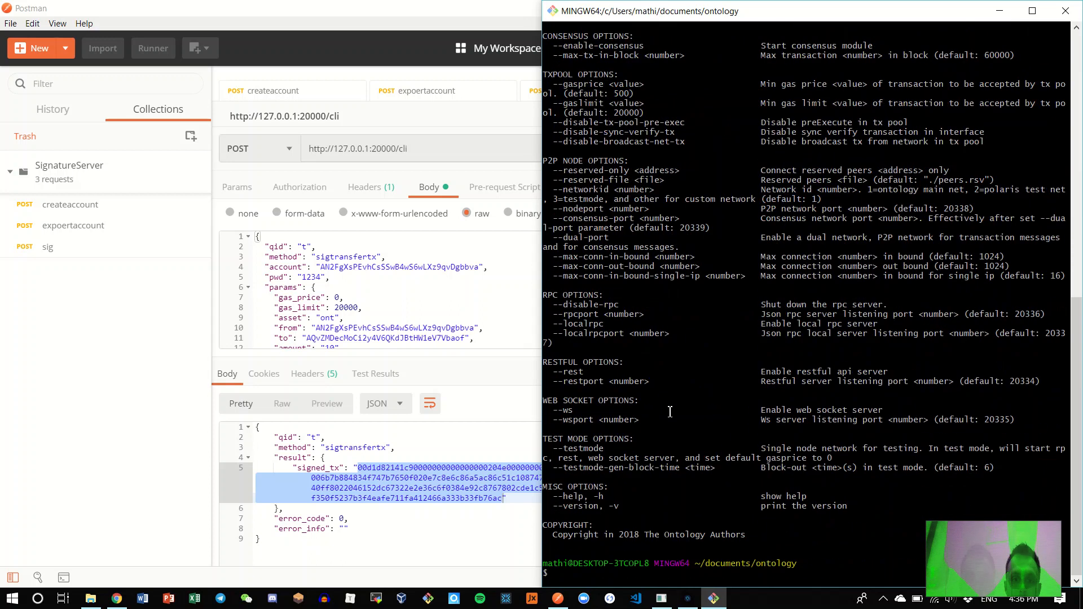
{"action": "type", "text": "ontology.exe help"}
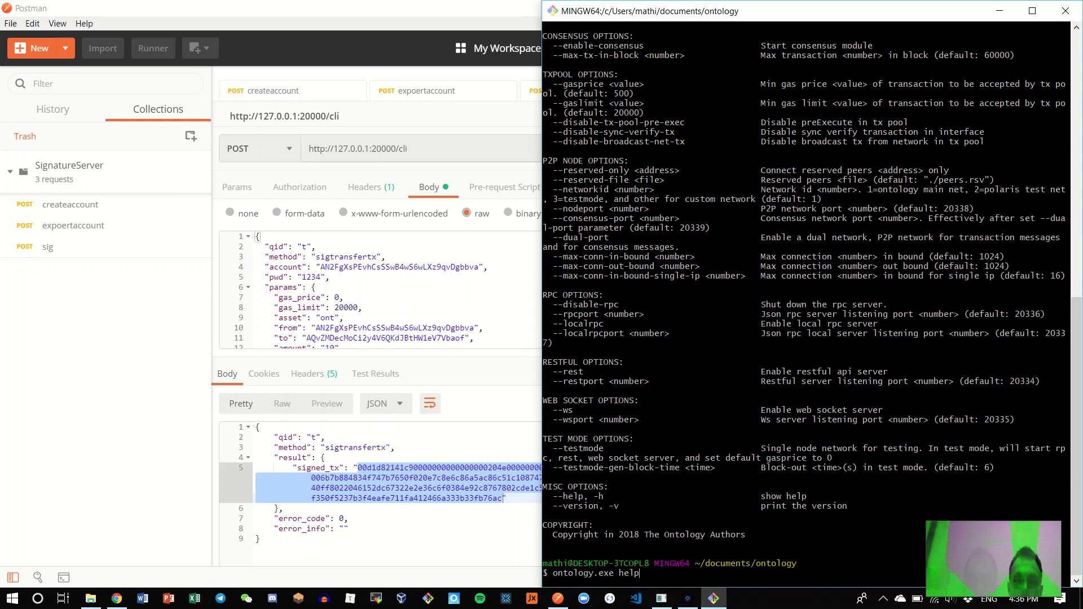
{"action": "type", "text": "se"}
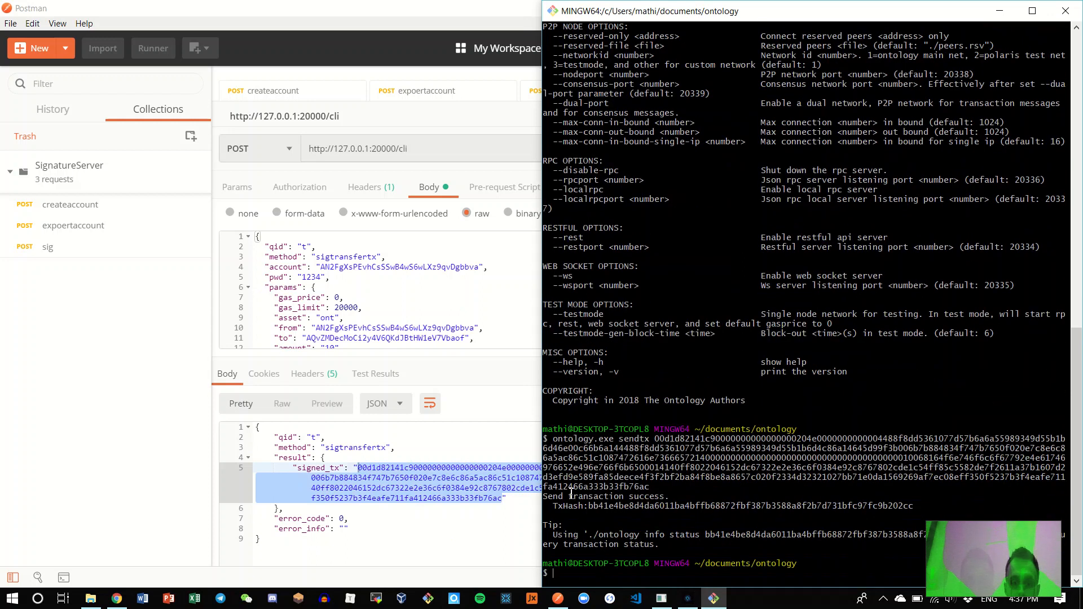
{"action": "mouse_move", "coordinate": [583, 505]}
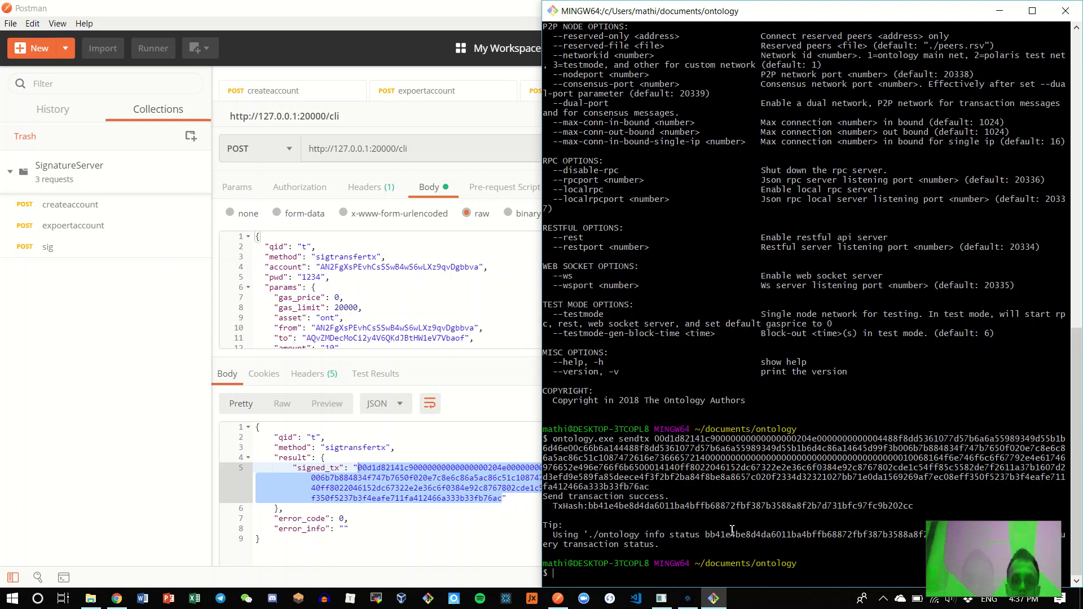
{"action": "left_click", "coordinate": [713, 598]}
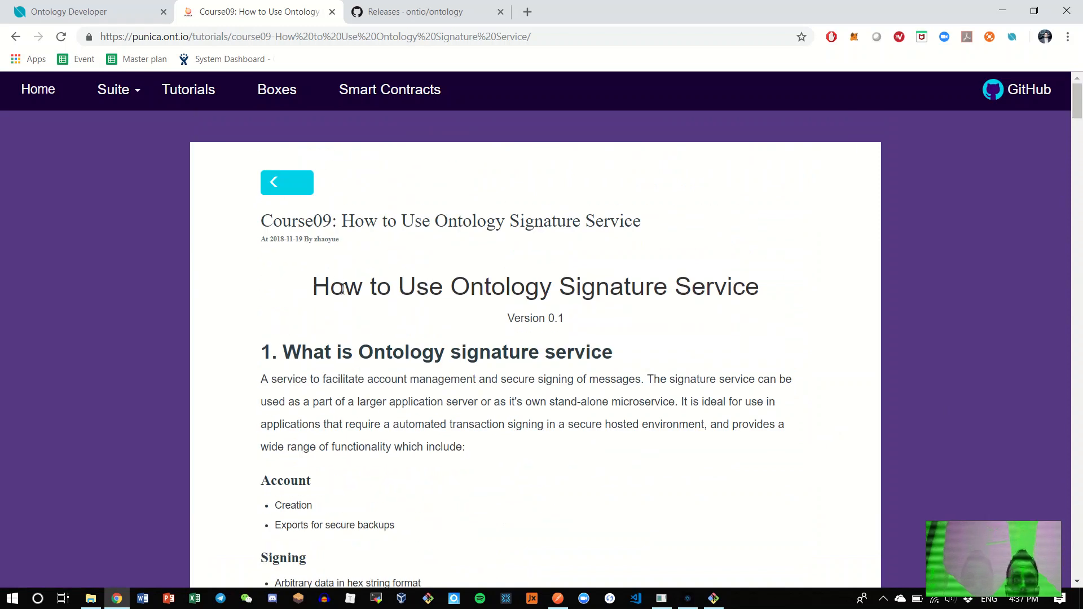
- Revisit the Ontology Developer page, then enter Fluid_DK in a new tab's address bar
{"action": "left_click", "coordinate": [73, 11]}
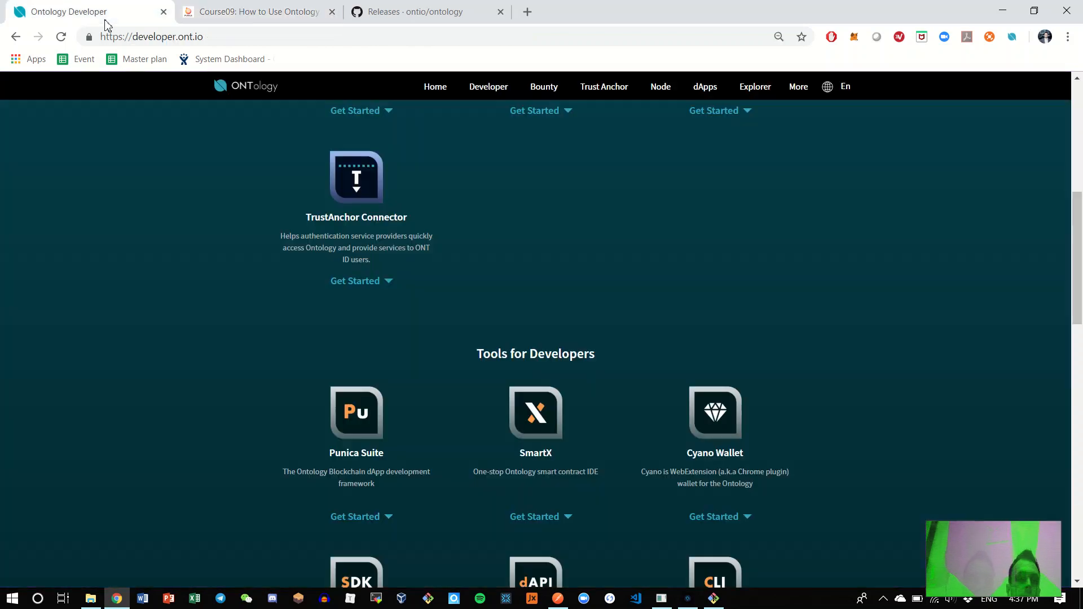
{"action": "scroll", "scroll_direction": "down", "scroll_amount": 3}
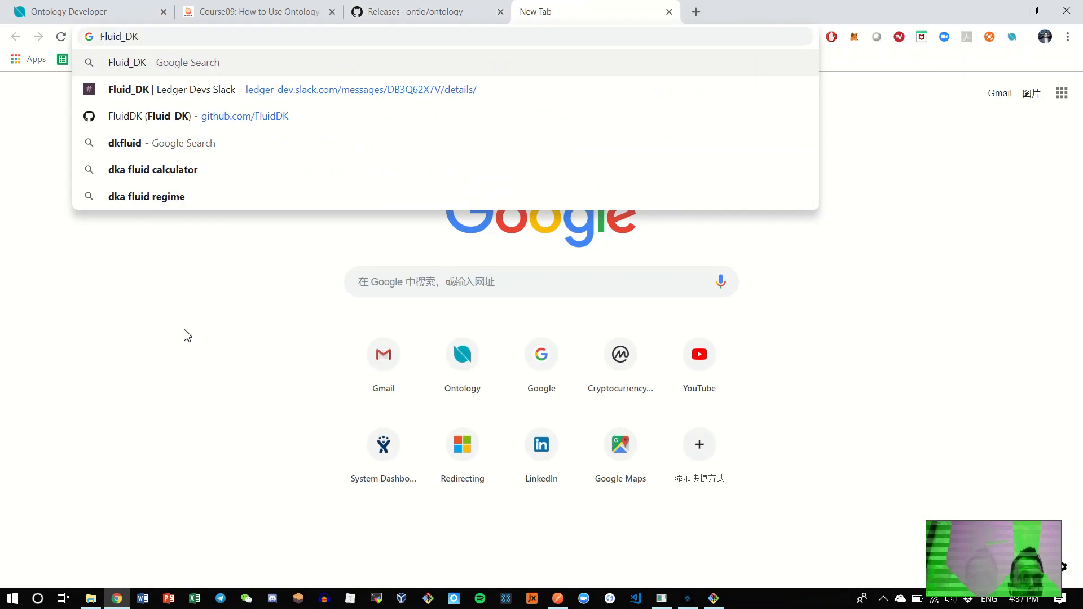
{"action": "left_click", "coordinate": [718, 523]}
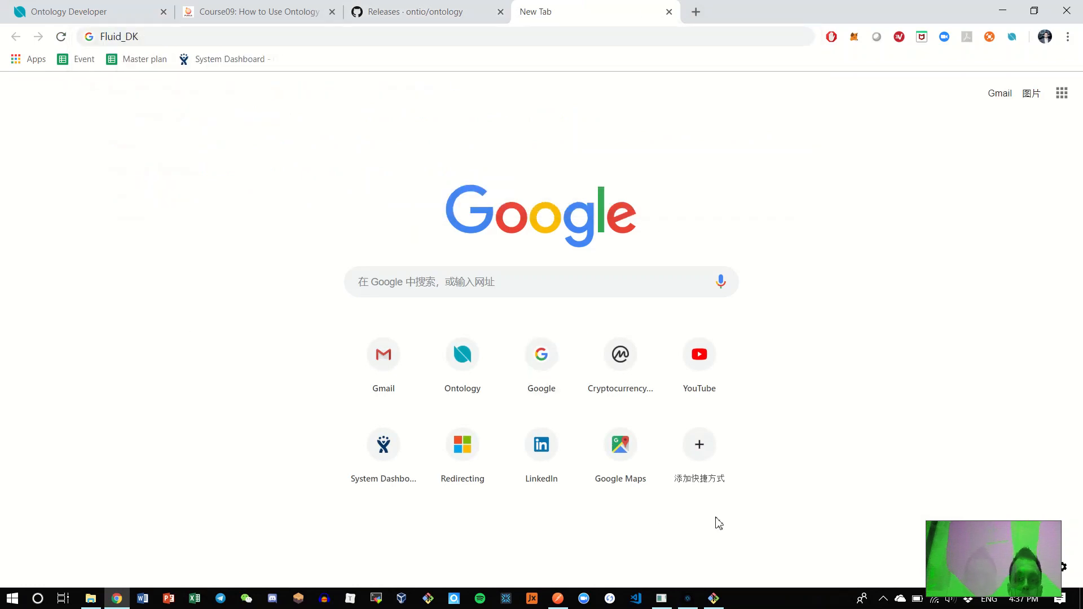